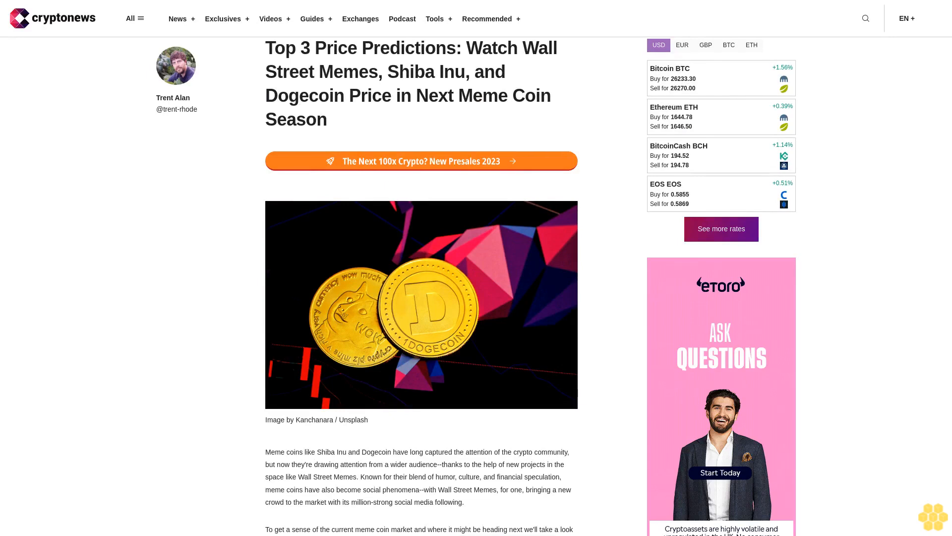
scroll("down", 3)
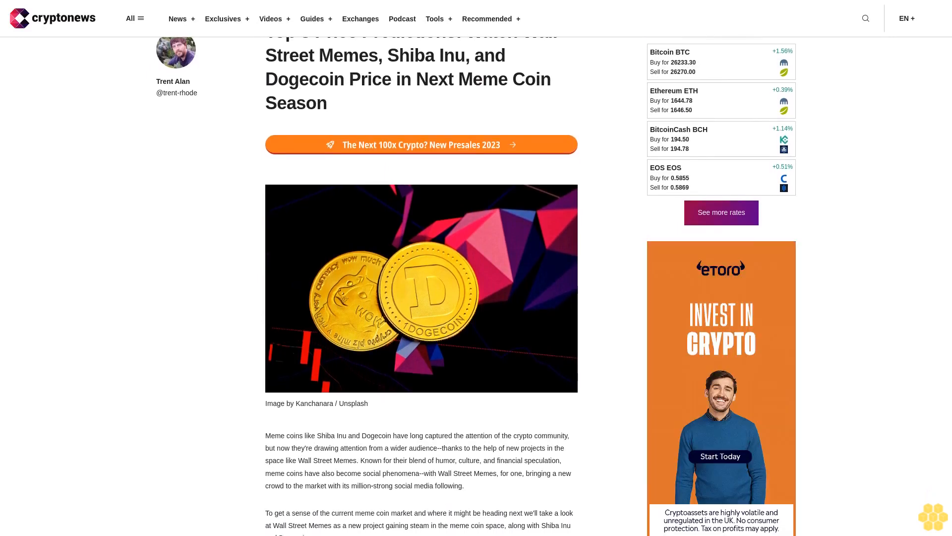
scroll("down", 3)
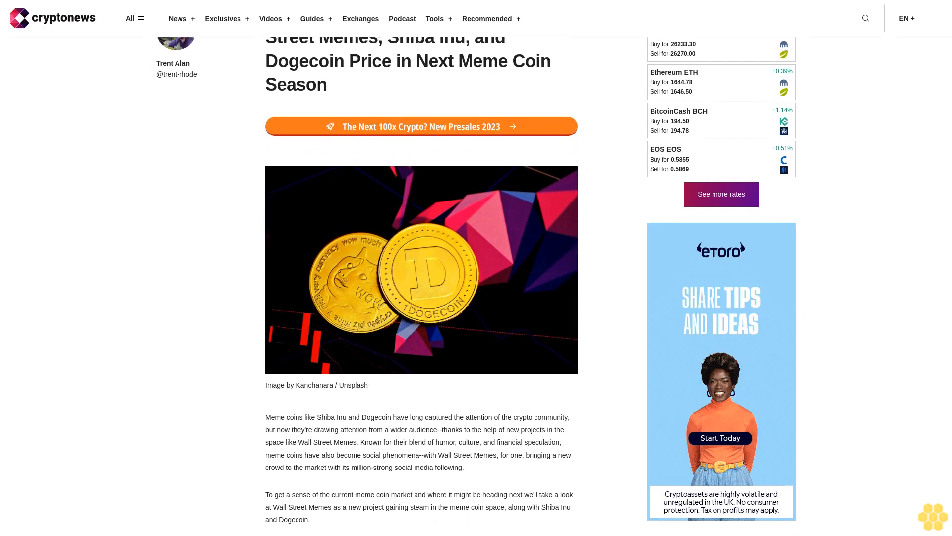
scroll("down", 3)
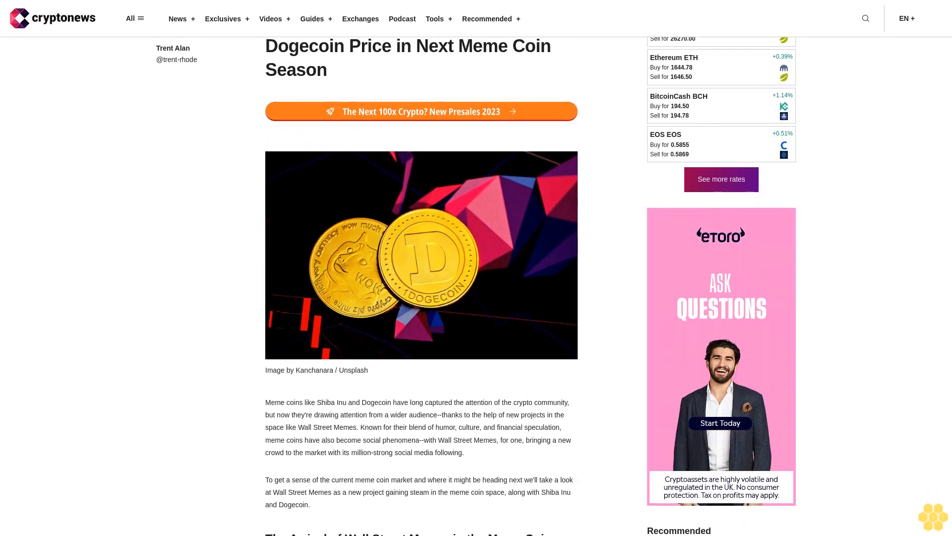
scroll("down", 3)
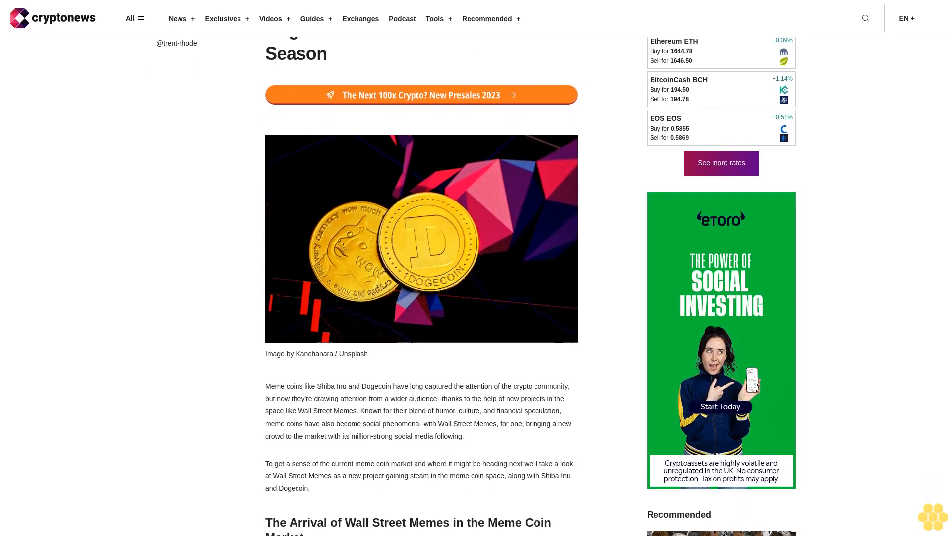
scroll("down", 3)
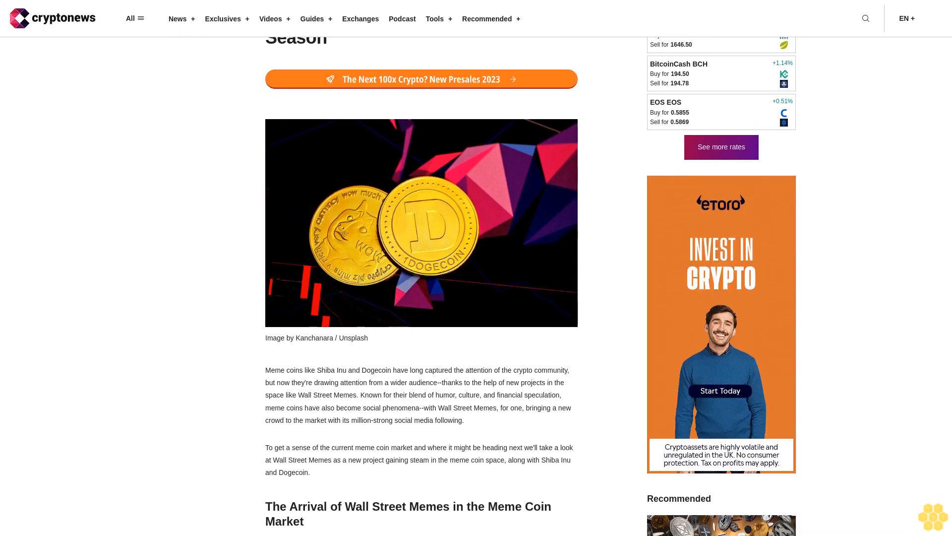
scroll("down", 3)
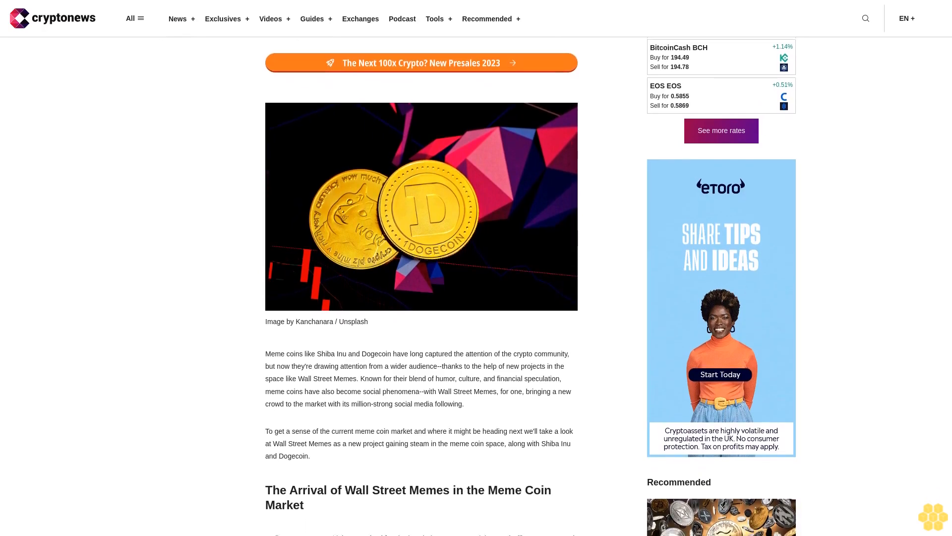
scroll("down", 3)
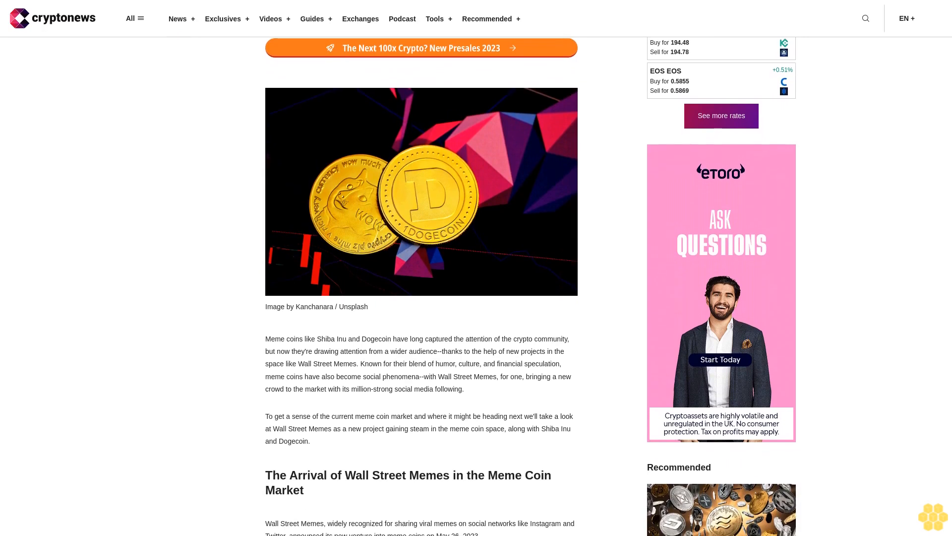
scroll("down", 3)
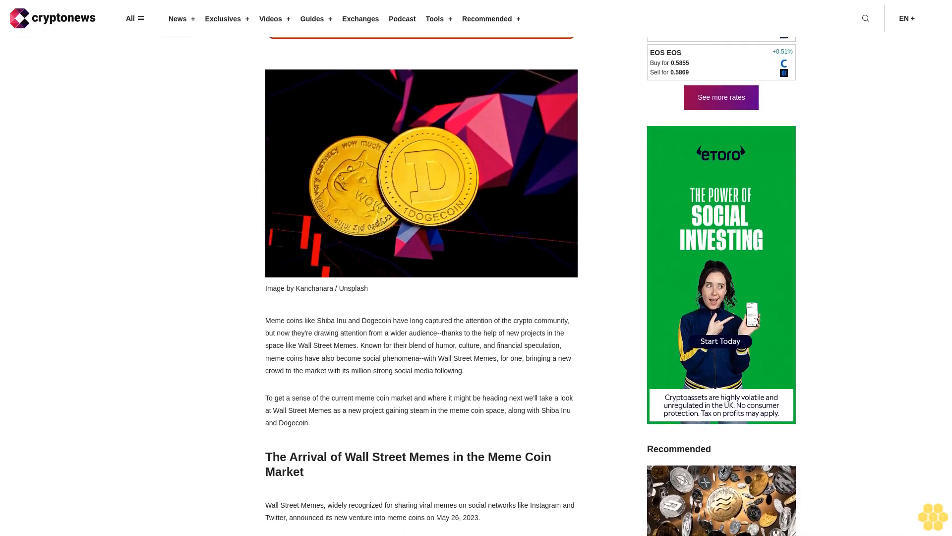
scroll("down", 3)
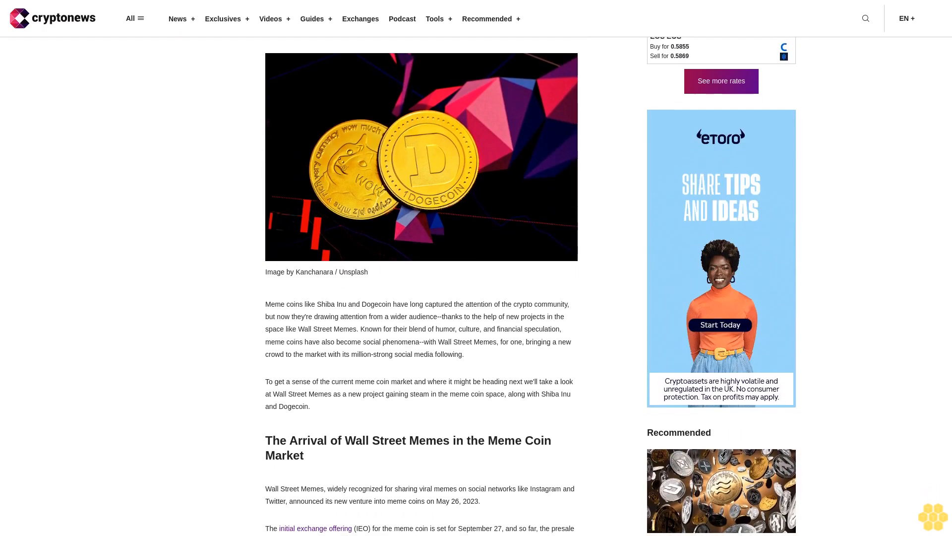
scroll("down", 3)
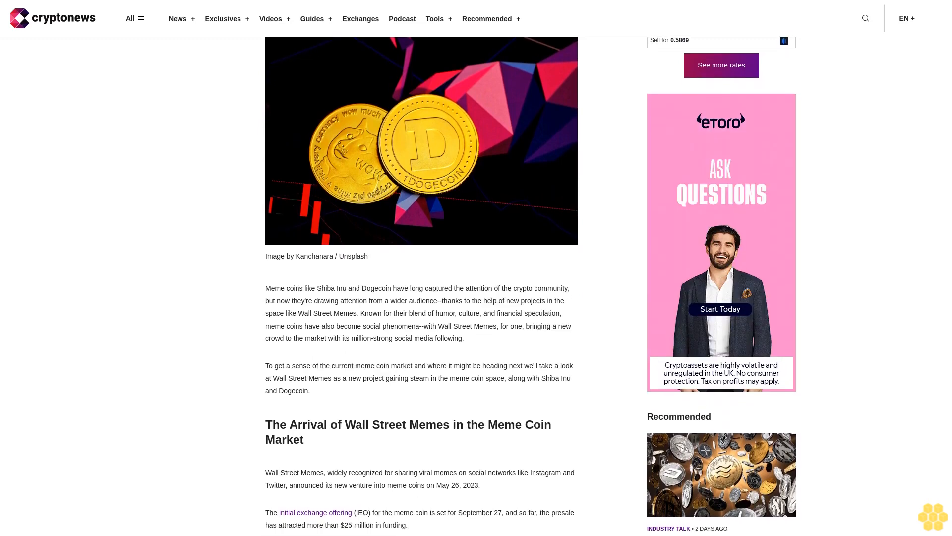
scroll("down", 3)
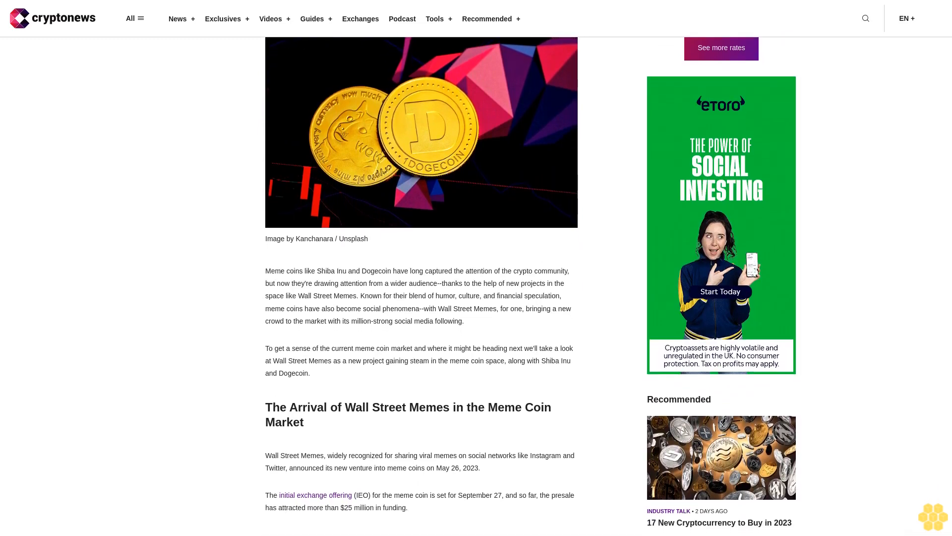
scroll("down", 3)
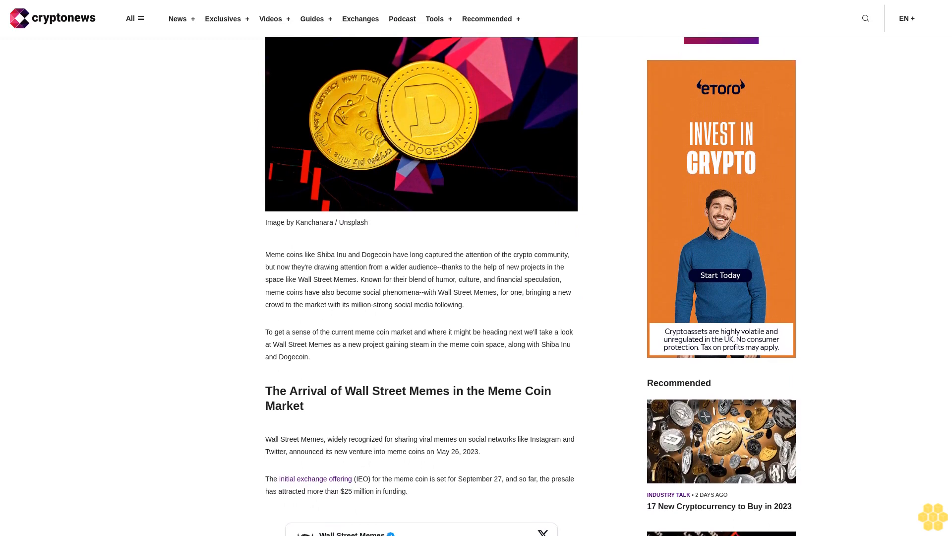
scroll("down", 3)
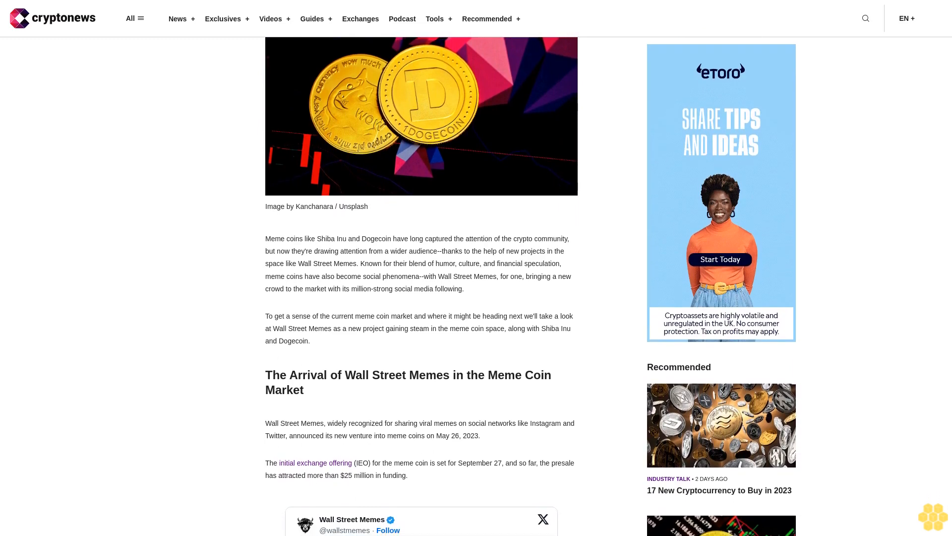
scroll("down", 3)
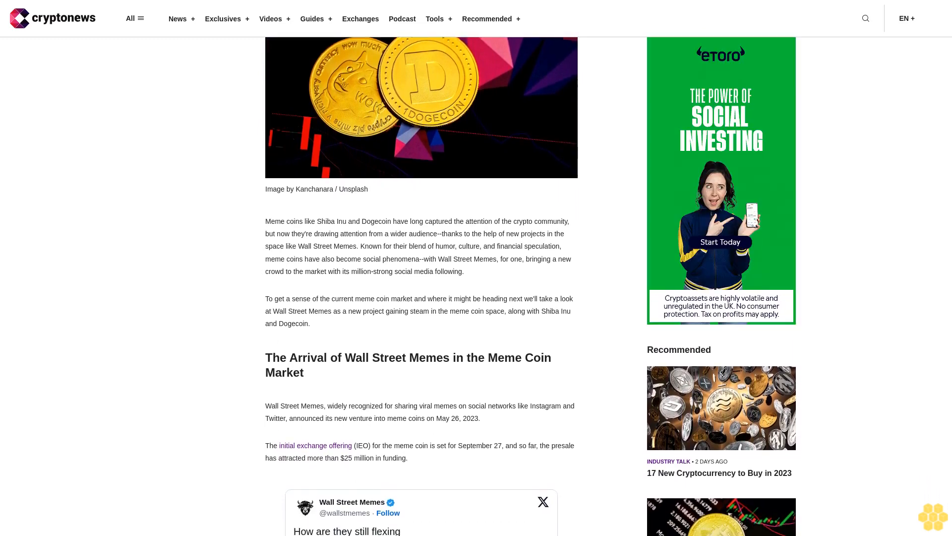
scroll("down", 3)
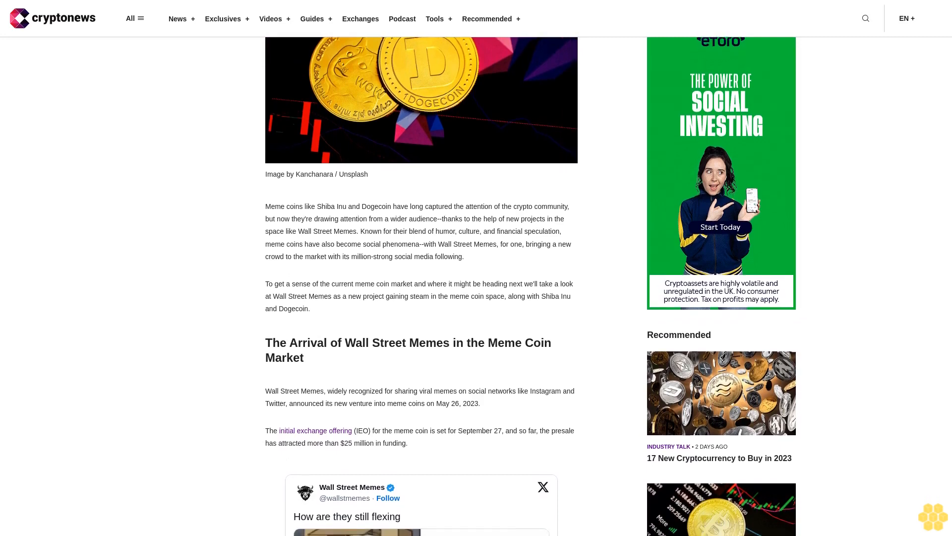
scroll("down", 3)
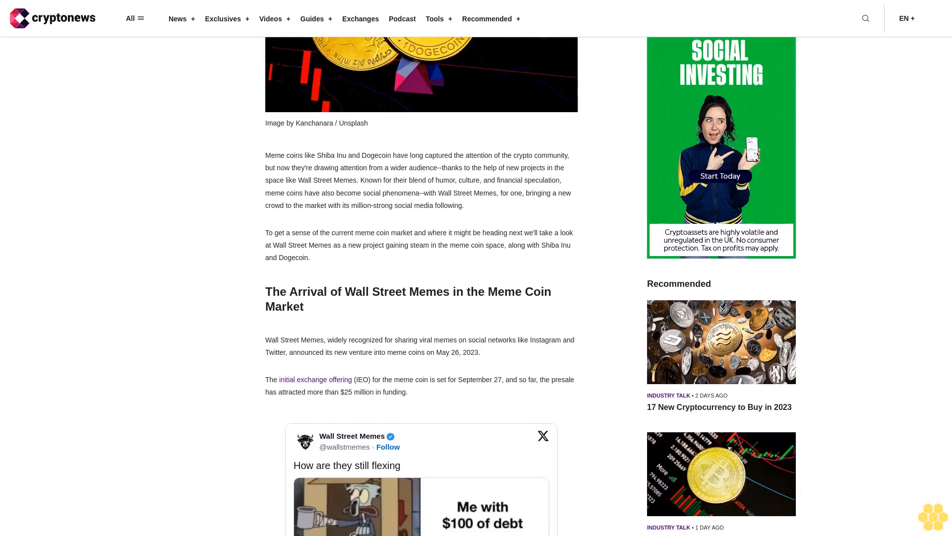
scroll("down", 3)
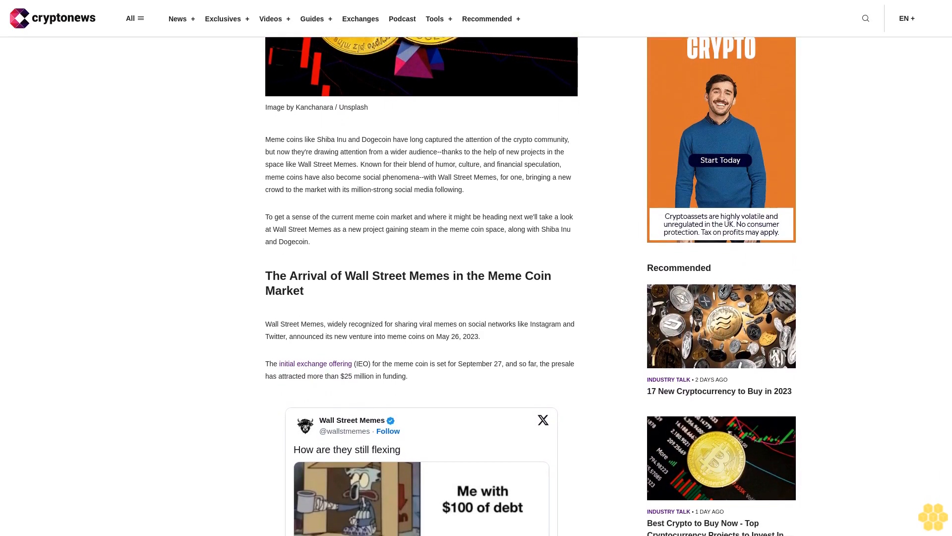
scroll("down", 3)
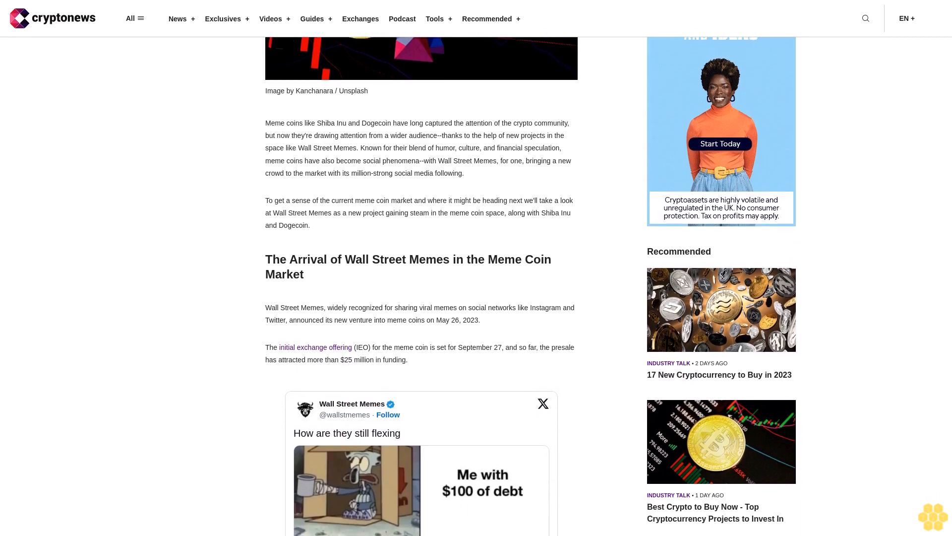
scroll("down", 3)
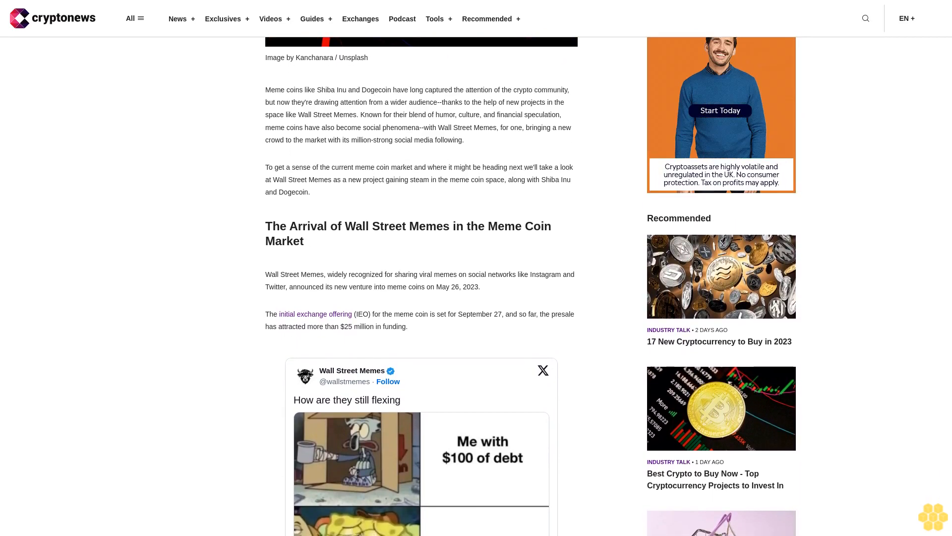
scroll("down", 3)
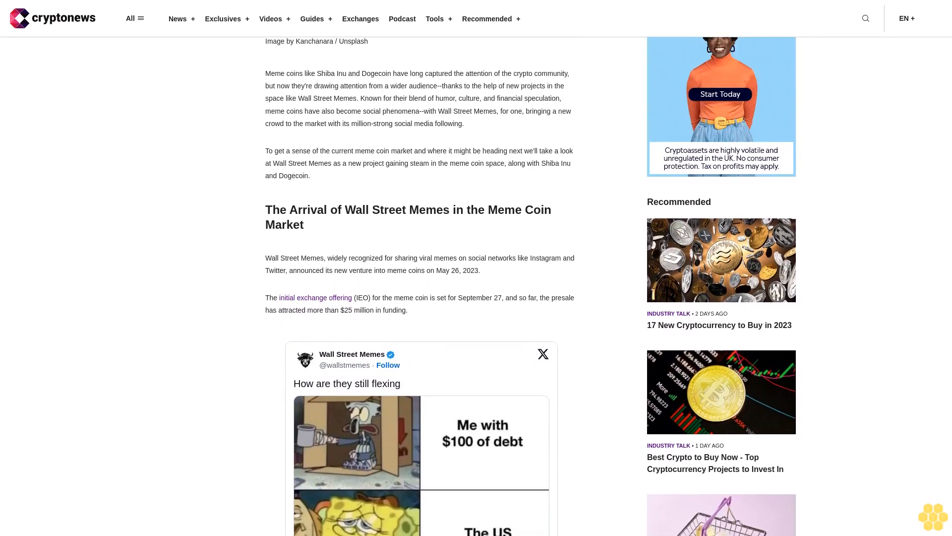
scroll("down", 3)
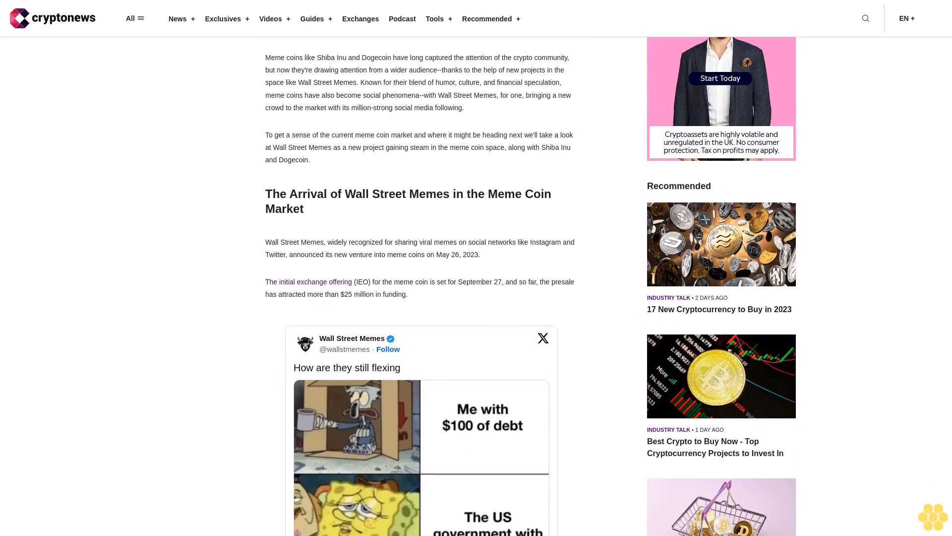
scroll("down", 3)
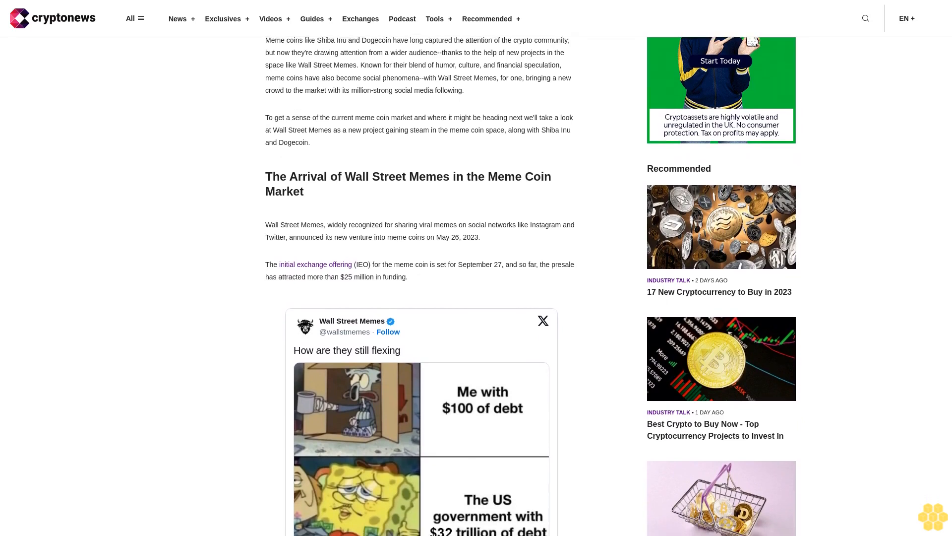
scroll("down", 3)
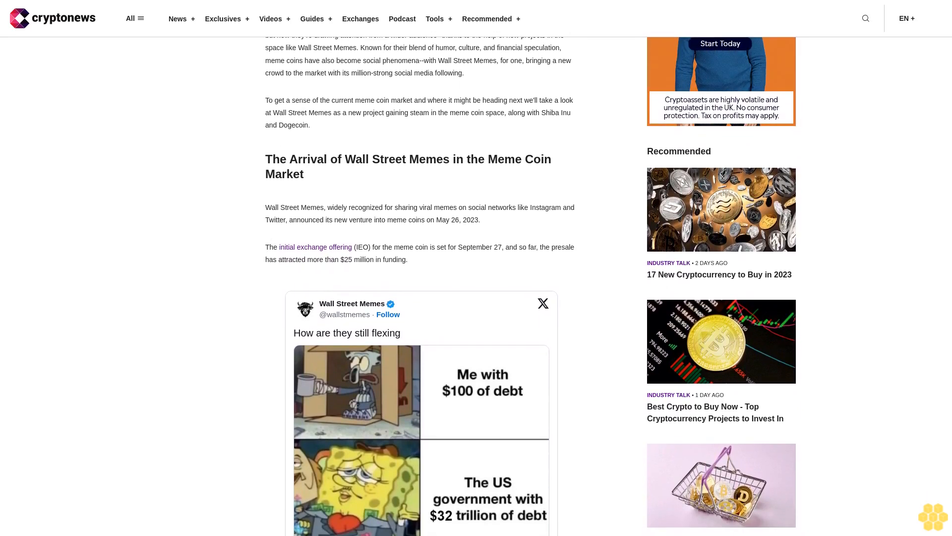
scroll("down", 3)
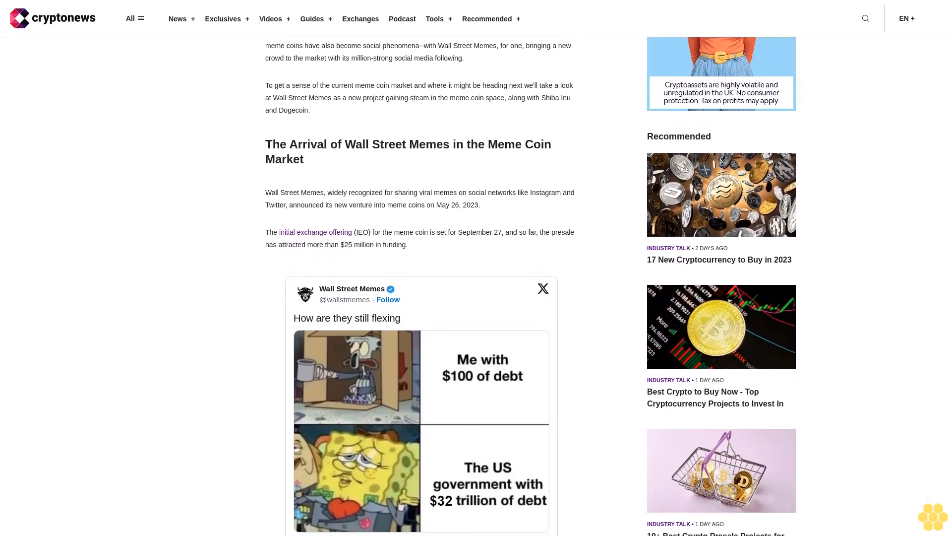
scroll("down", 3)
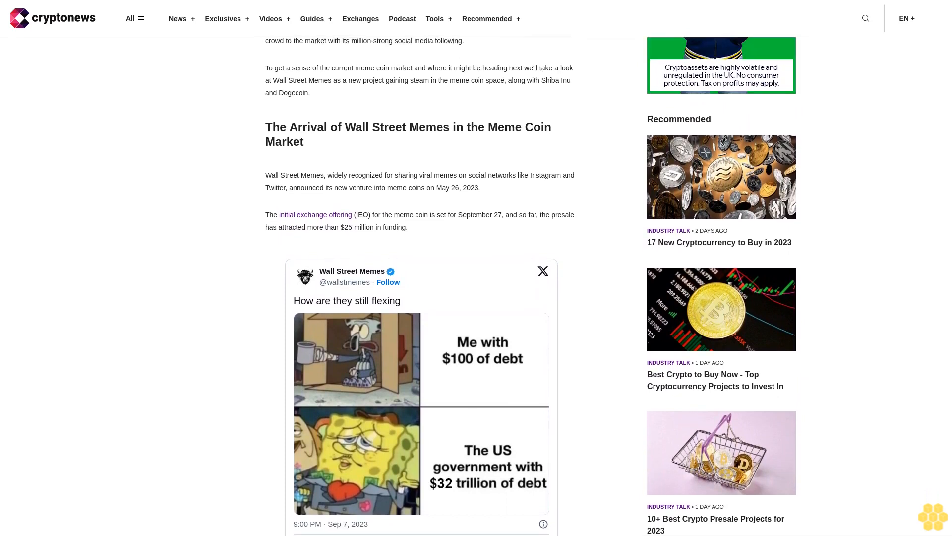
scroll("down", 3)
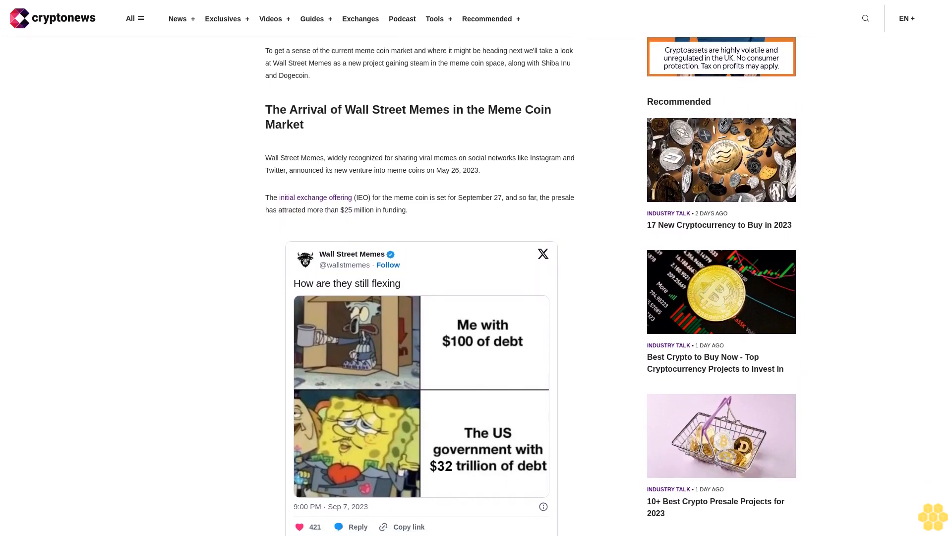
scroll("down", 3)
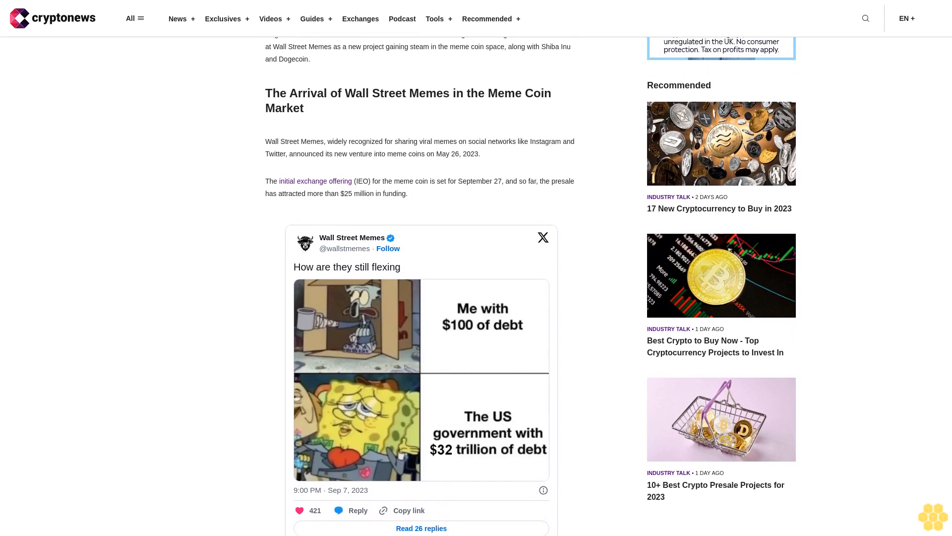
scroll("down", 3)
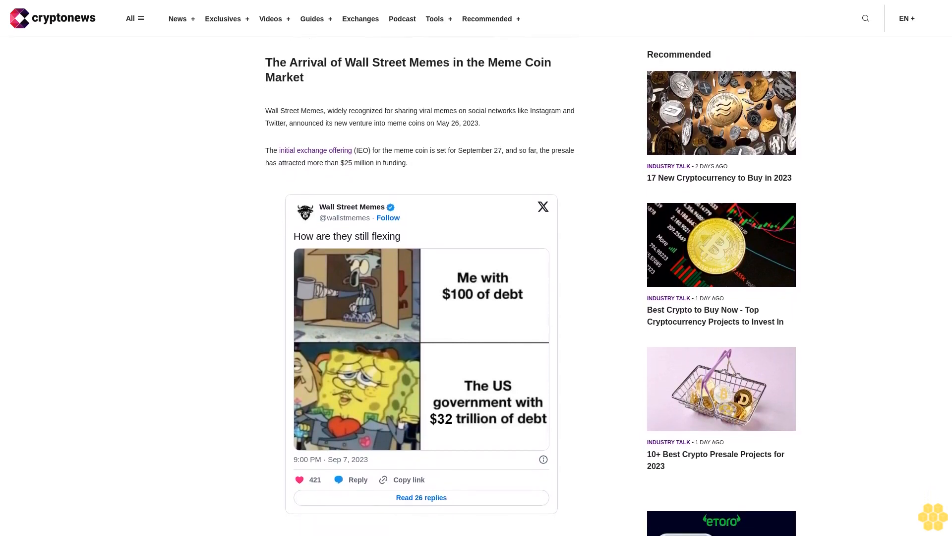
scroll("down", 3)
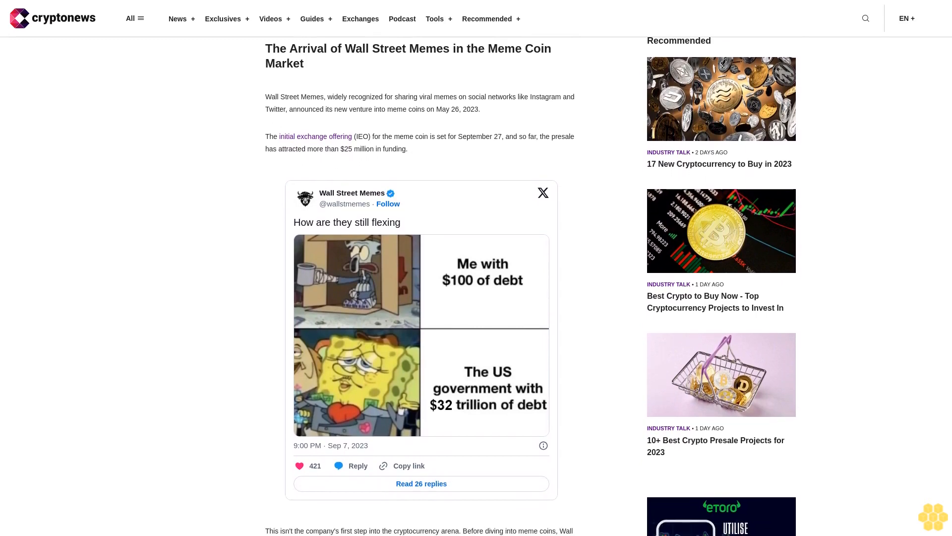
scroll("down", 3)
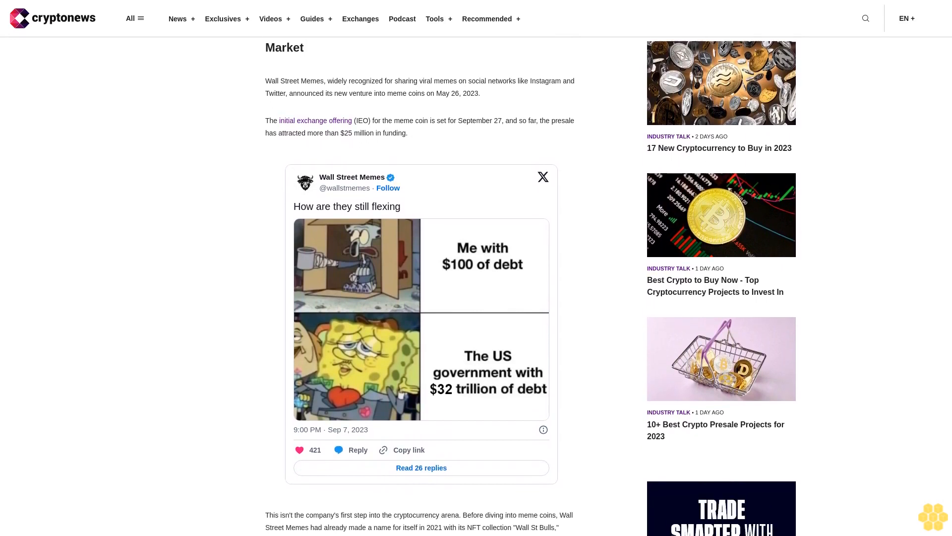
scroll("down", 3)
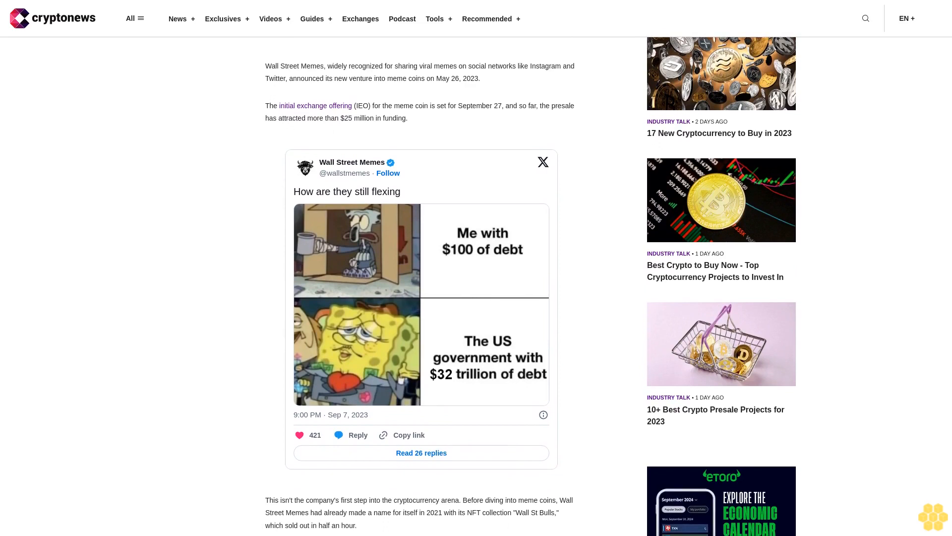
scroll("down", 3)
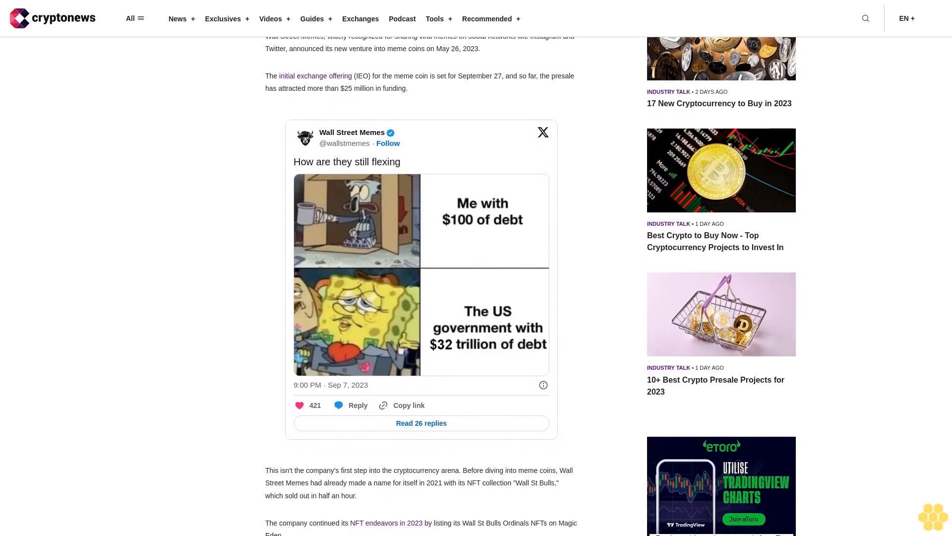
scroll("down", 3)
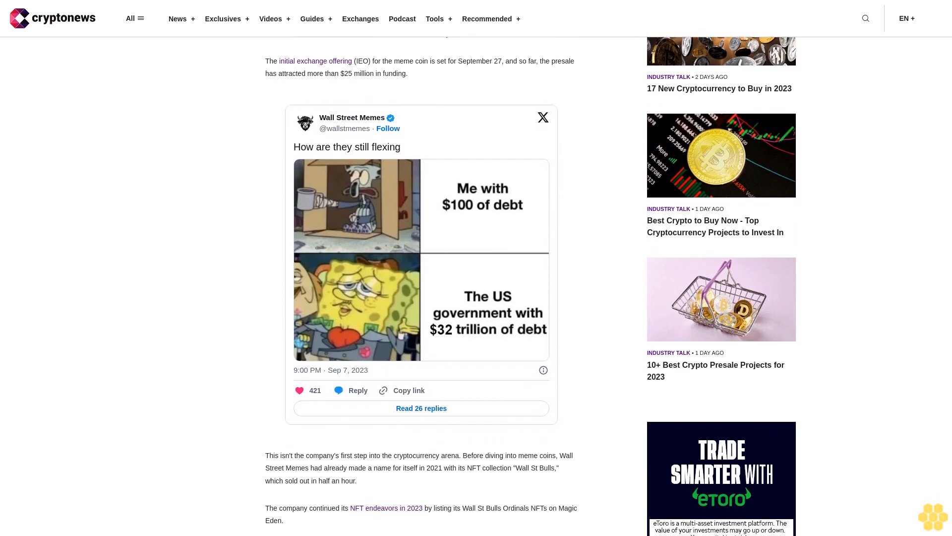
scroll("down", 3)
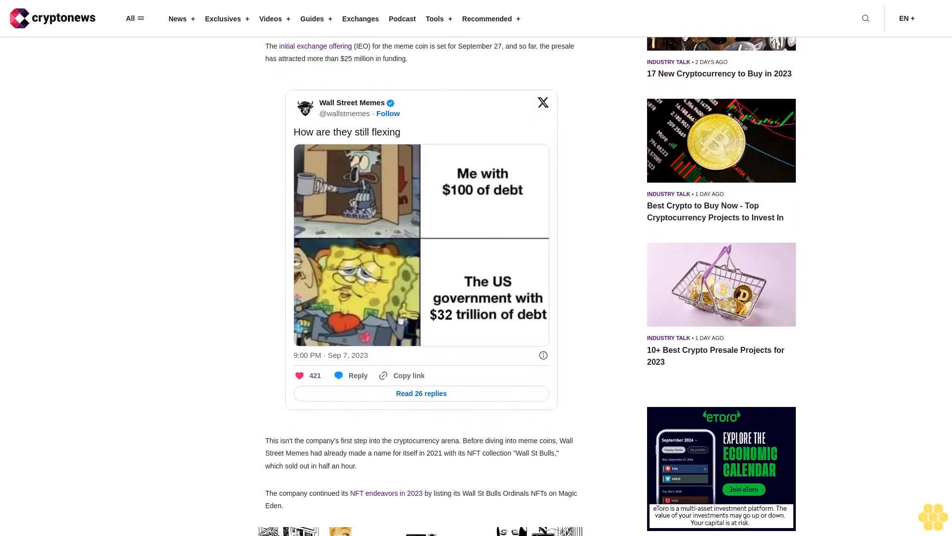
scroll("down", 3)
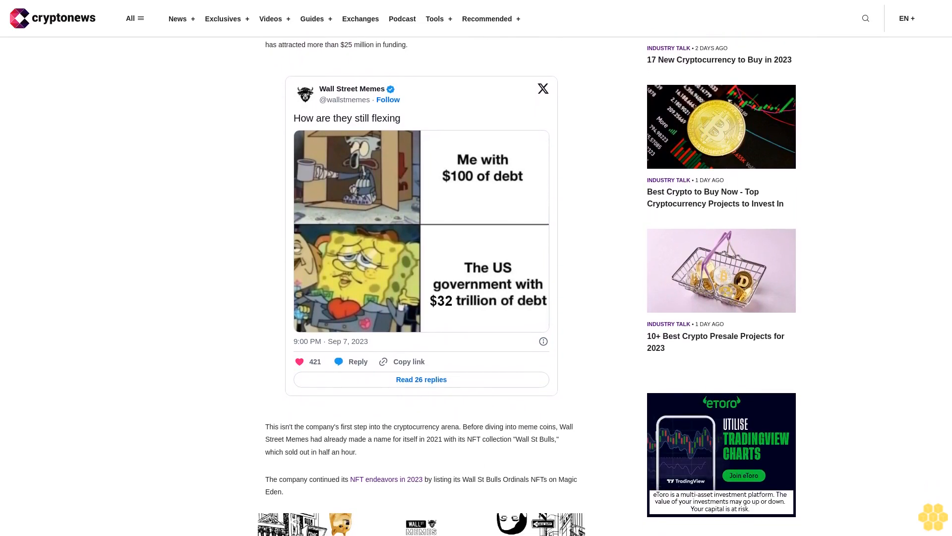
scroll("down", 3)
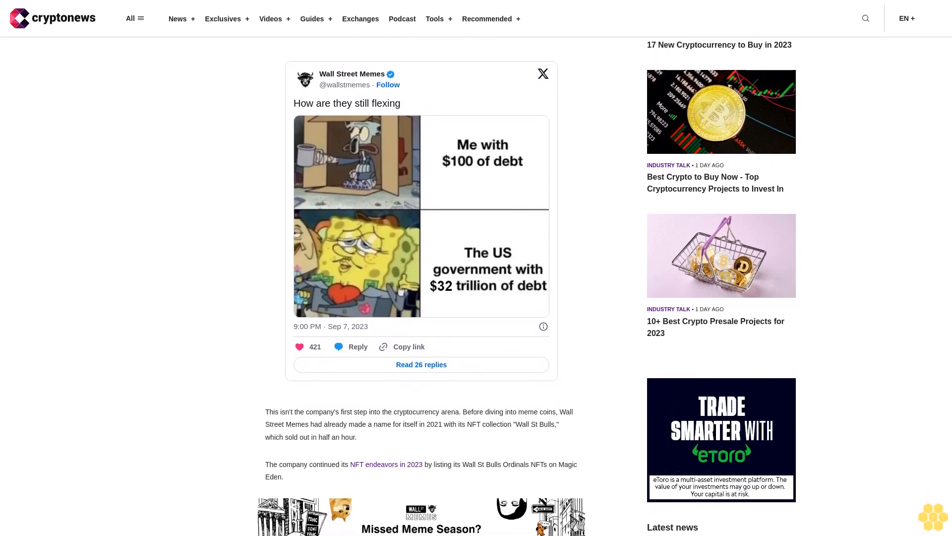
scroll("down", 3)
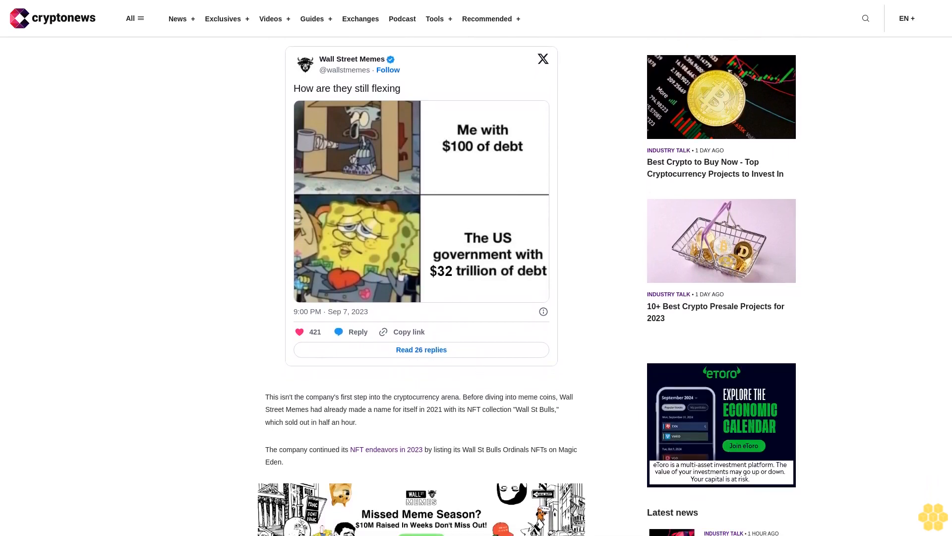
scroll("down", 3)
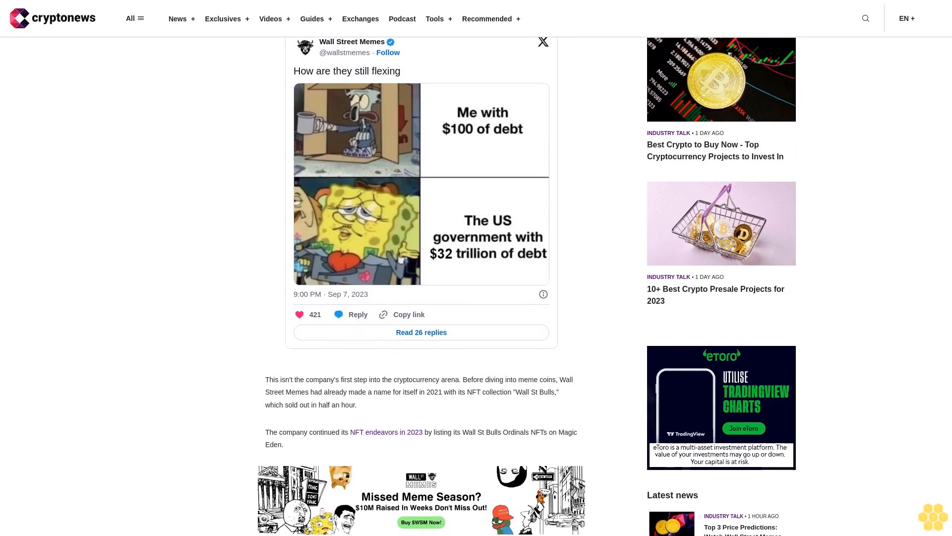
scroll("down", 3)
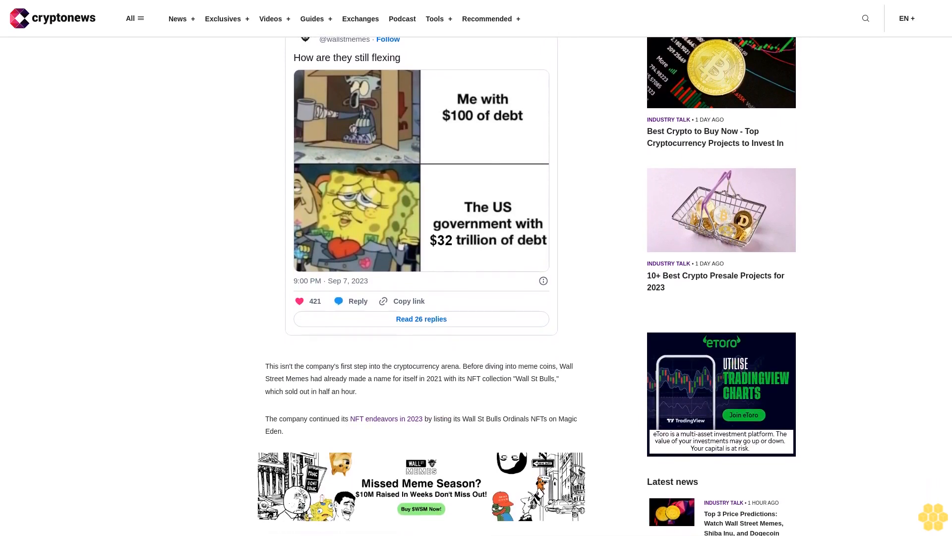
scroll("down", 3)
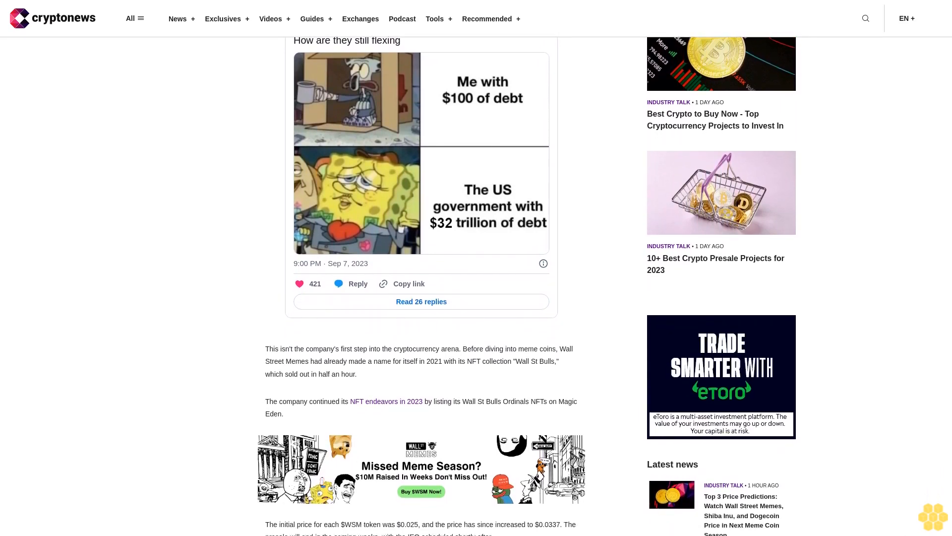
scroll("down", 3)
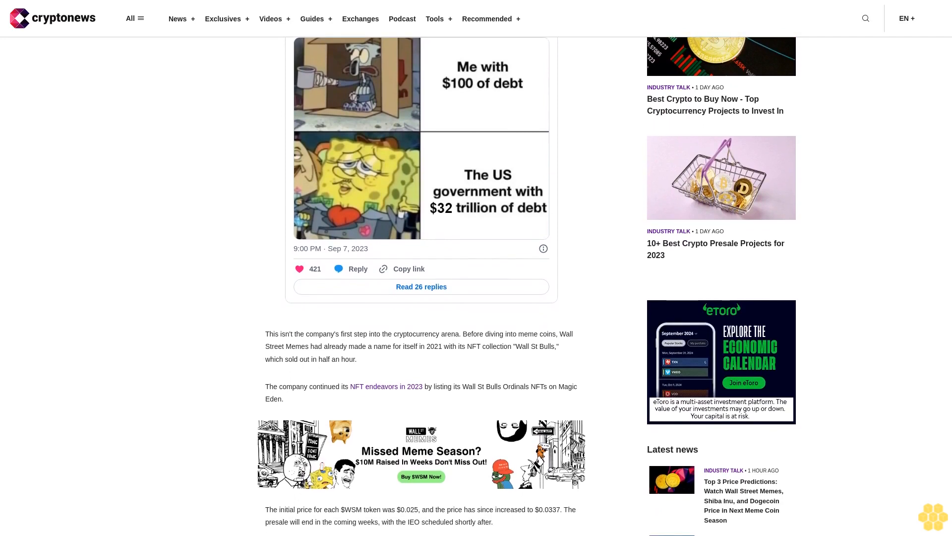
scroll("down", 3)
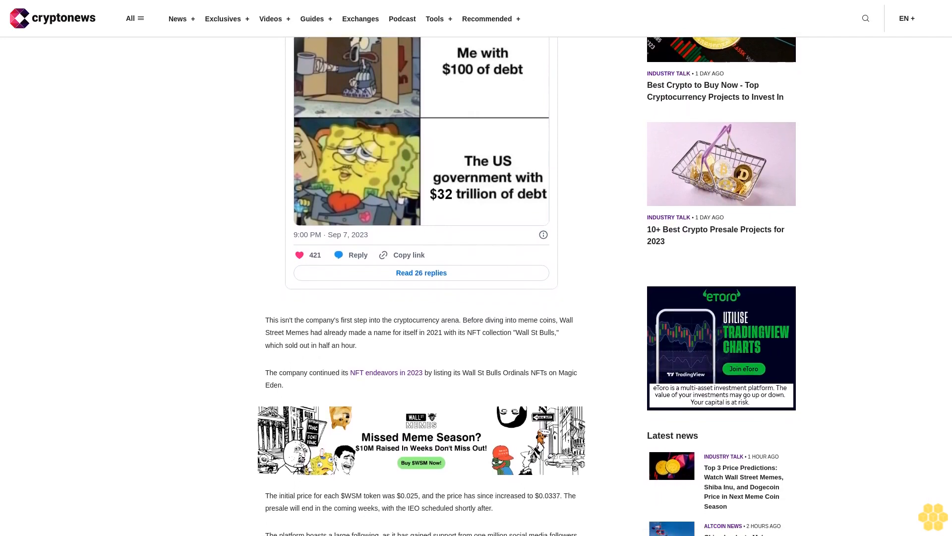
scroll("down", 3)
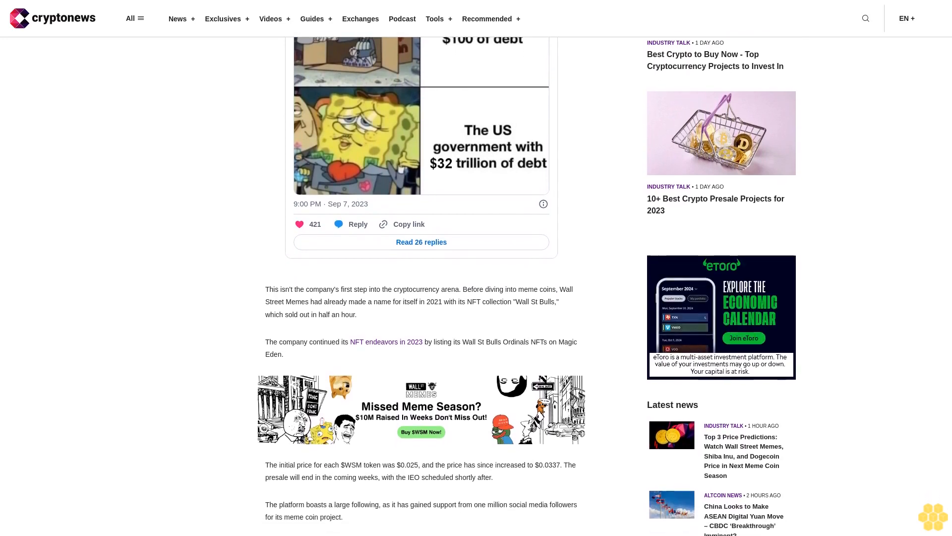
scroll("down", 3)
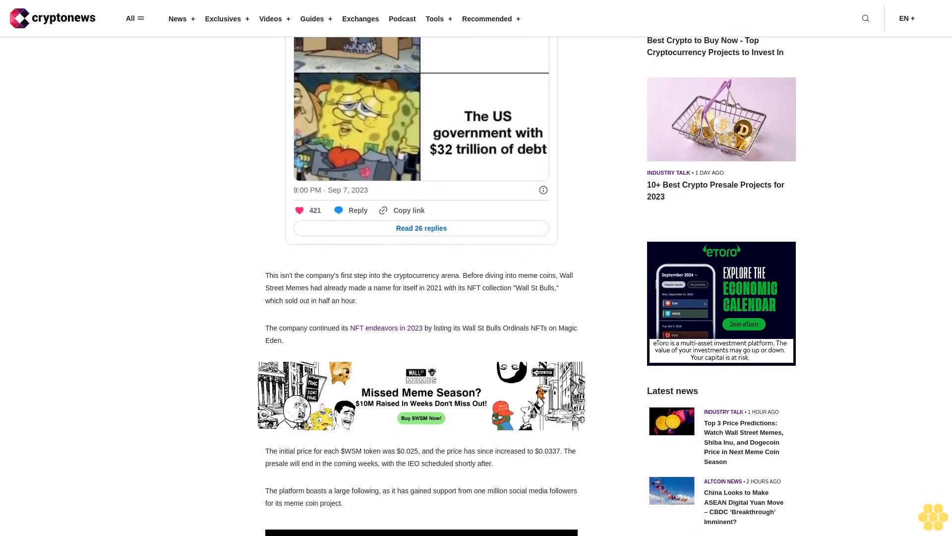
scroll("down", 3)
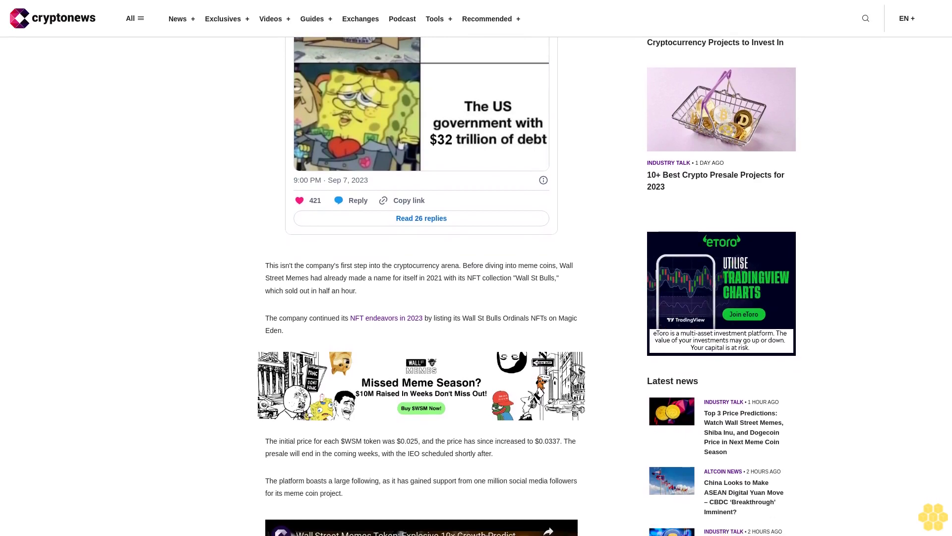
scroll("down", 3)
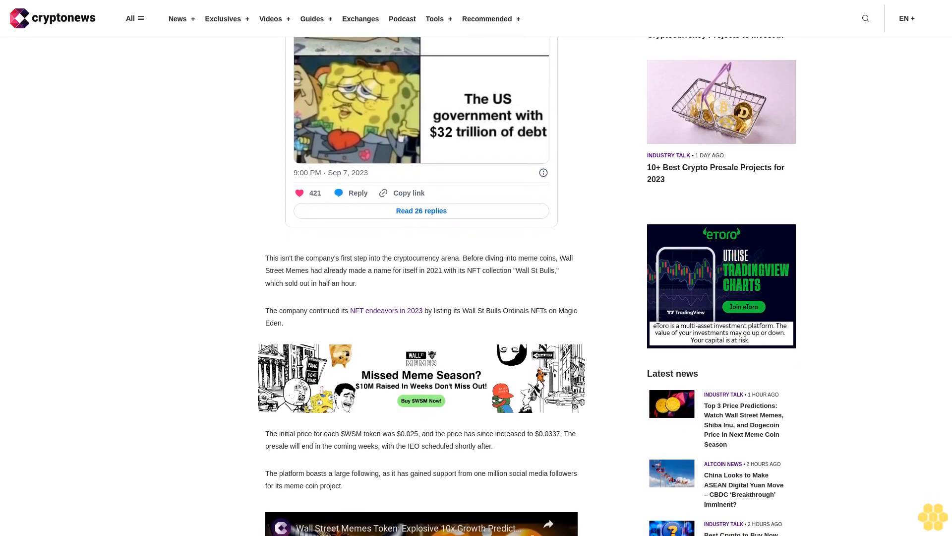
scroll("down", 3)
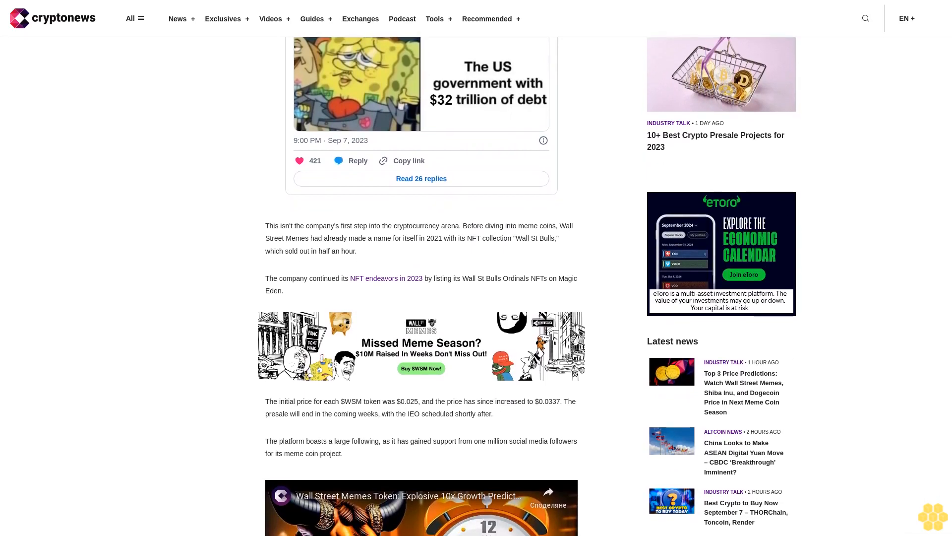
scroll("down", 3)
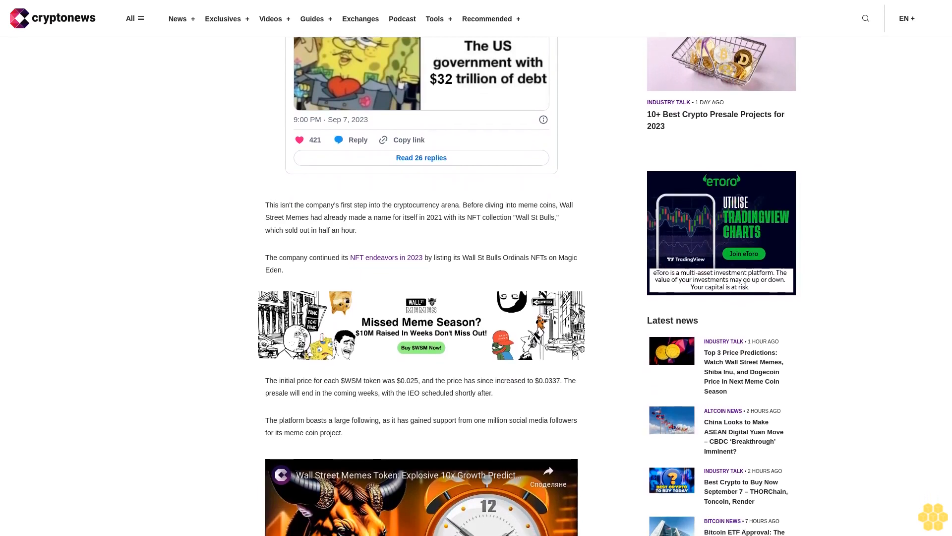
scroll("down", 3)
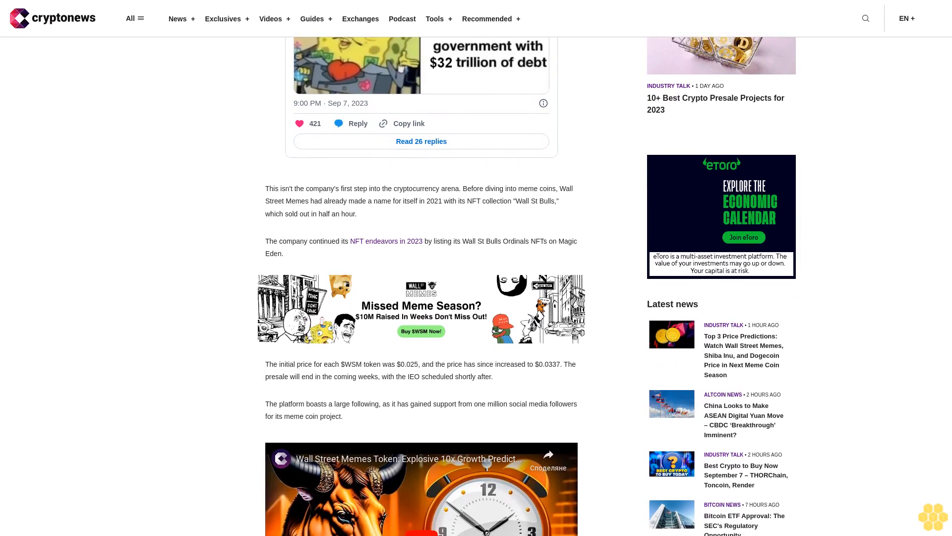
scroll("down", 3)
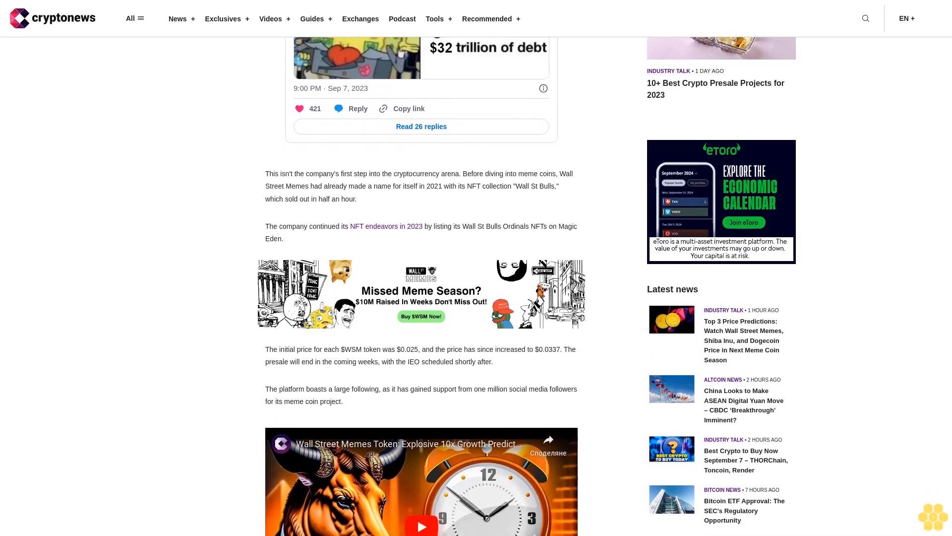
scroll("down", 3)
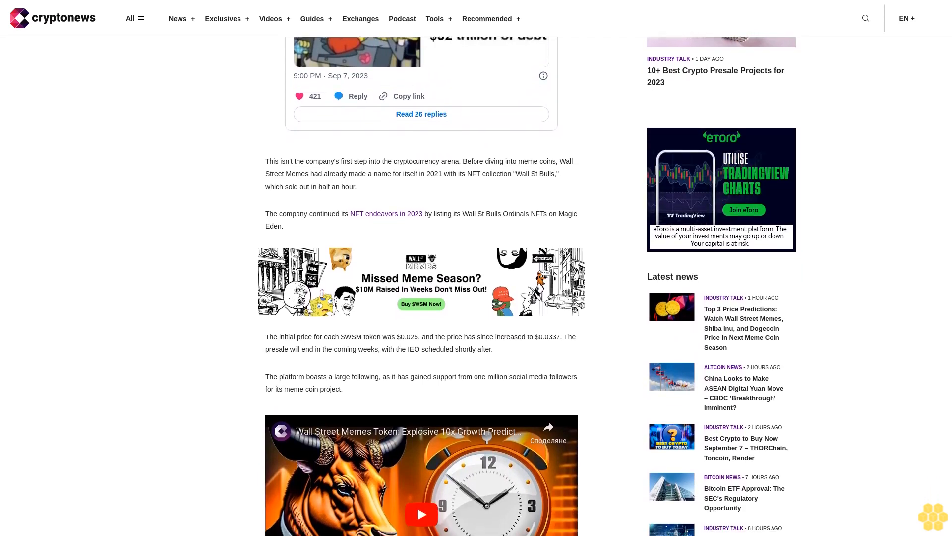
scroll("down", 3)
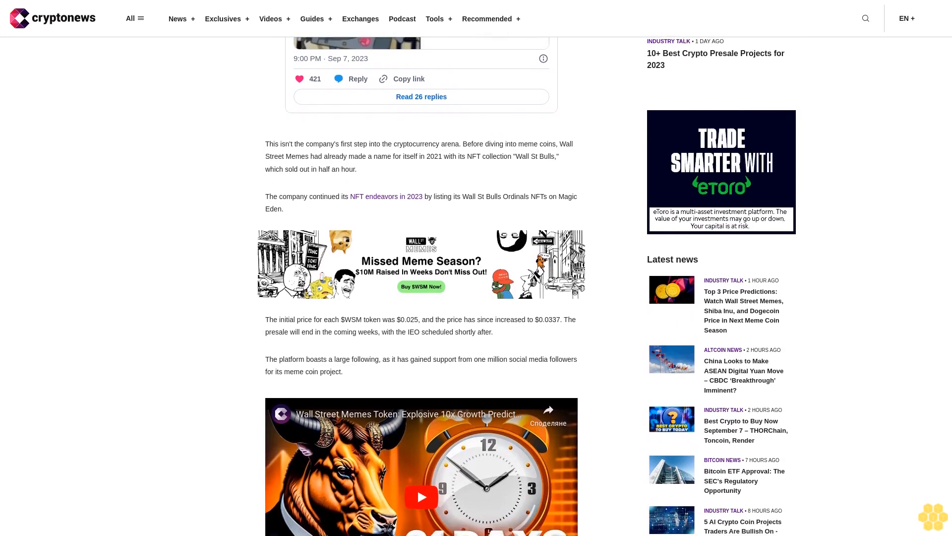
scroll("down", 3)
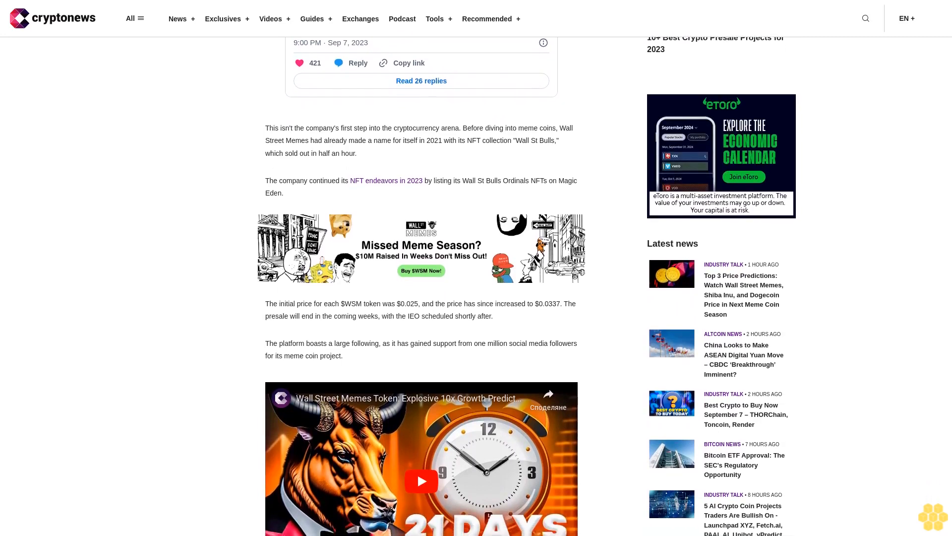
scroll("down", 3)
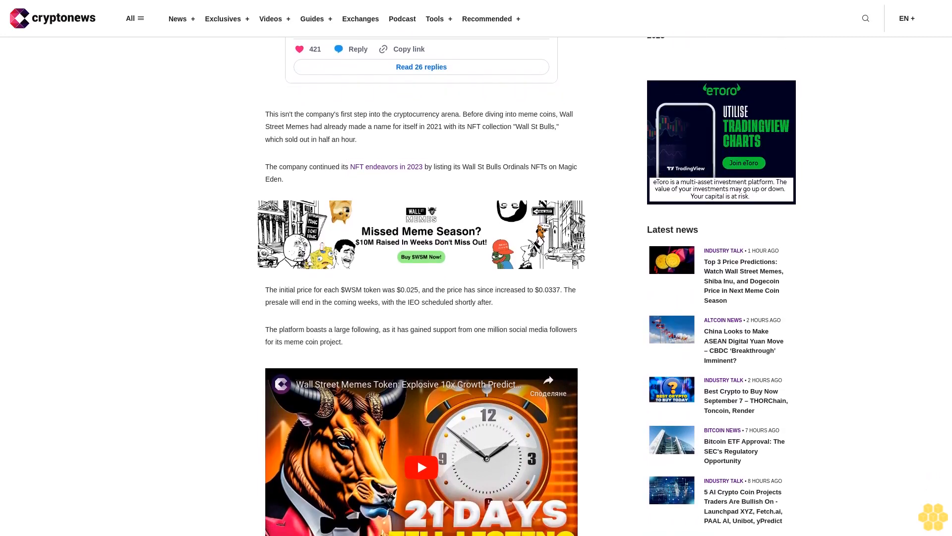
scroll("down", 3)
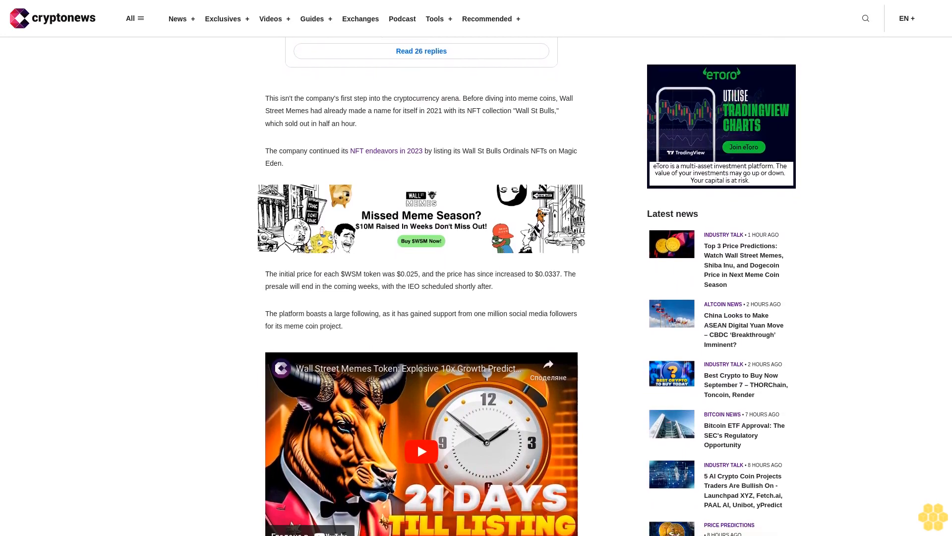
scroll("down", 3)
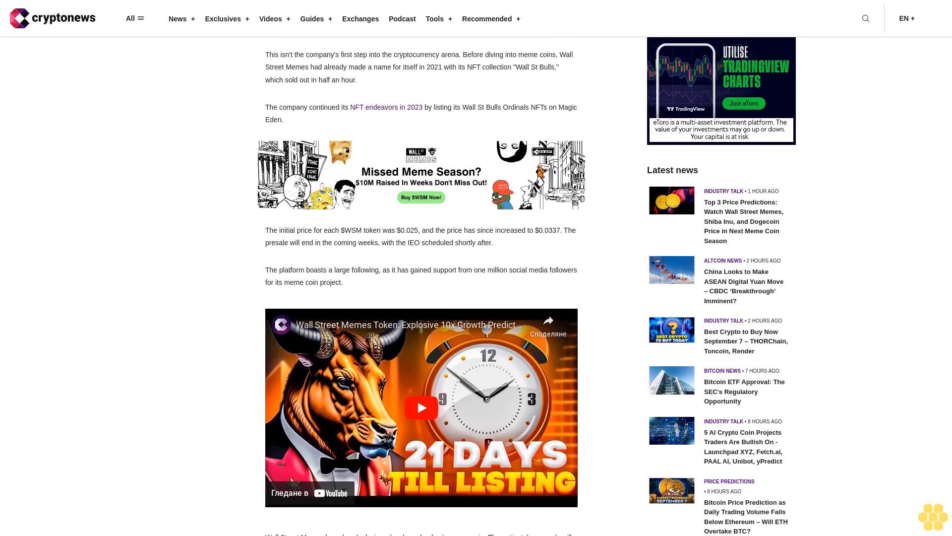
scroll("down", 3)
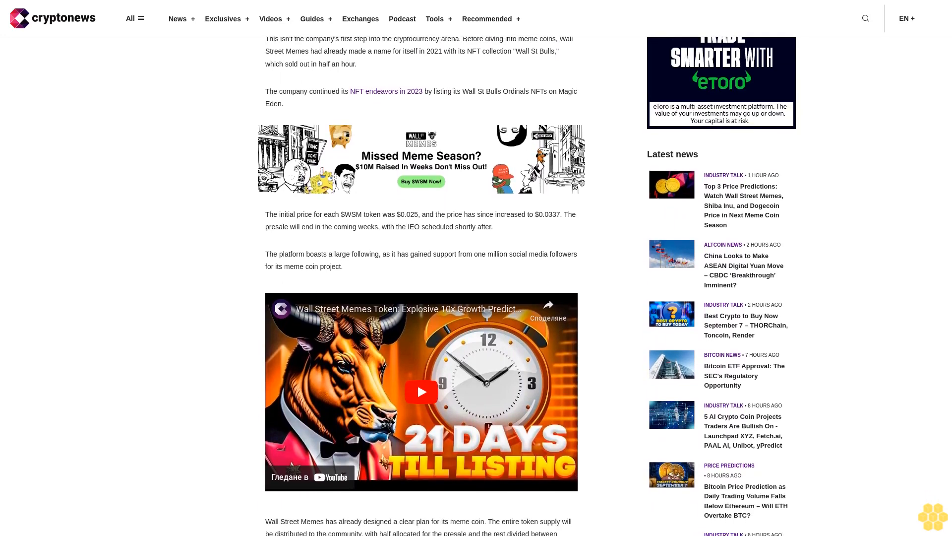
scroll("down", 3)
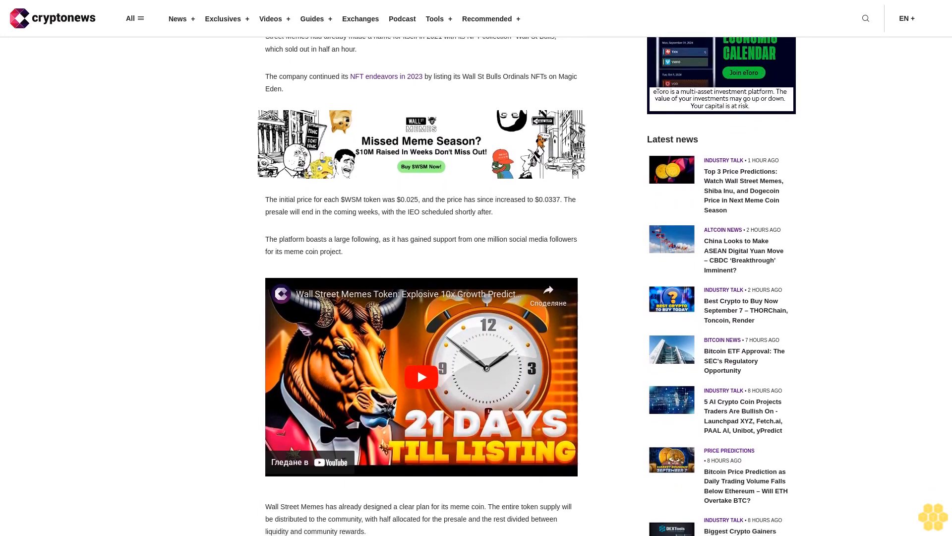
scroll("down", 3)
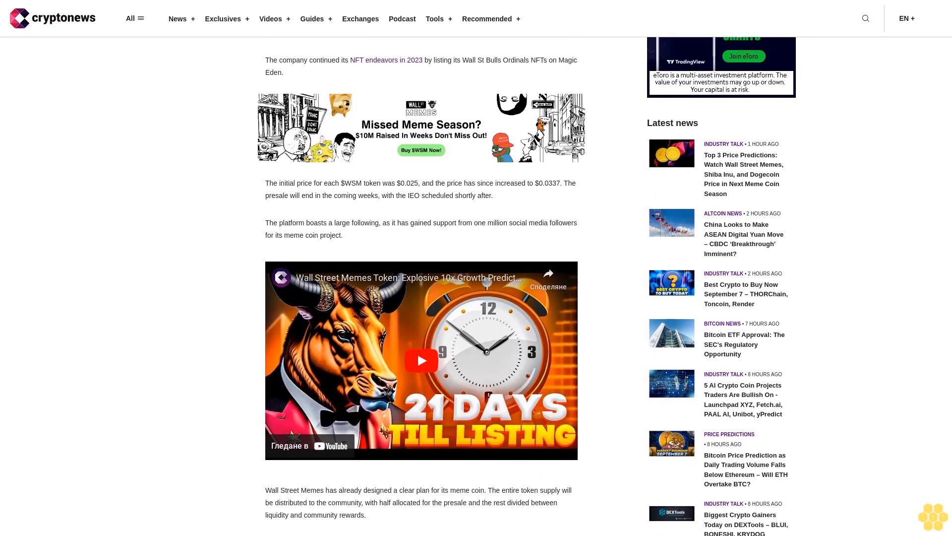
scroll("down", 3)
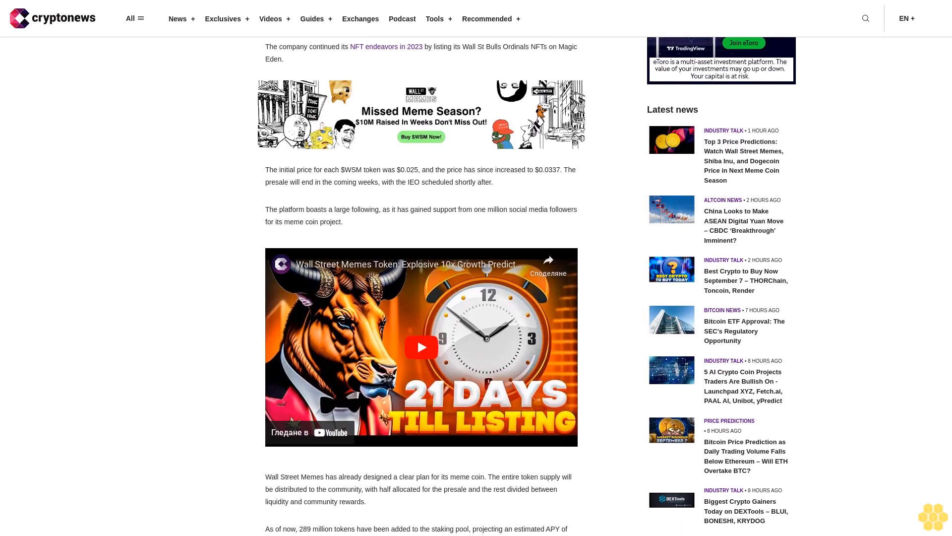
scroll("down", 3)
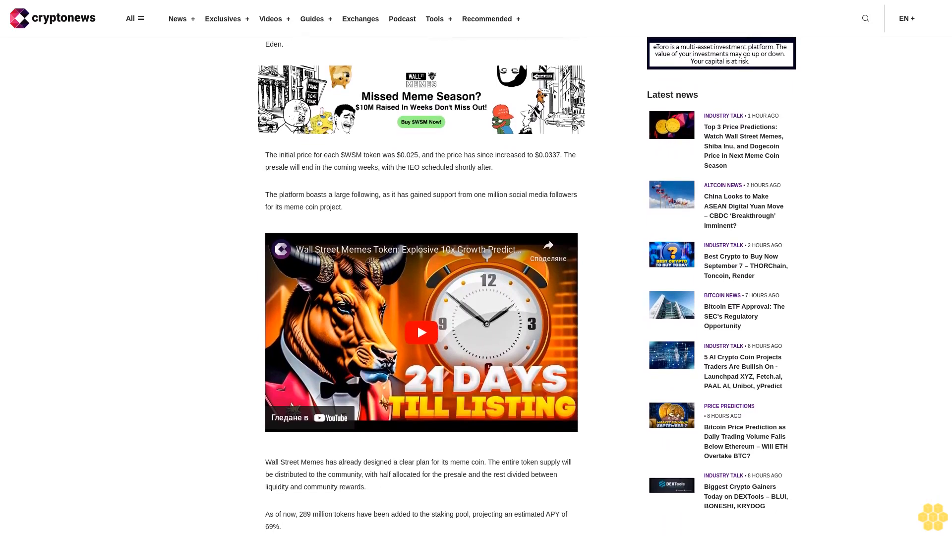
scroll("down", 3)
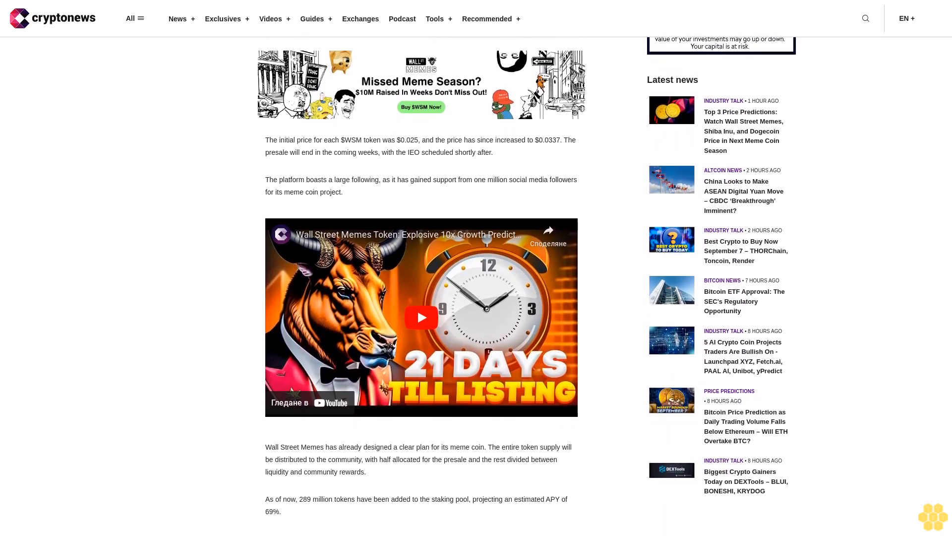
scroll("down", 3)
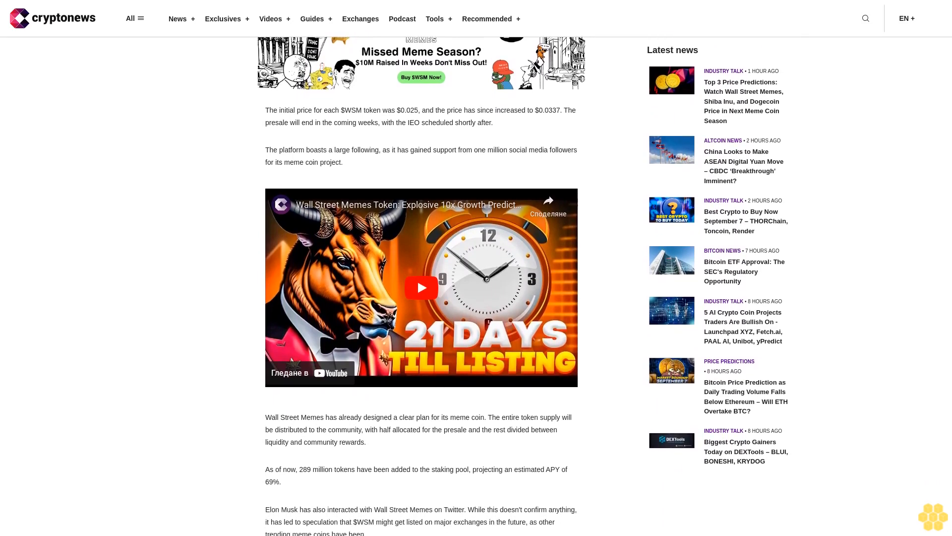
scroll("down", 3)
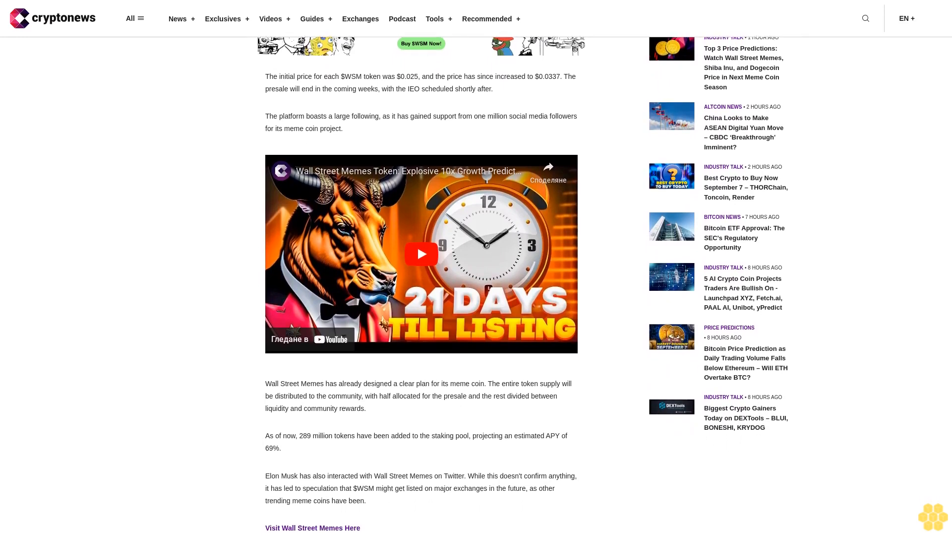
scroll("down", 3)
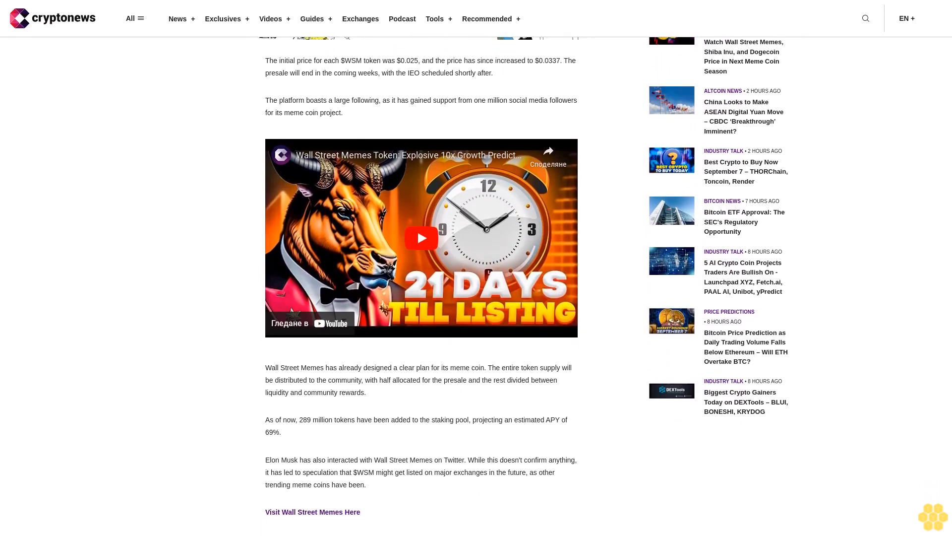
scroll("down", 3)
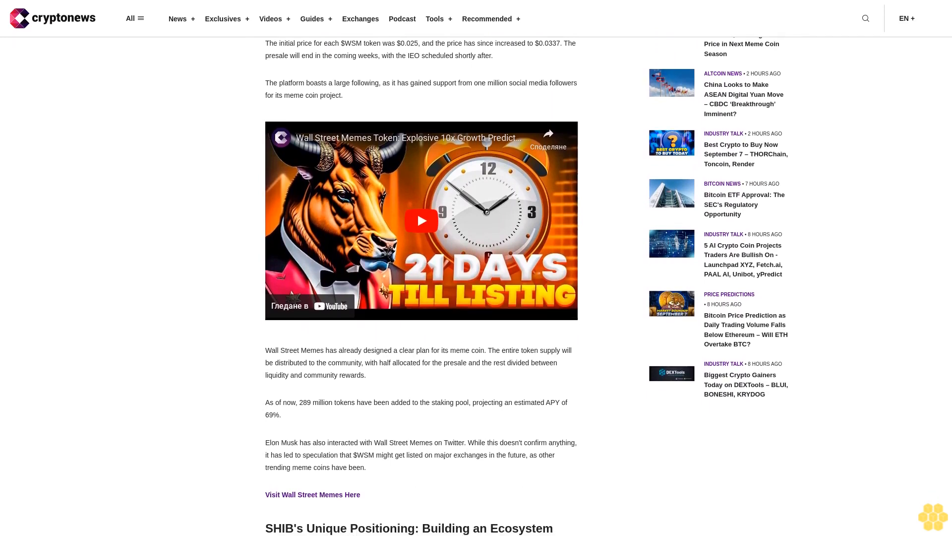
scroll("down", 3)
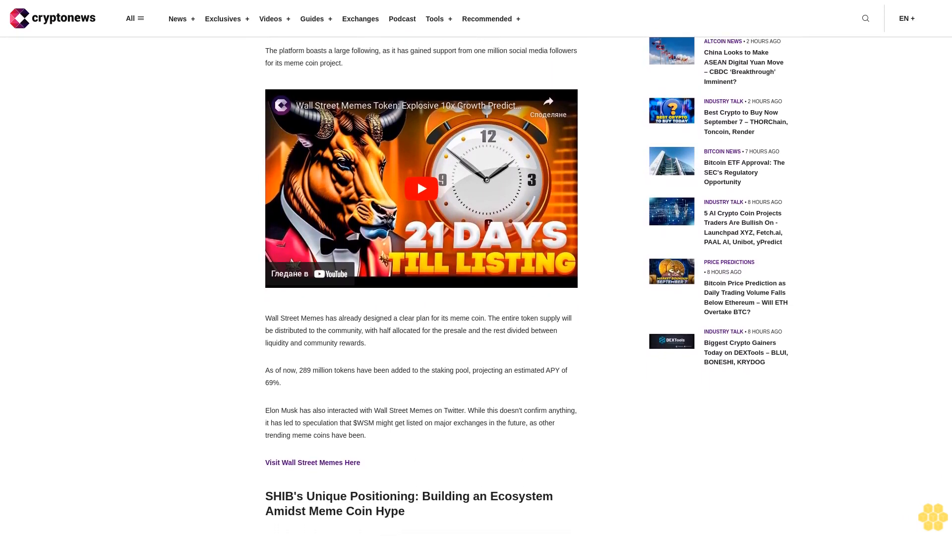
scroll("down", 3)
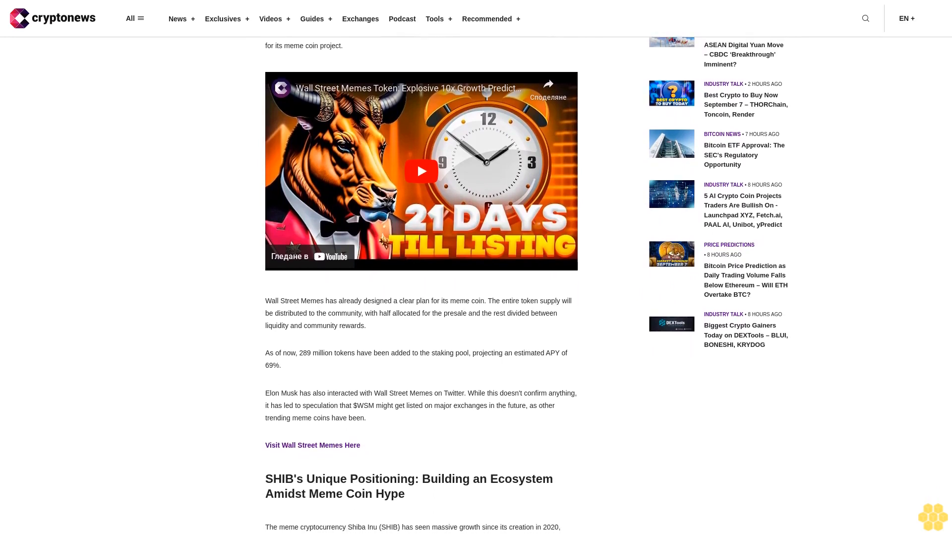
scroll("down", 3)
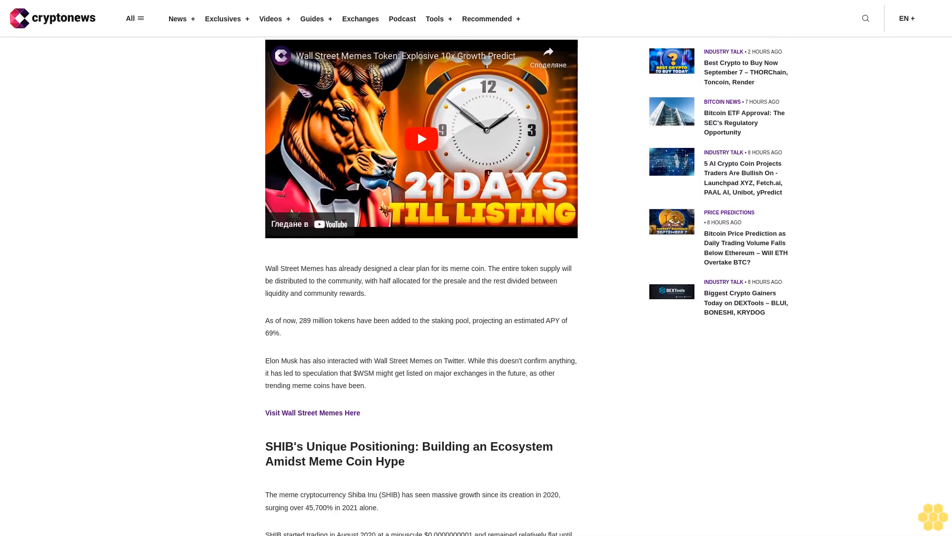
scroll("down", 3)
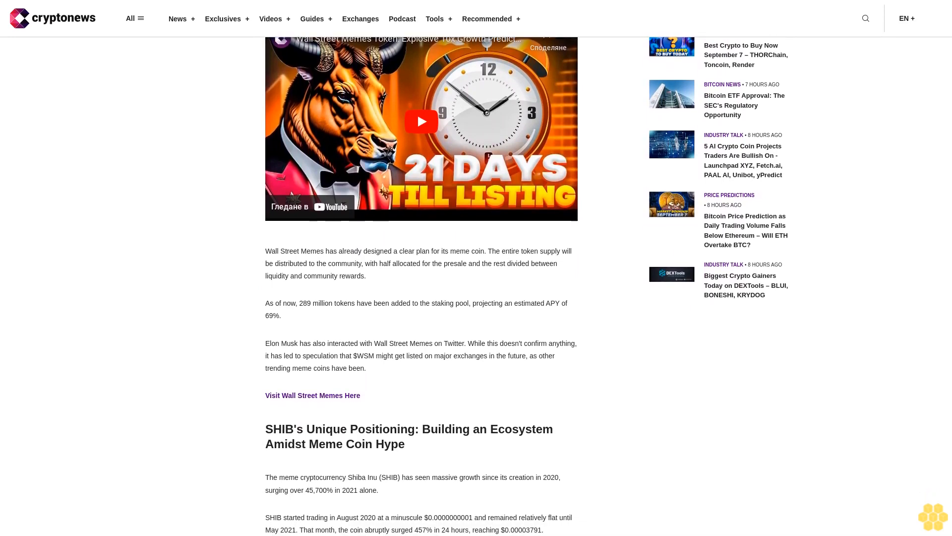
scroll("down", 3)
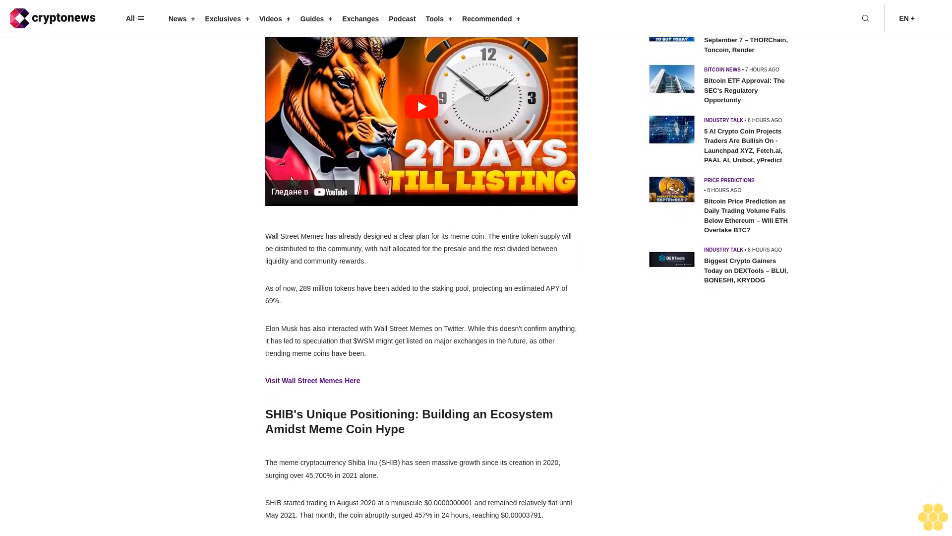
scroll("down", 3)
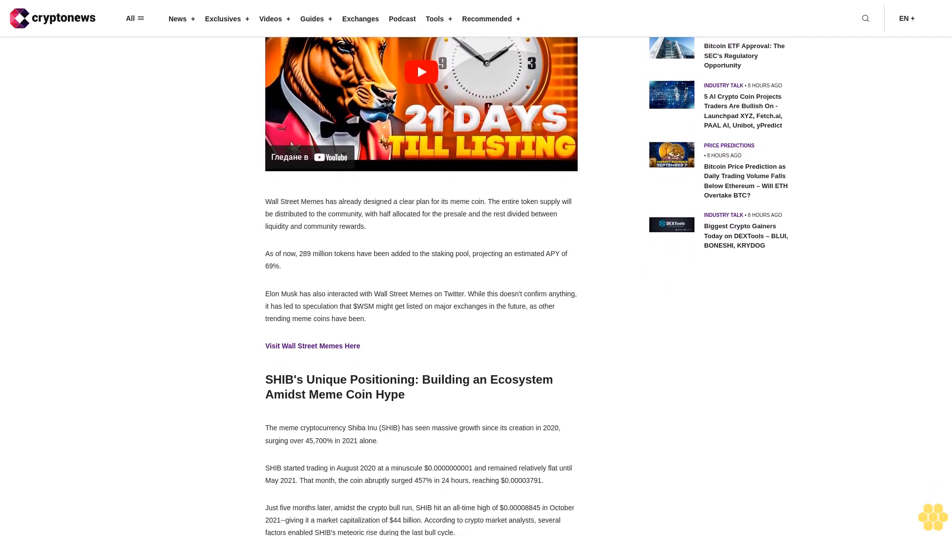
scroll("down", 3)
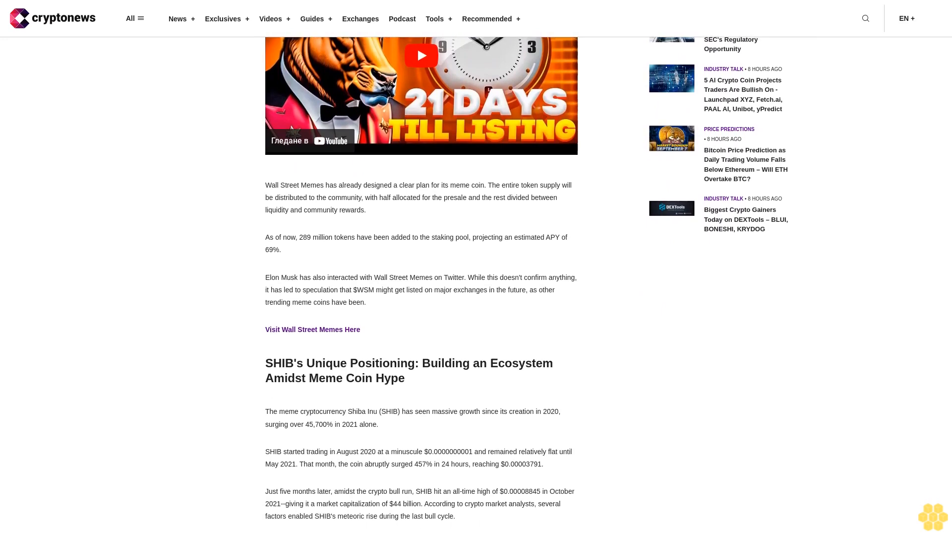
scroll("down", 3)
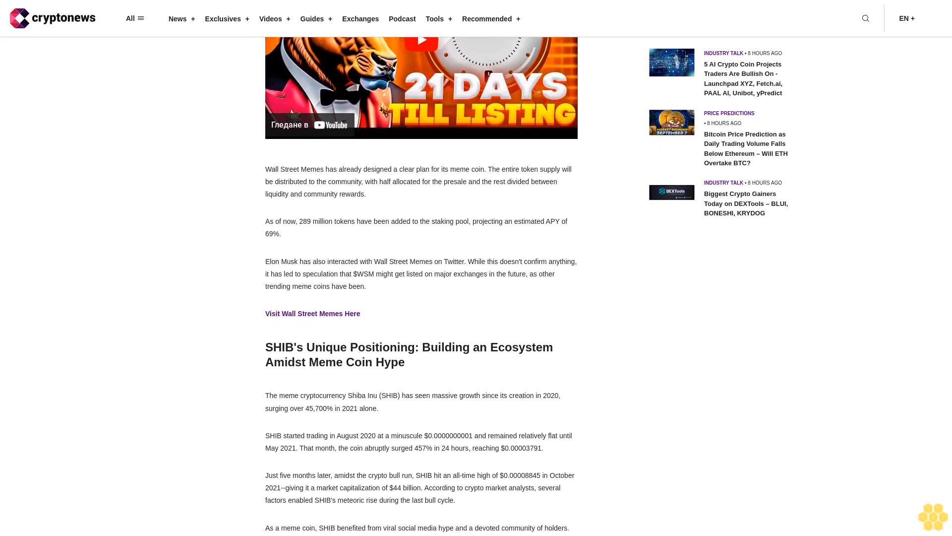
scroll("down", 3)
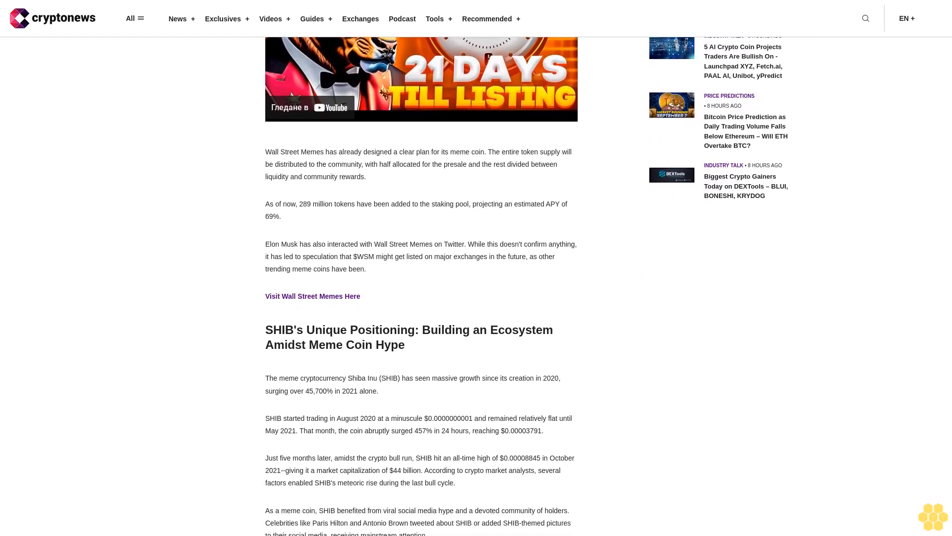
scroll("down", 3)
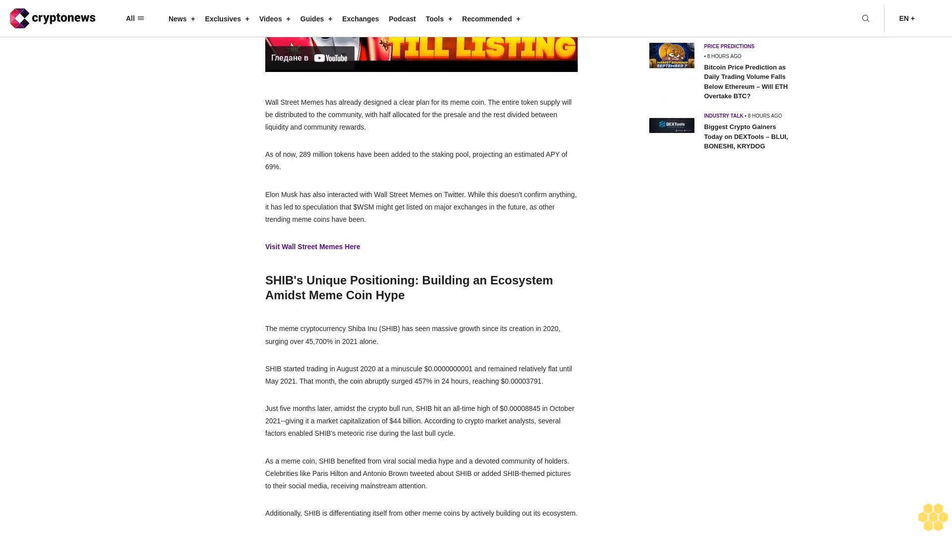
scroll("down", 3)
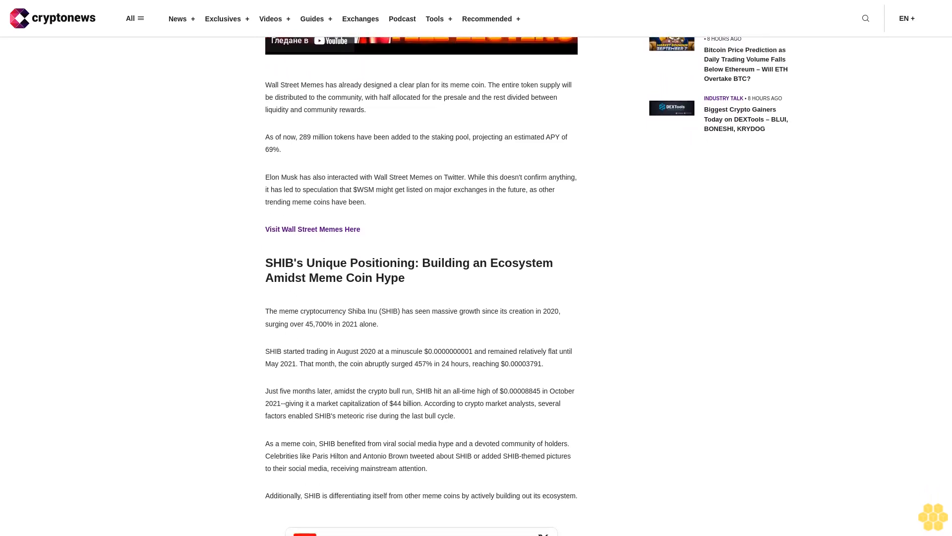
scroll("down", 3)
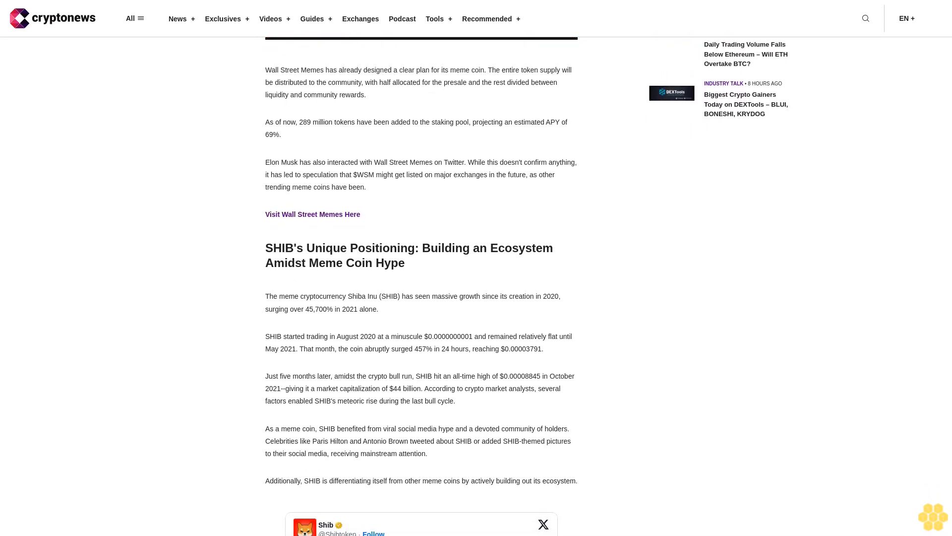
scroll("down", 3)
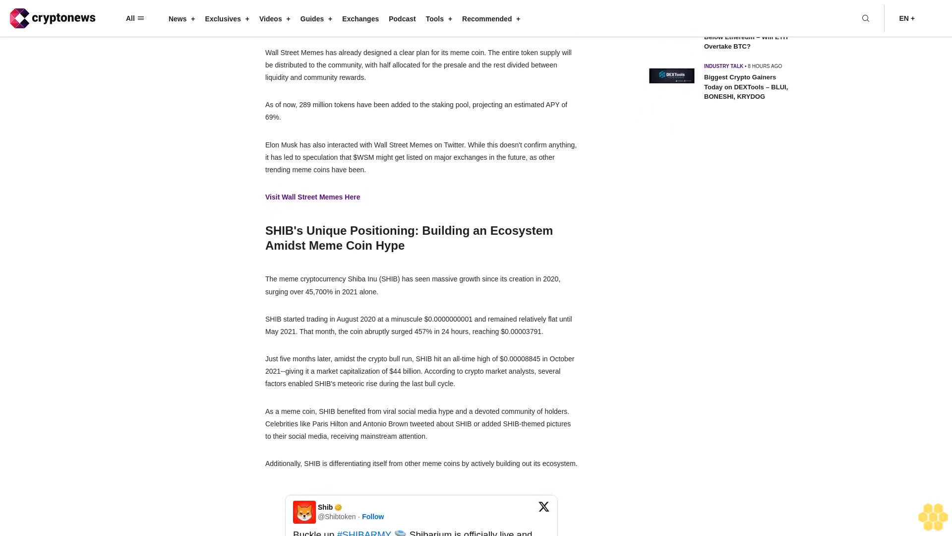
scroll("down", 3)
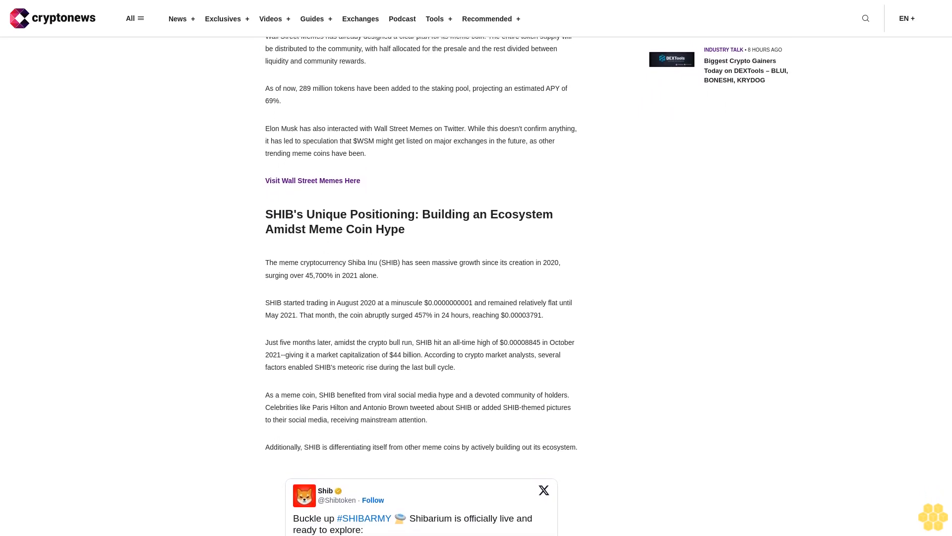
scroll("down", 3)
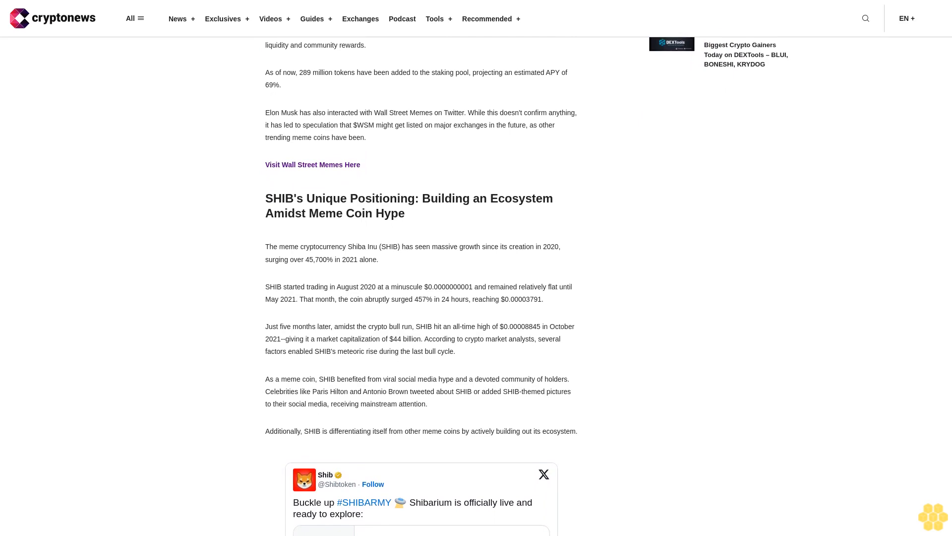
scroll("down", 3)
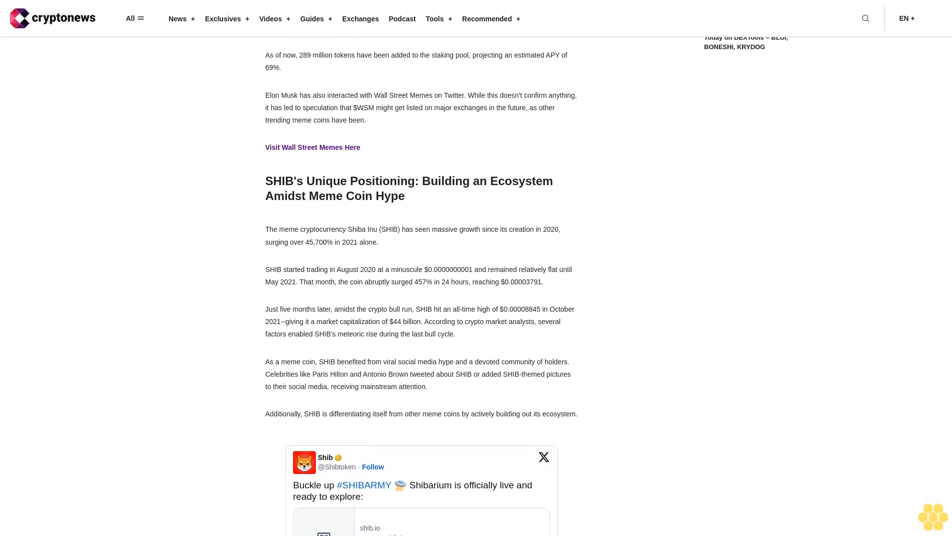
scroll("down", 3)
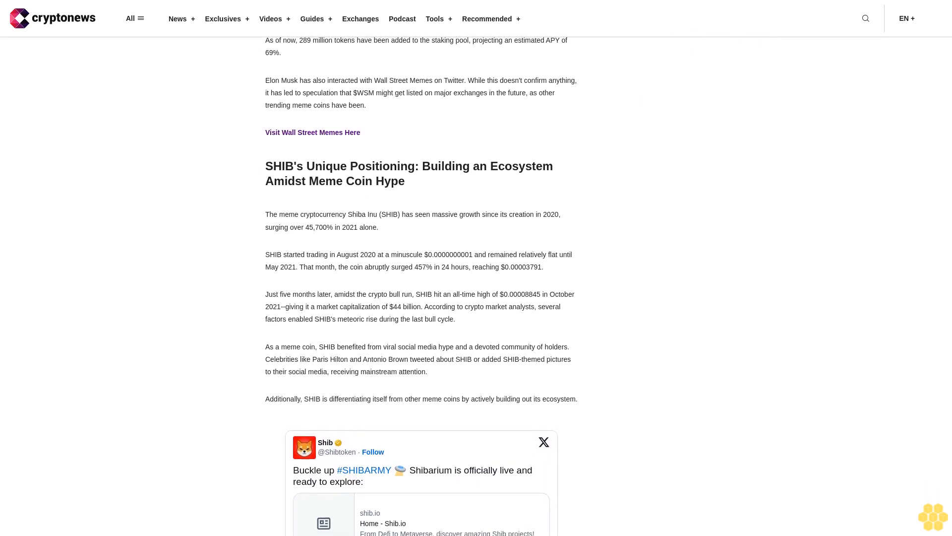
scroll("down", 3)
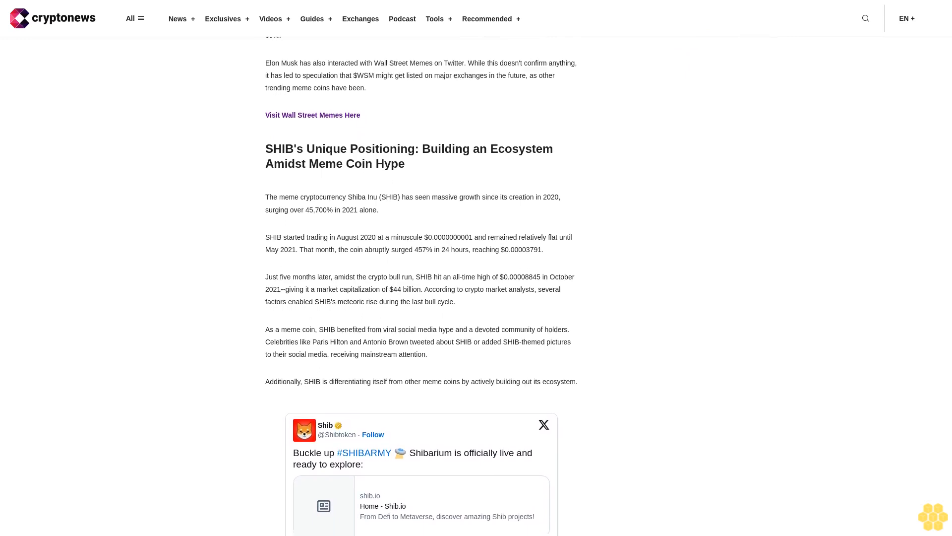
scroll("down", 3)
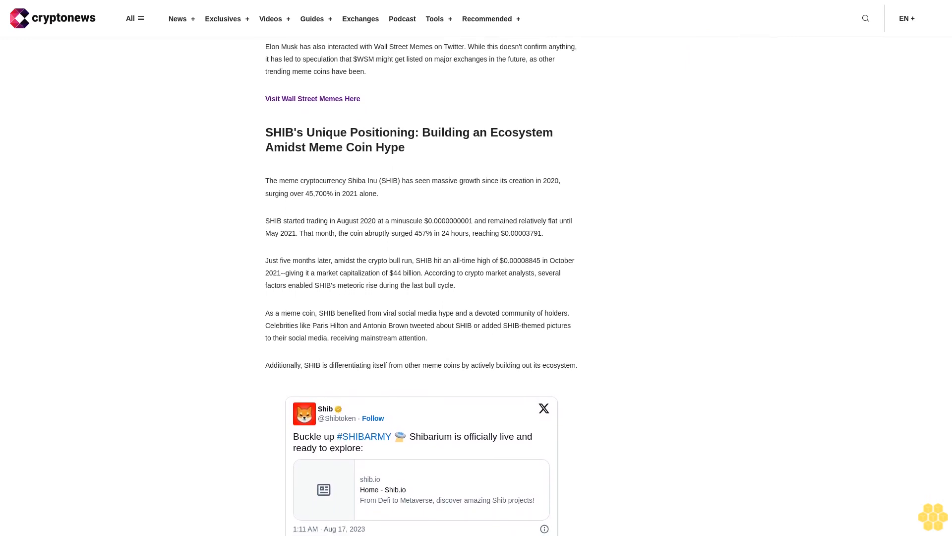
scroll("down", 3)
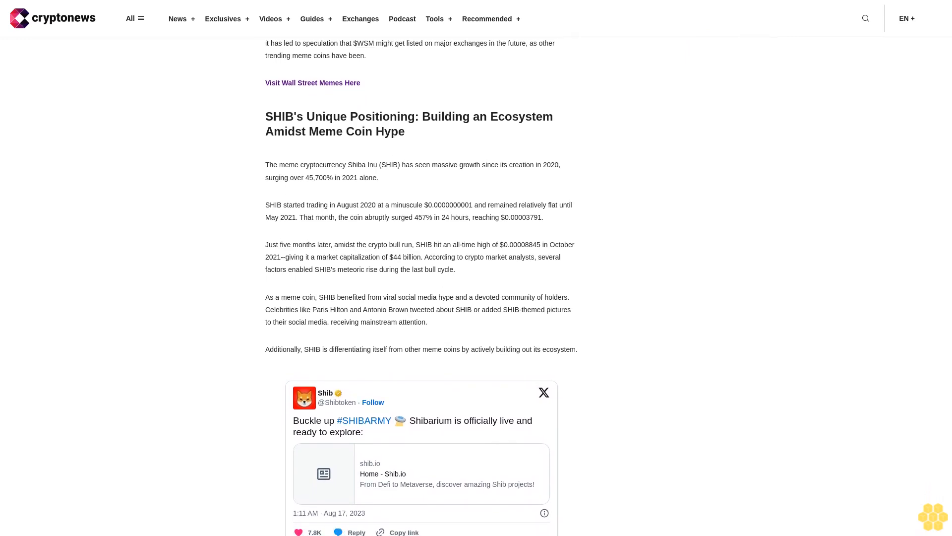
scroll("down", 3)
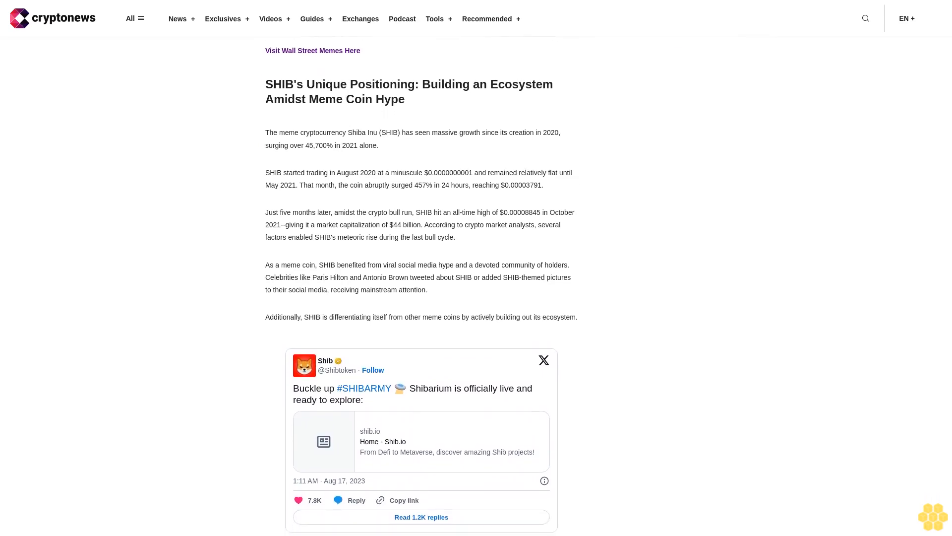
scroll("down", 3)
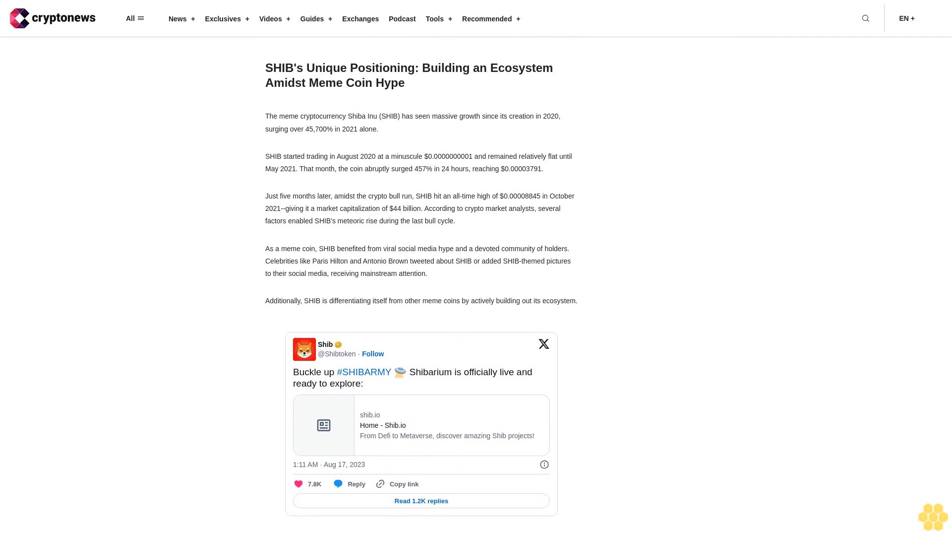
scroll("down", 3)
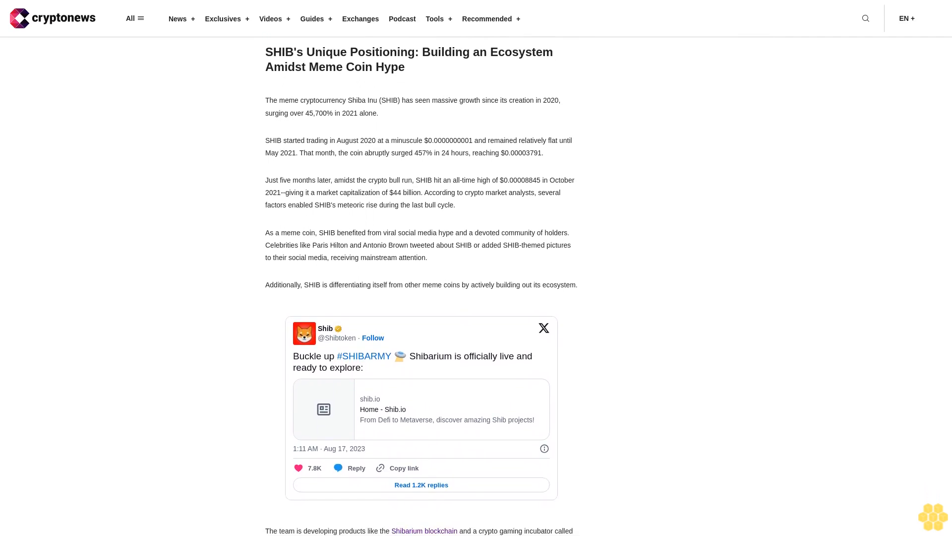
scroll("down", 3)
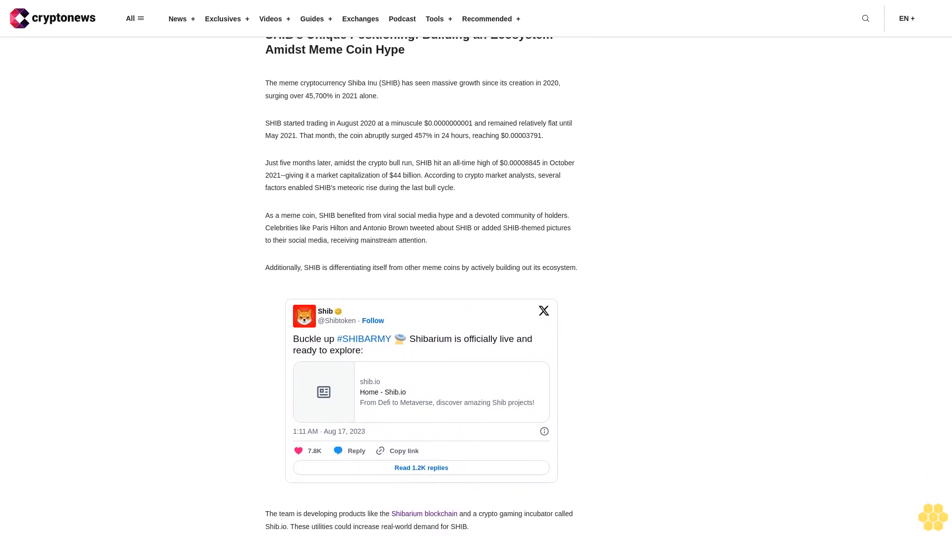
scroll("down", 3)
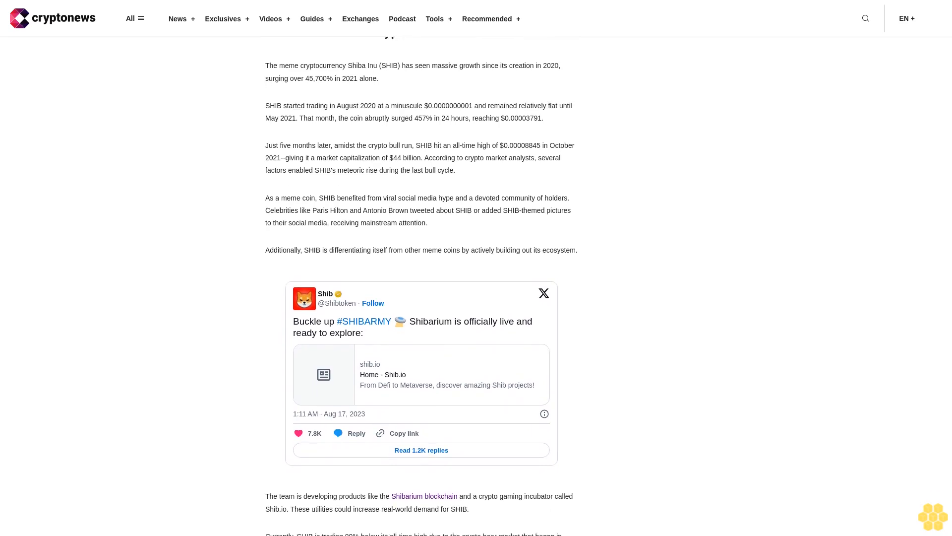
scroll("down", 3)
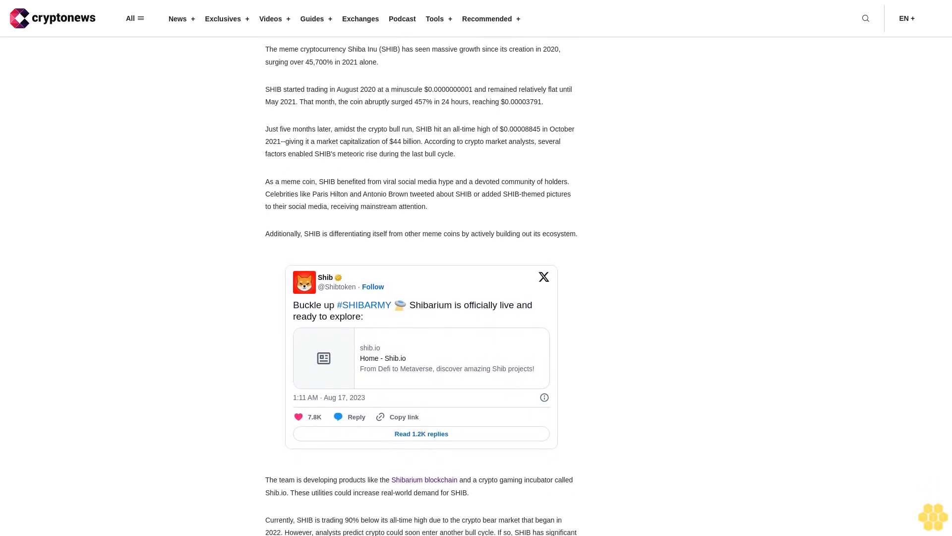
scroll("up", 3)
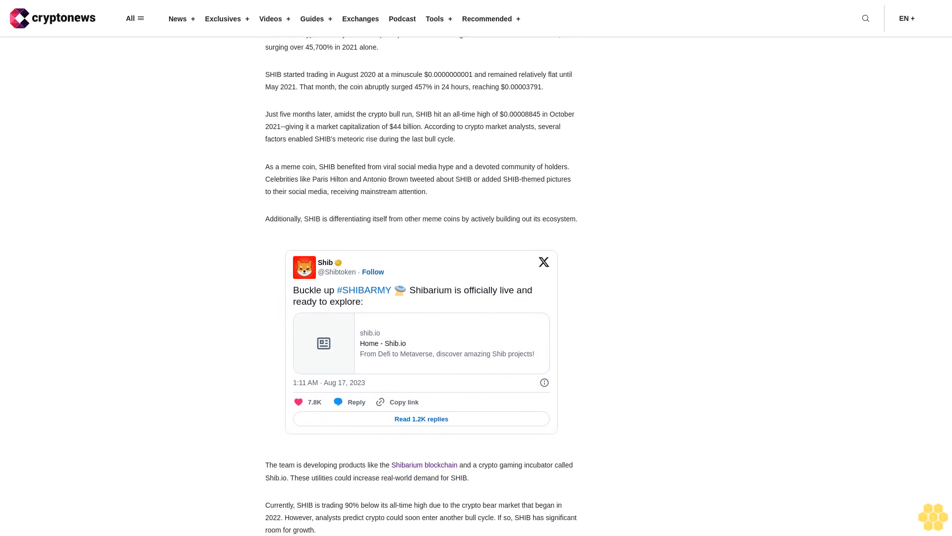
scroll("down", 3)
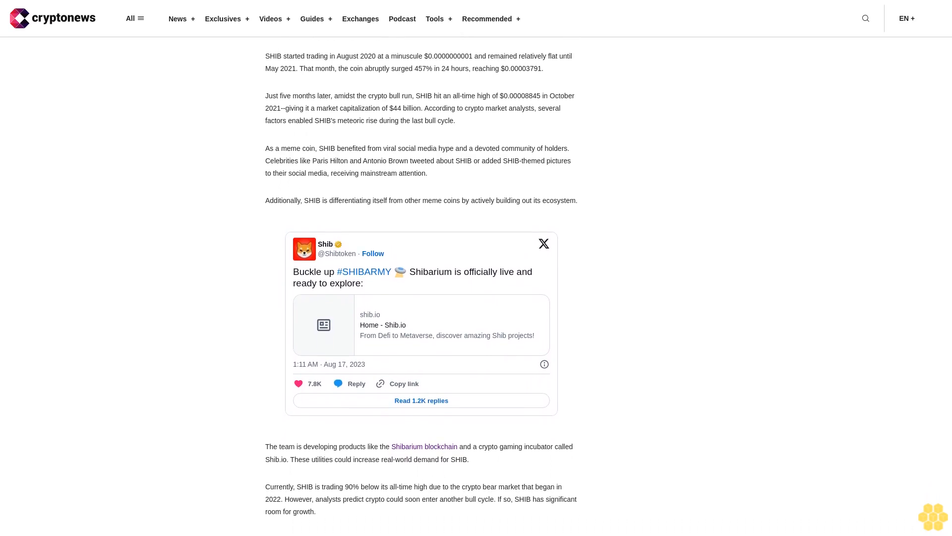
scroll("down", 3)
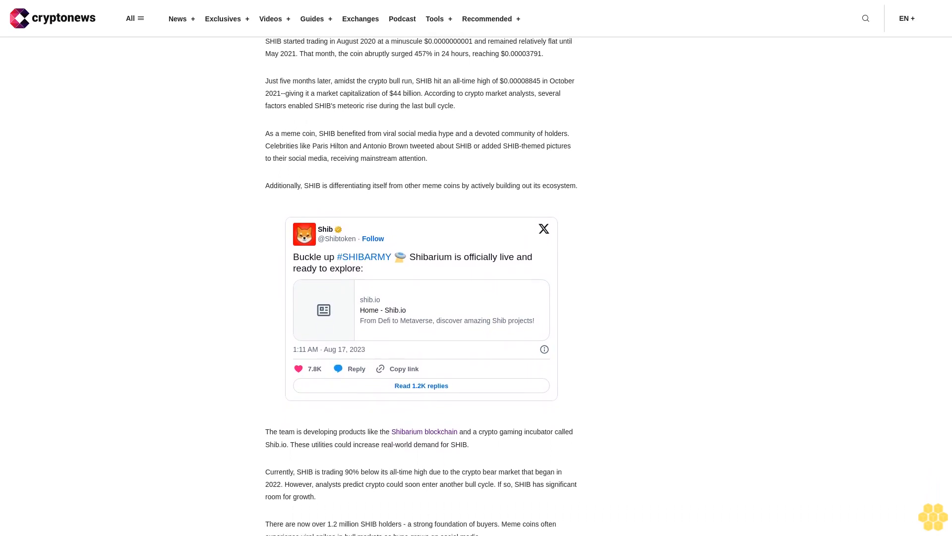
scroll("down", 3)
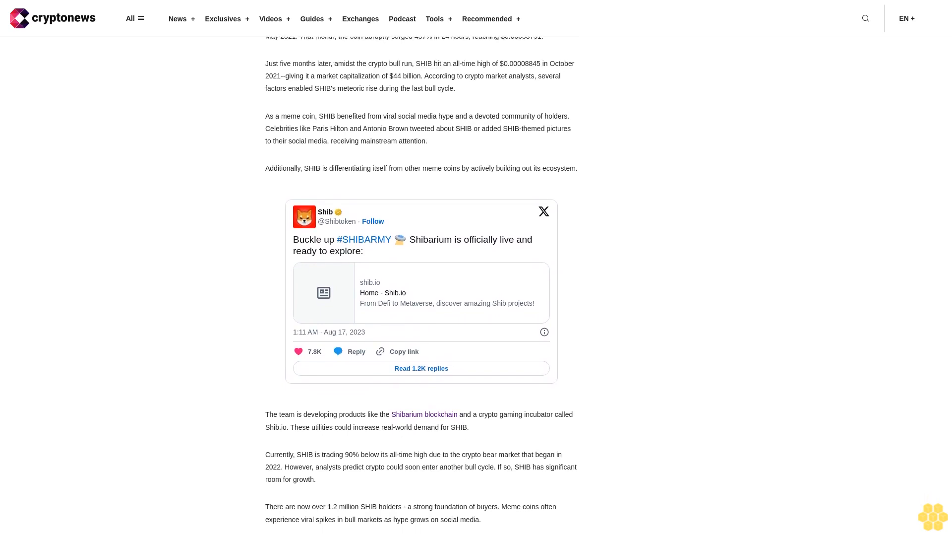
scroll("down", 3)
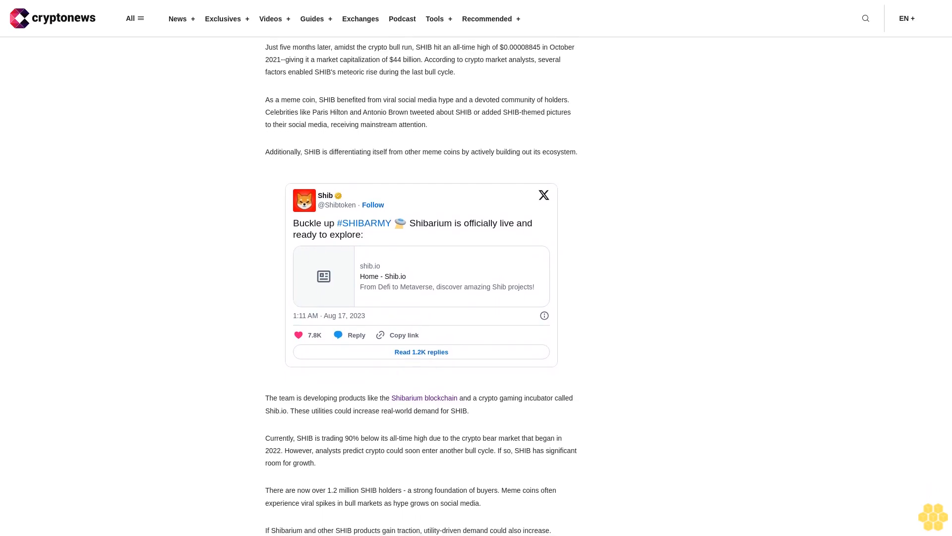
scroll("down", 3)
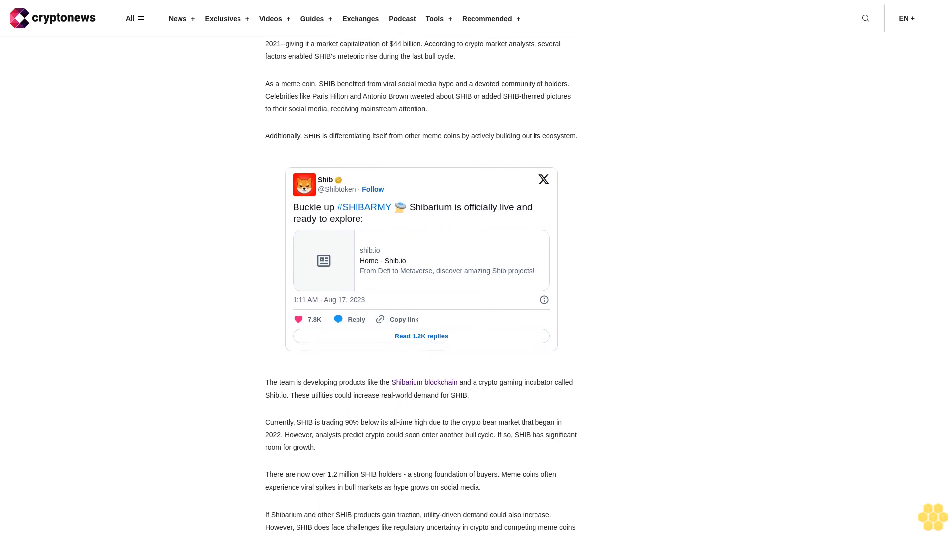
scroll("down", 3)
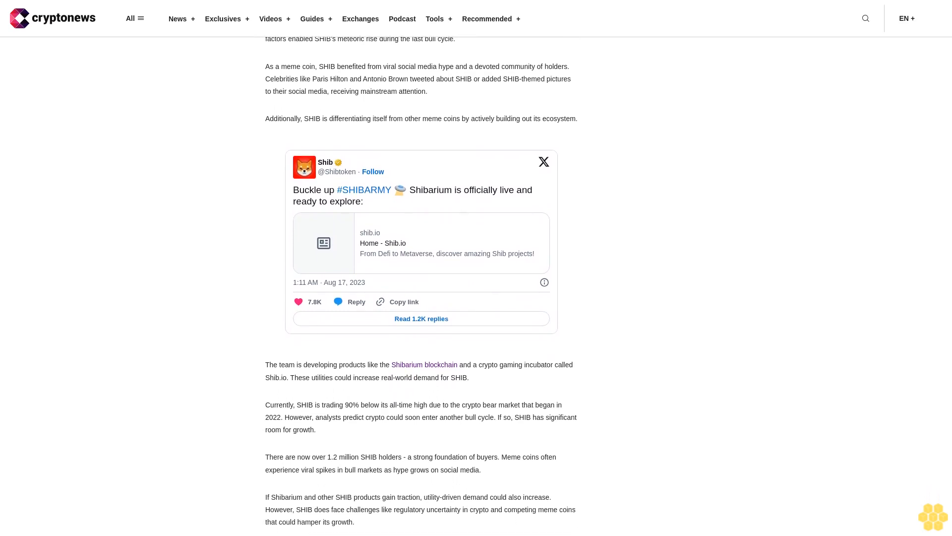
scroll("down", 3)
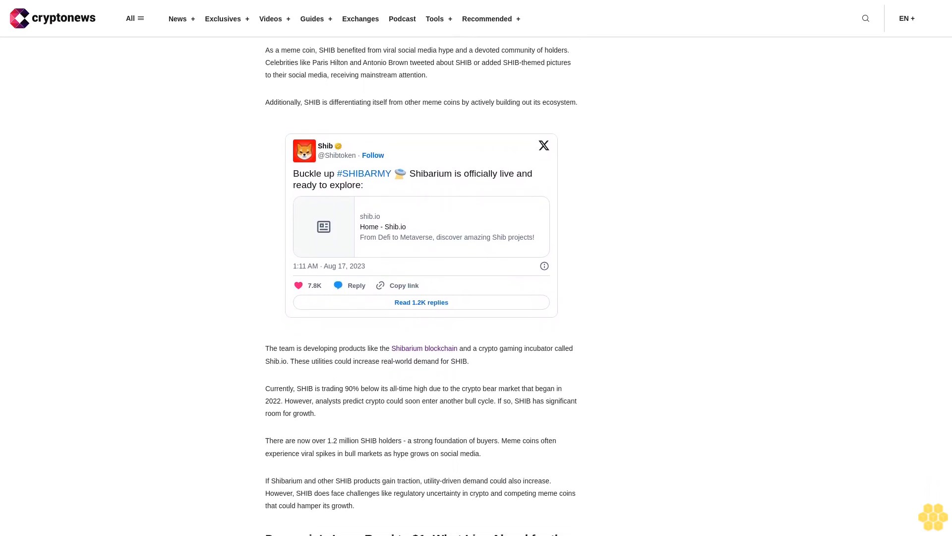
scroll("down", 3)
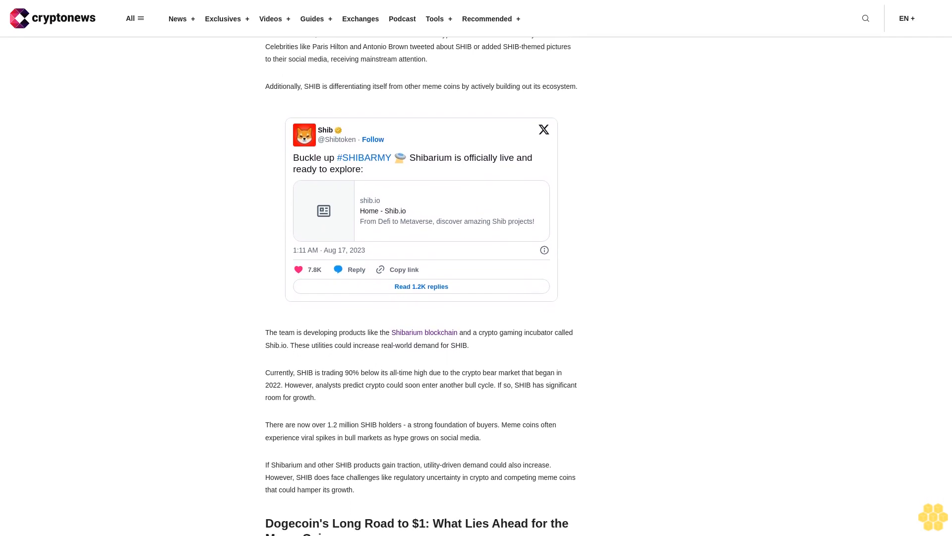
scroll("down", 3)
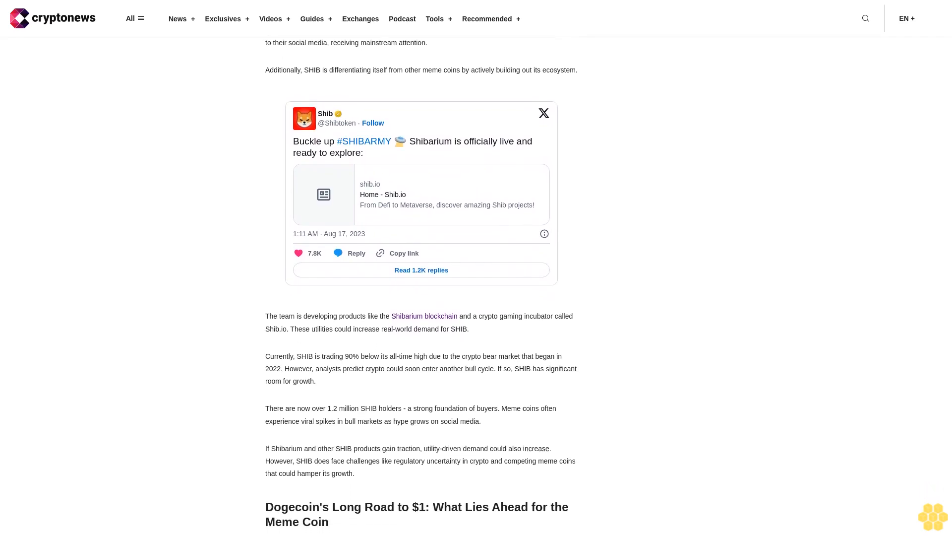
scroll("up", 3)
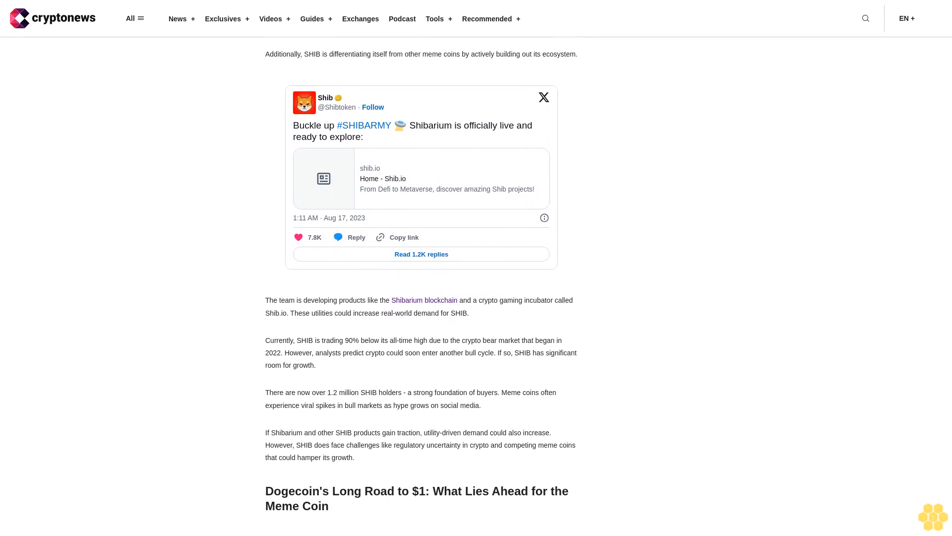
scroll("down", 3)
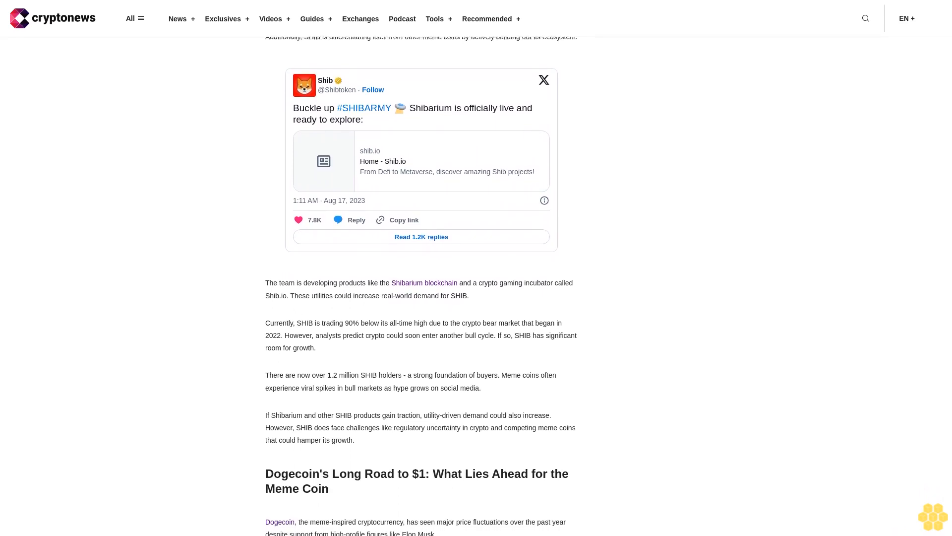
scroll("up", 3)
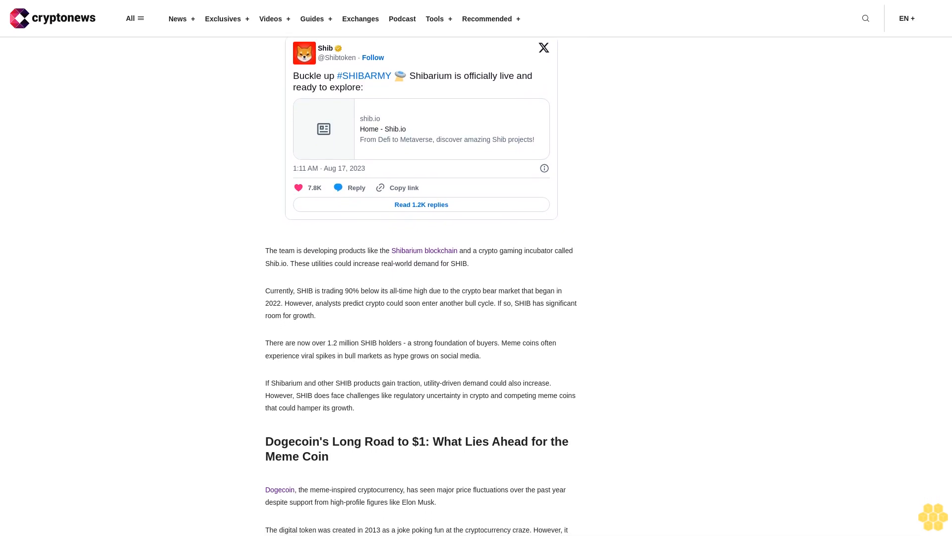
scroll("down", 3)
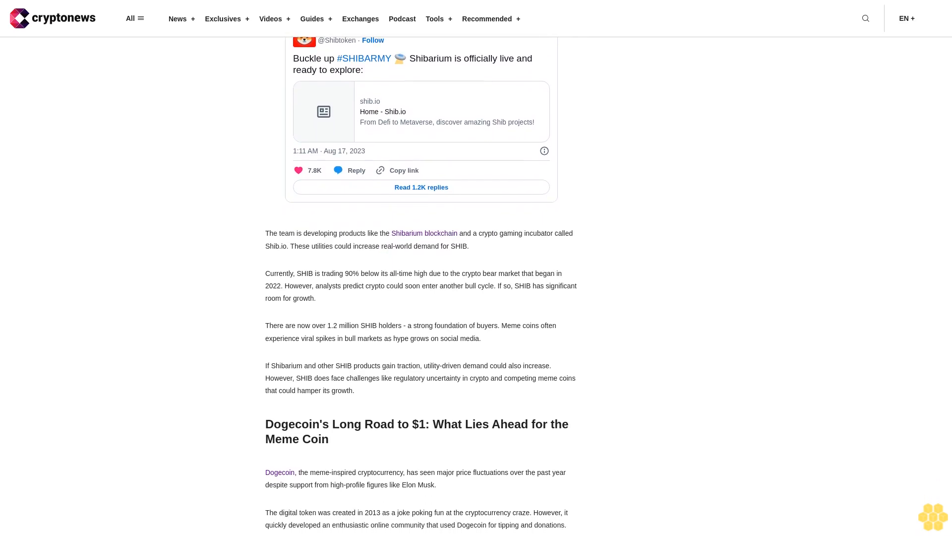
scroll("down", 3)
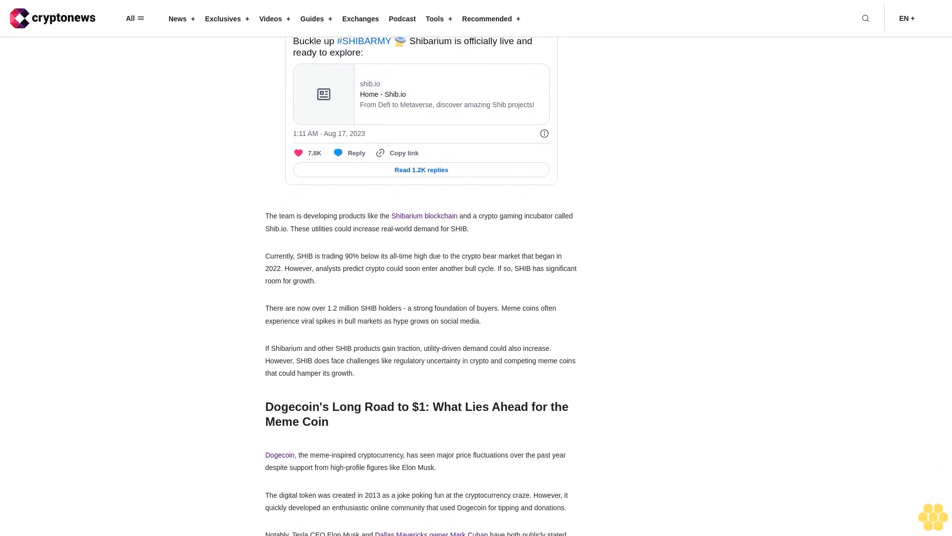
scroll("down", 3)
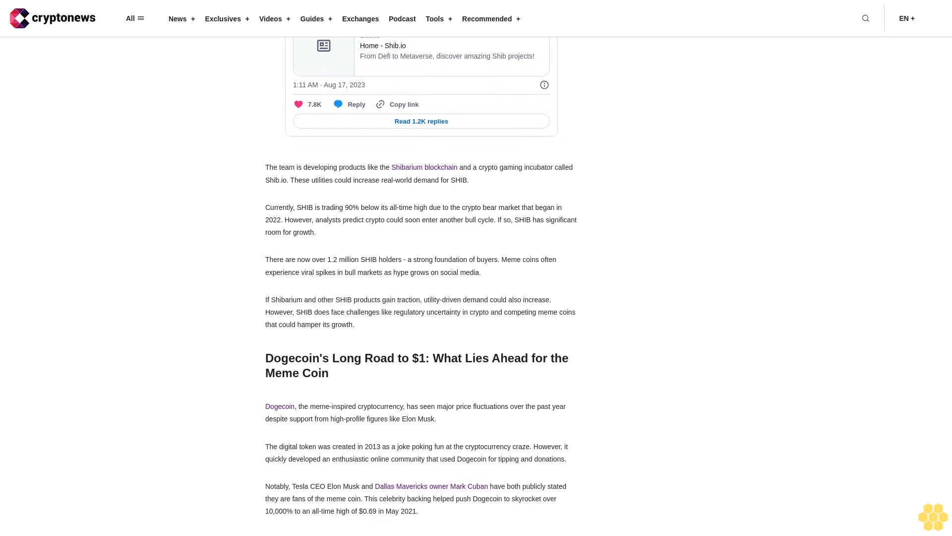
scroll("down", 3)
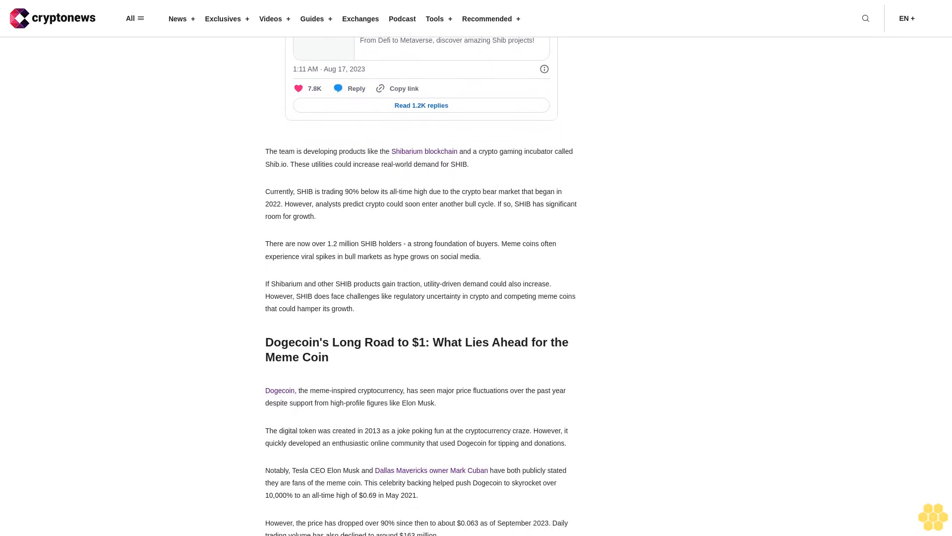
scroll("up", 3)
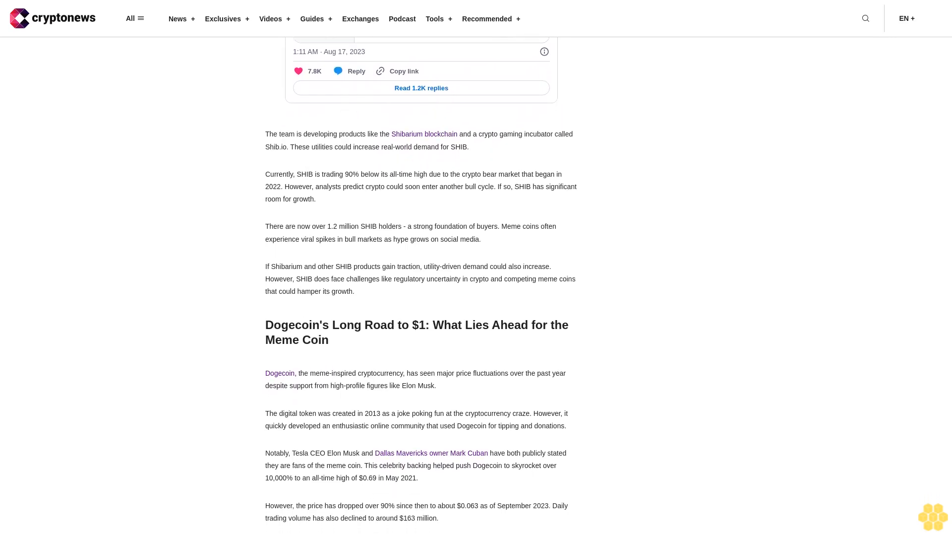
scroll("down", 3)
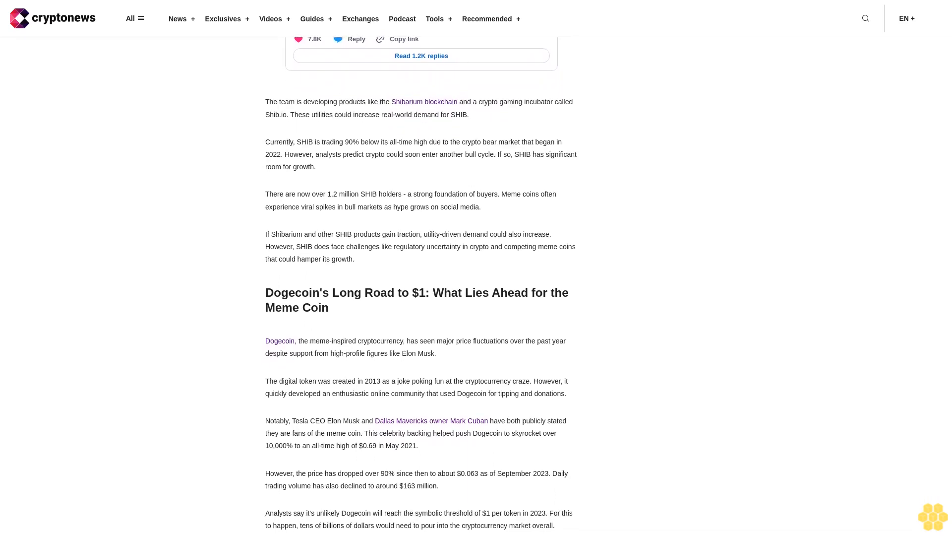
scroll("down", 3)
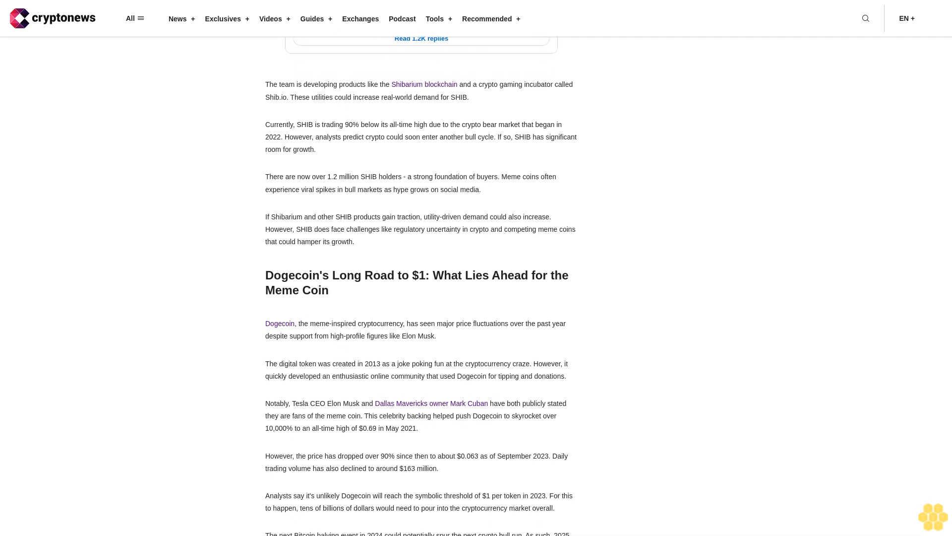
scroll("up", 3)
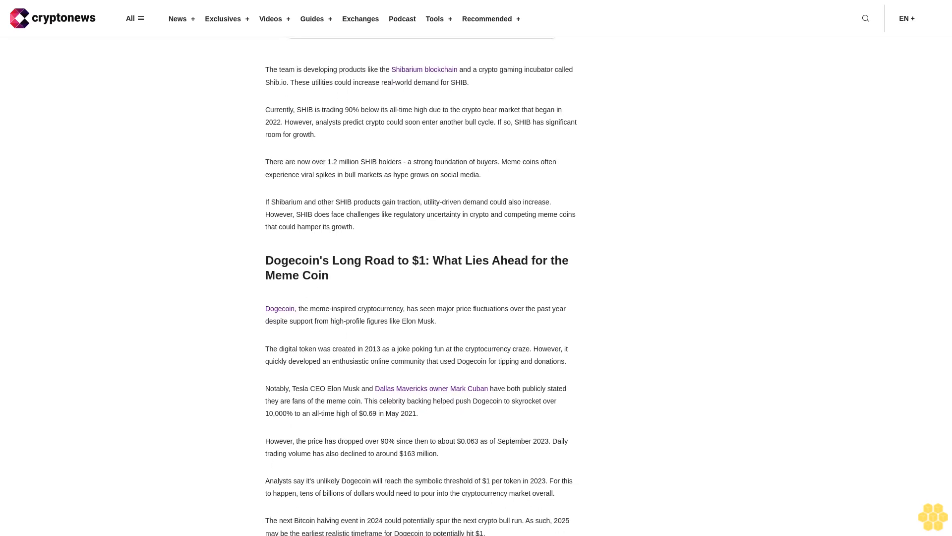
scroll("up", 3)
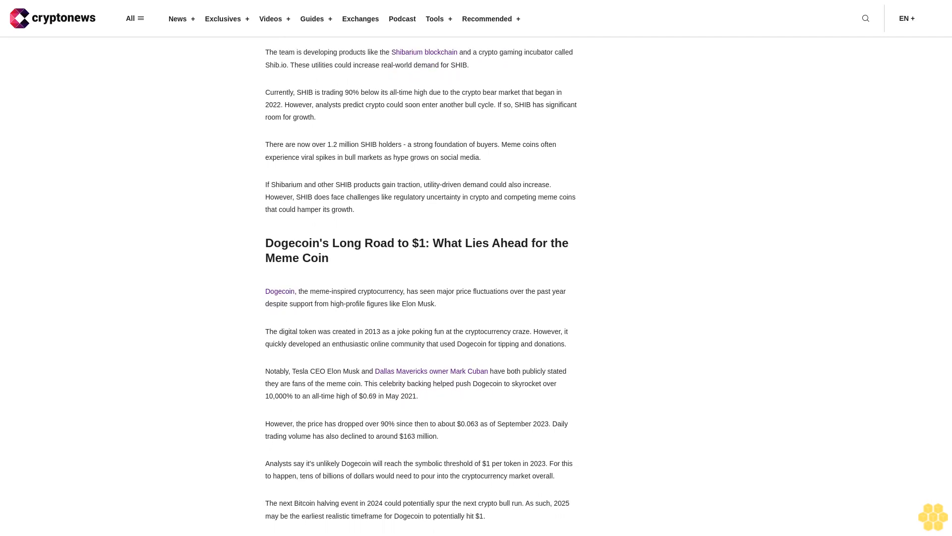
scroll("down", 3)
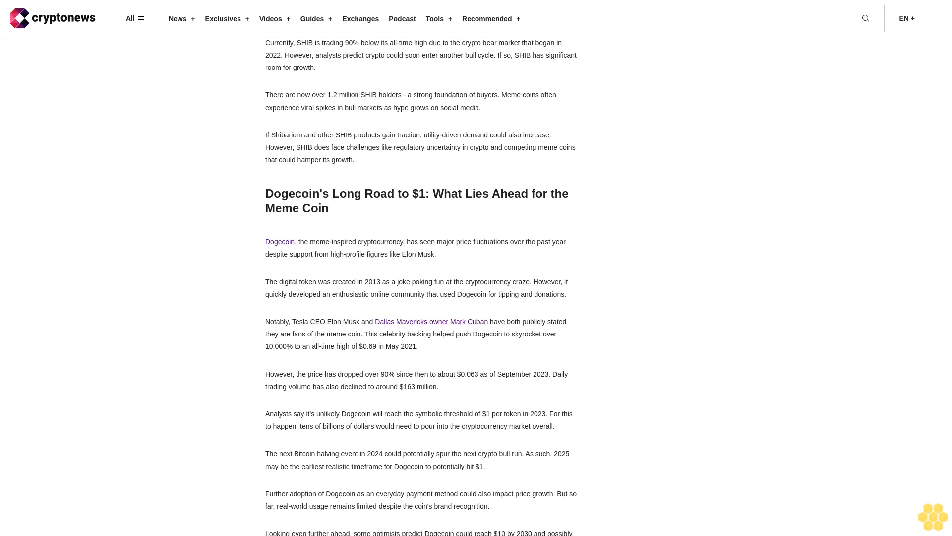
scroll("down", 3)
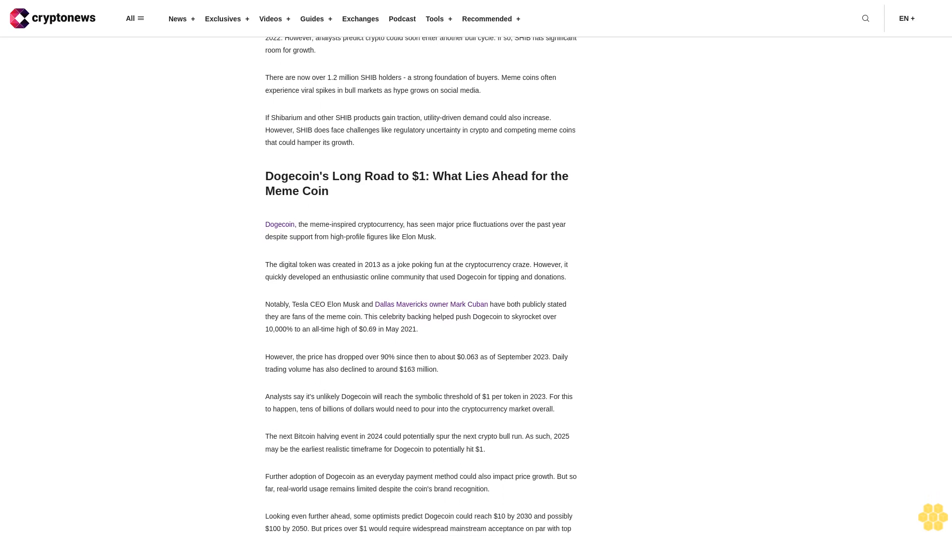
scroll("down", 3)
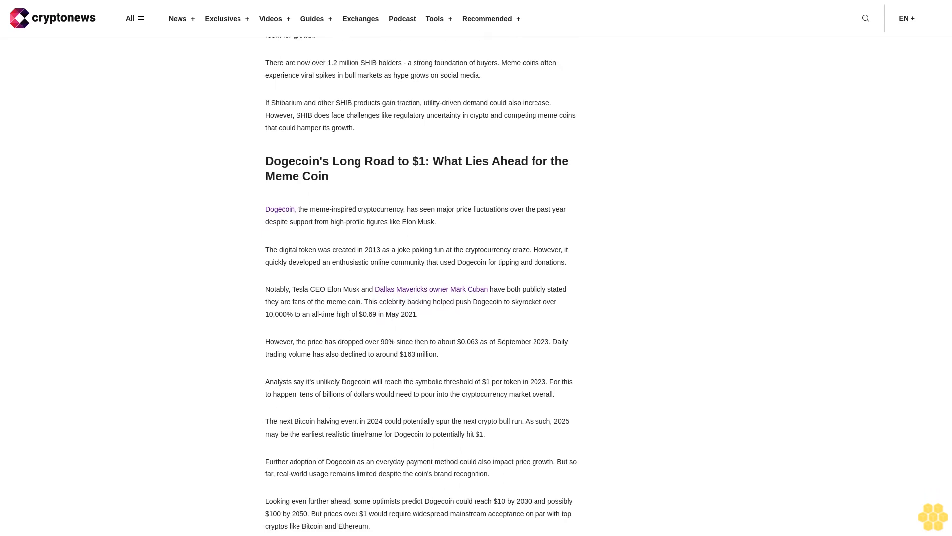
scroll("down", 3)
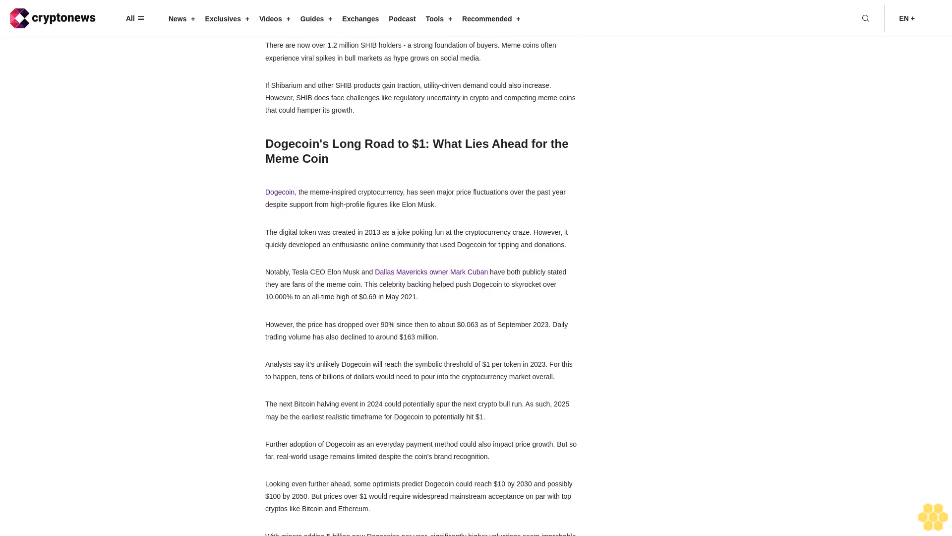
scroll("down", 3)
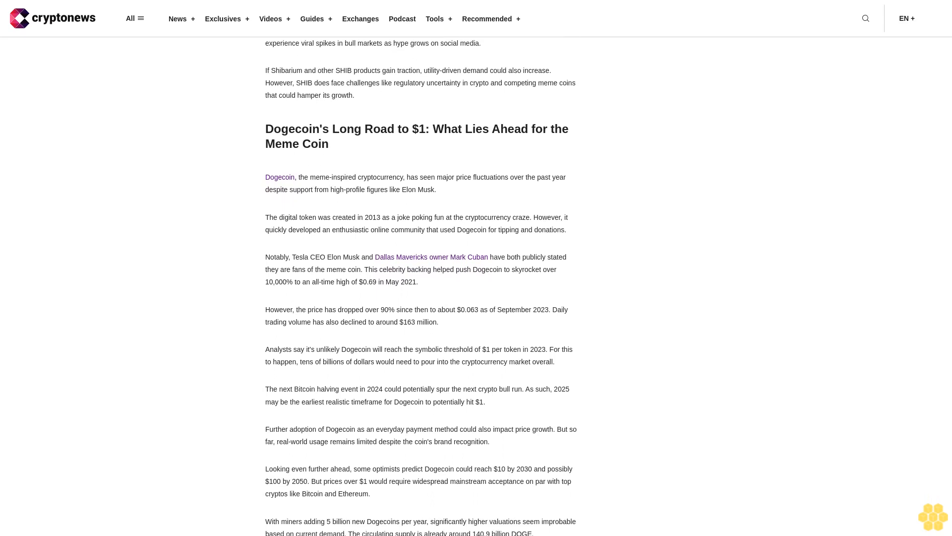
scroll("down", 3)
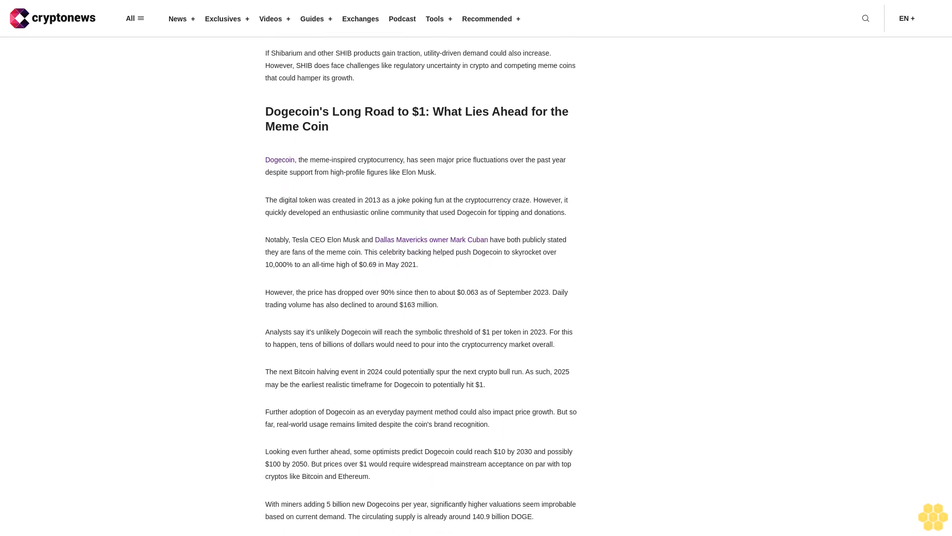
scroll("down", 3)
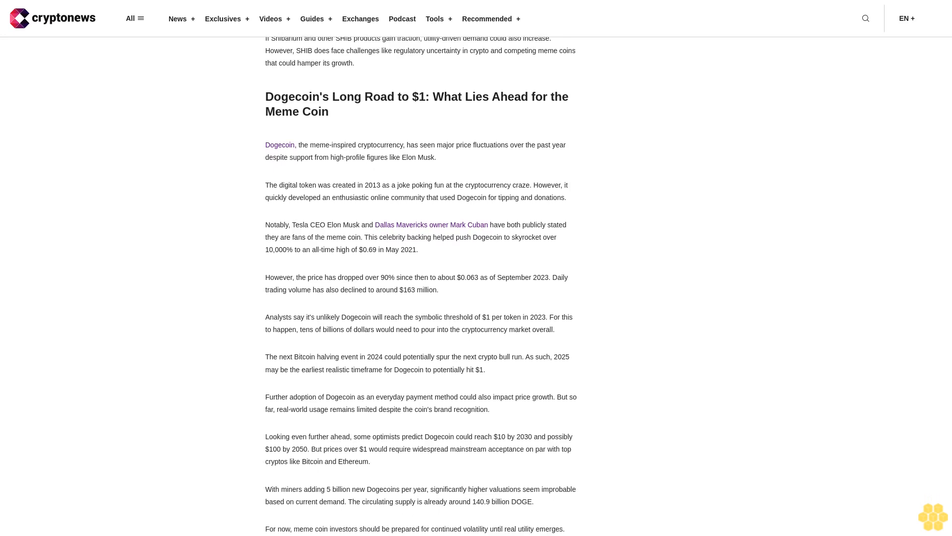
scroll("down", 3)
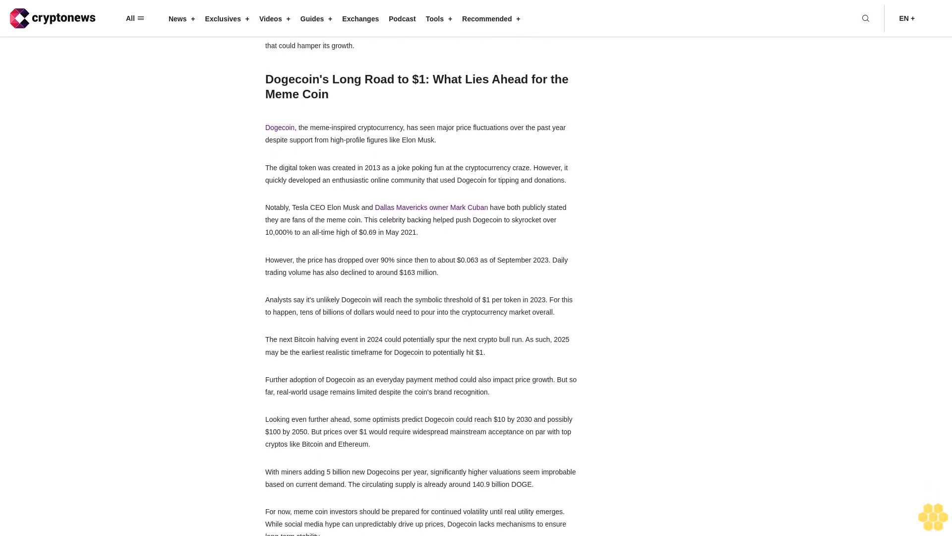
scroll("up", 3)
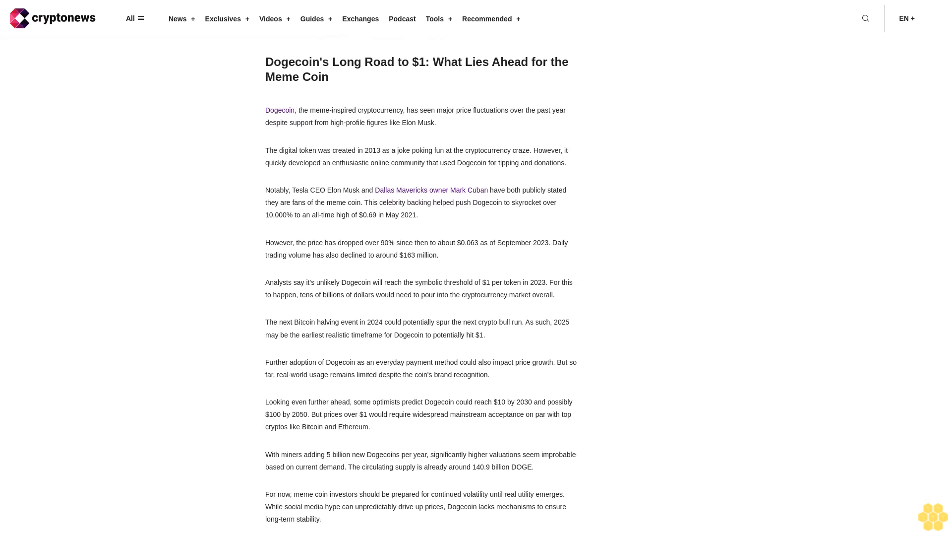
scroll("down", 3)
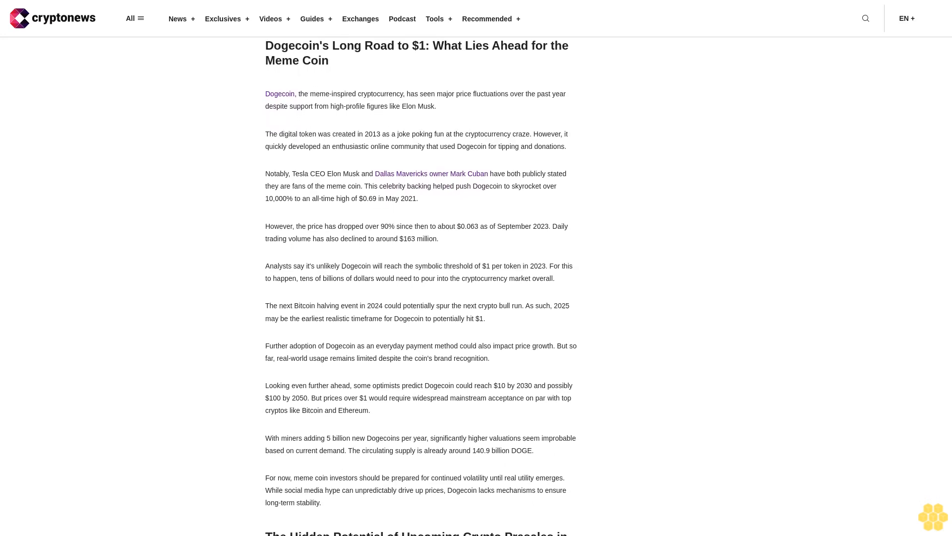
scroll("down", 3)
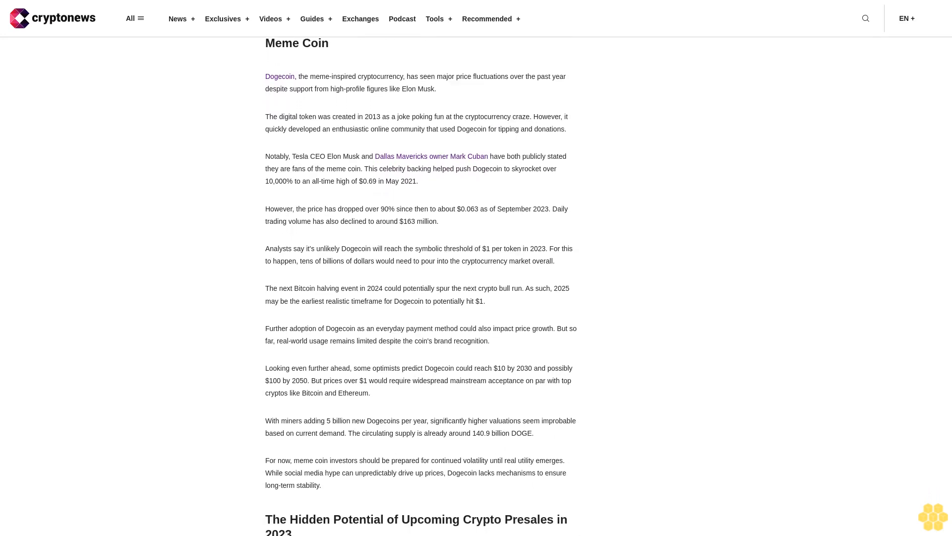
scroll("down", 3)
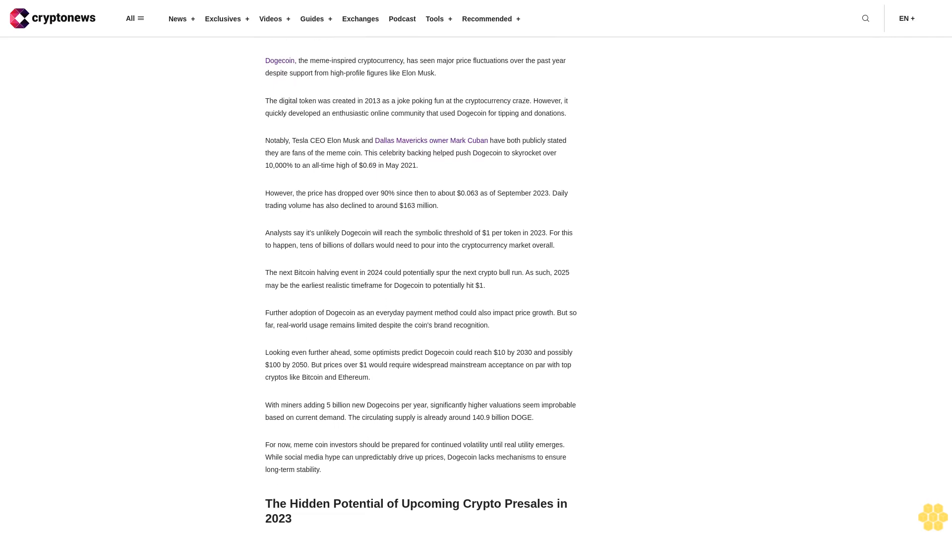
scroll("down", 3)
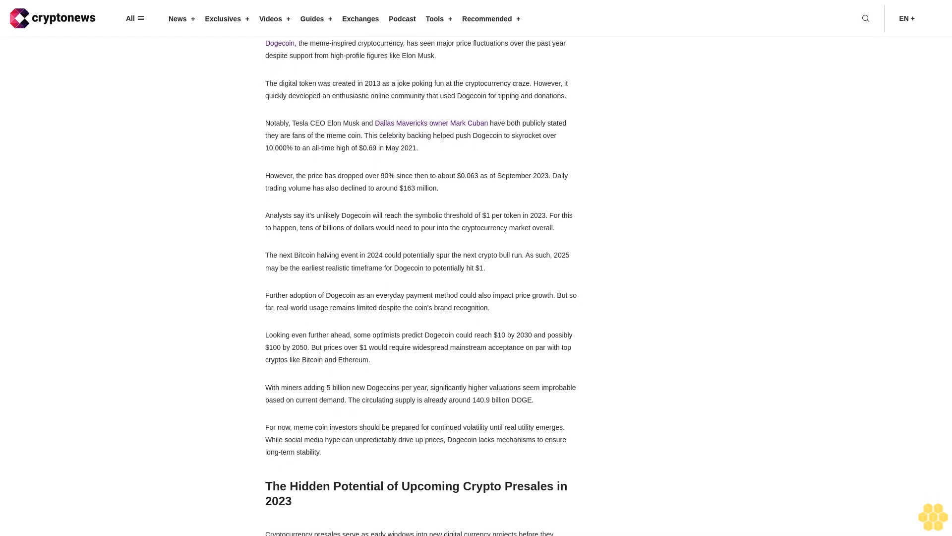
scroll("down", 3)
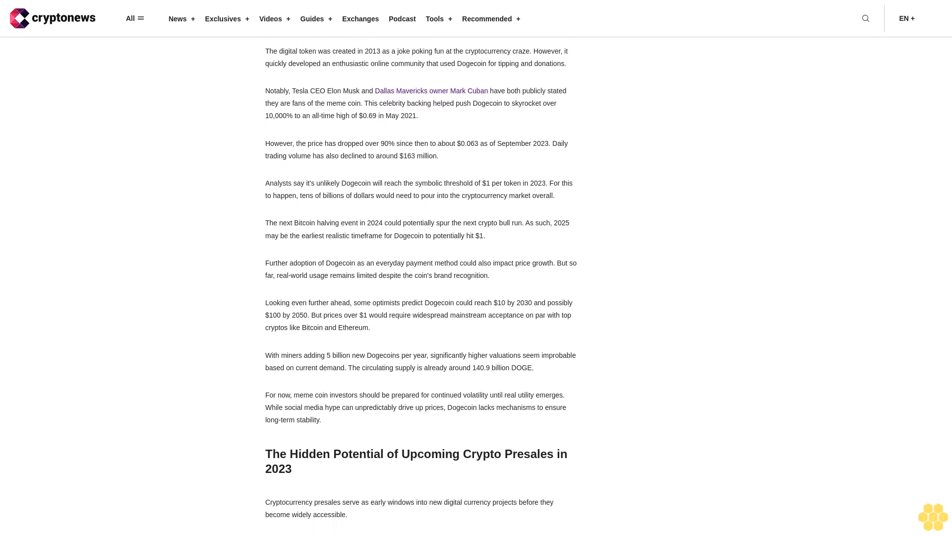
scroll("down", 3)
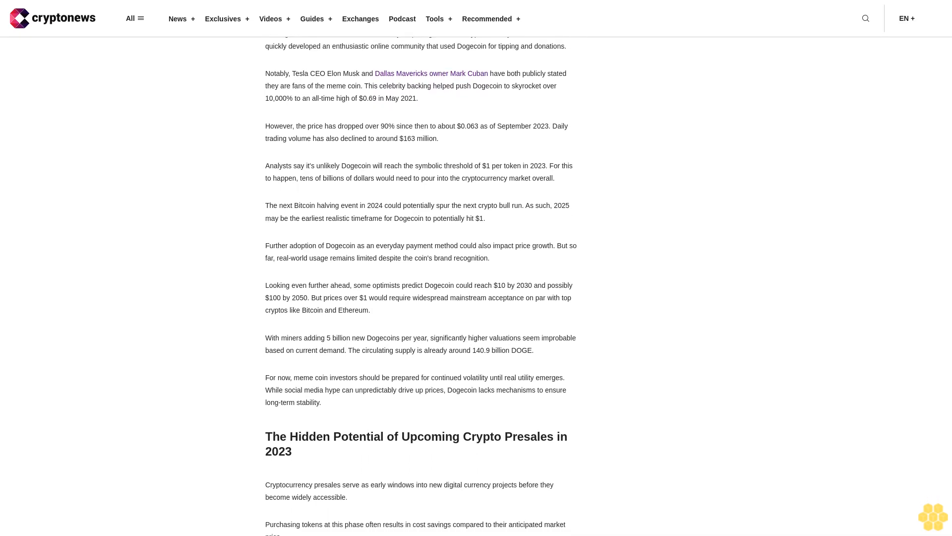
scroll("down", 3)
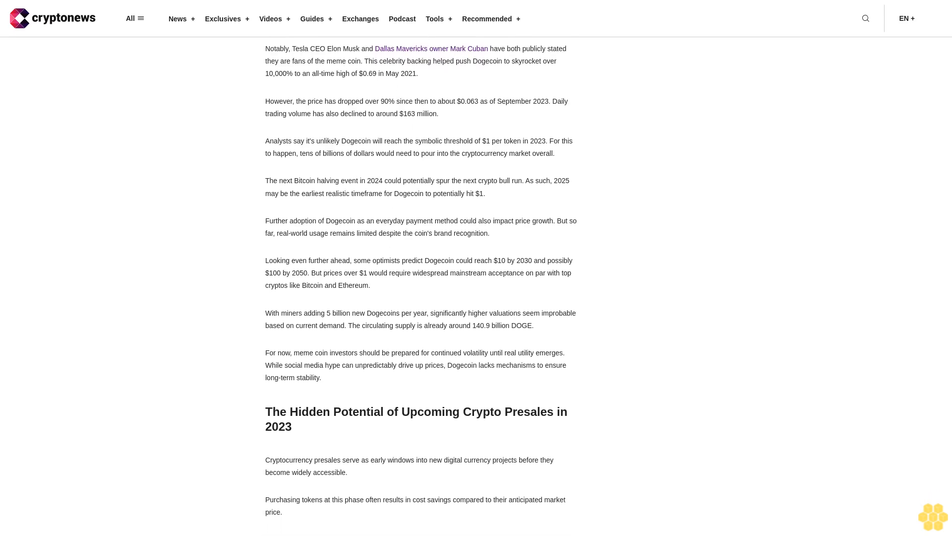
scroll("down", 3)
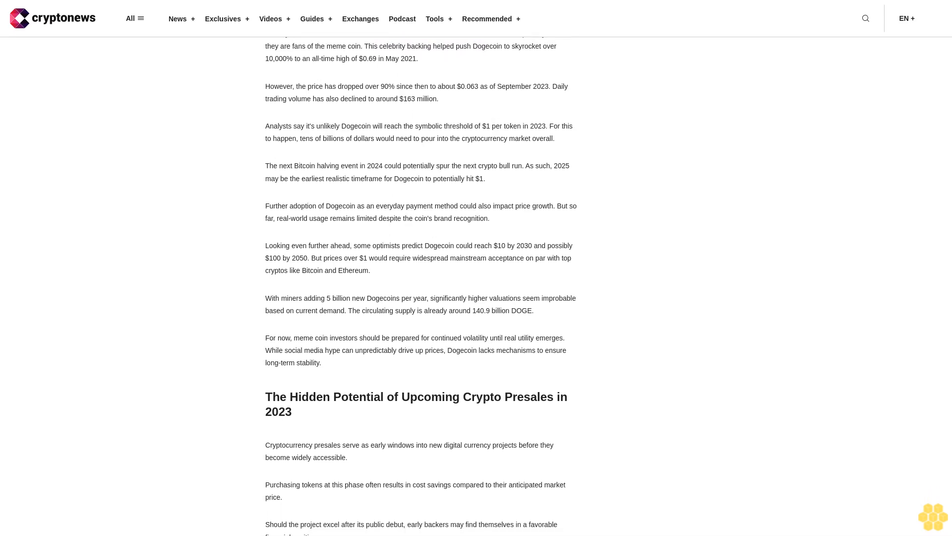
scroll("down", 3)
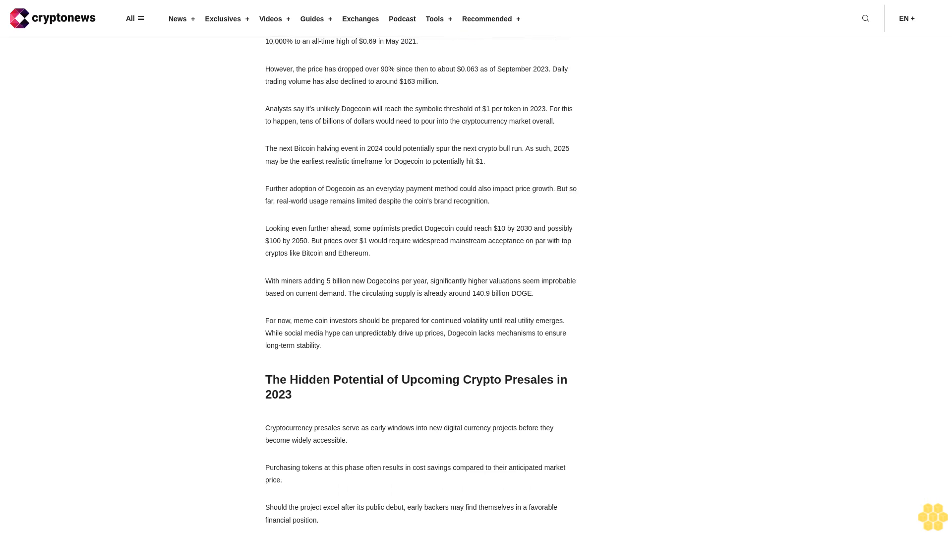
scroll("down", 3)
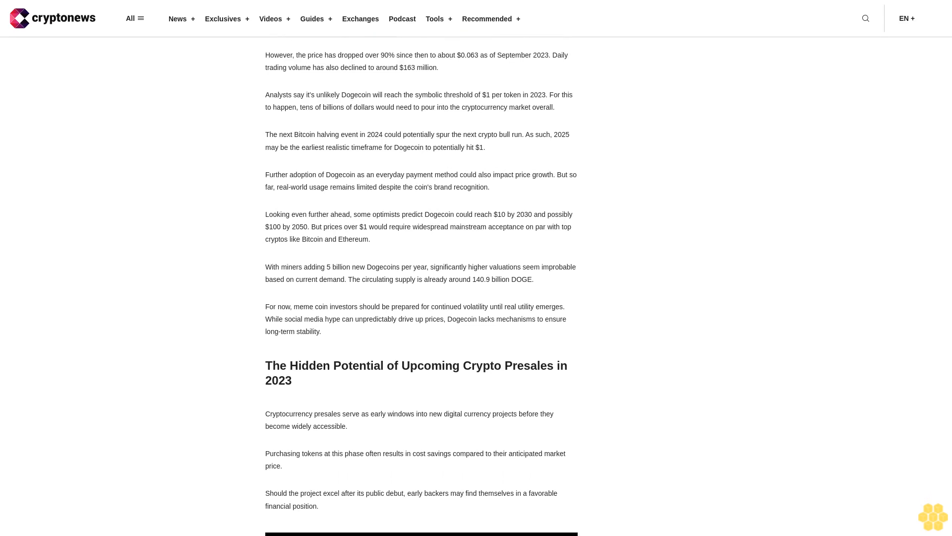
scroll("down", 3)
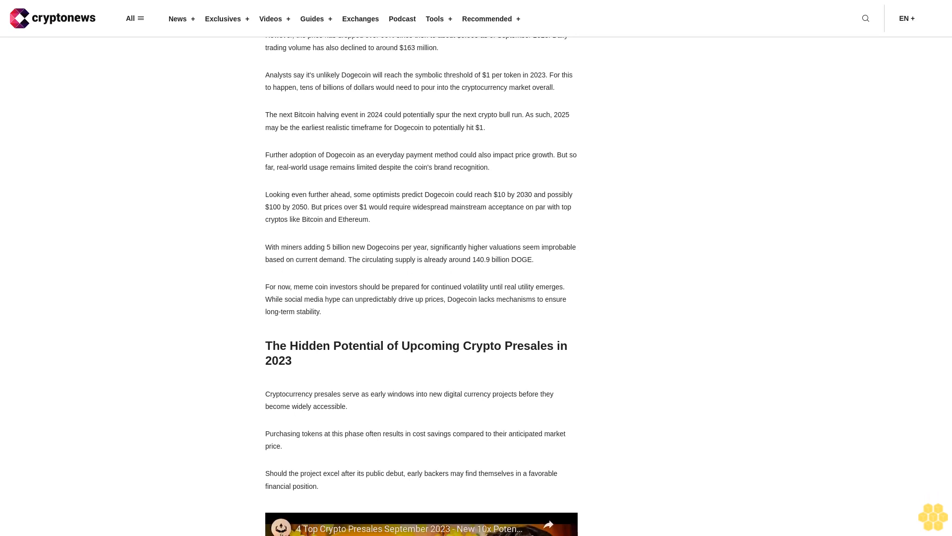
scroll("down", 3)
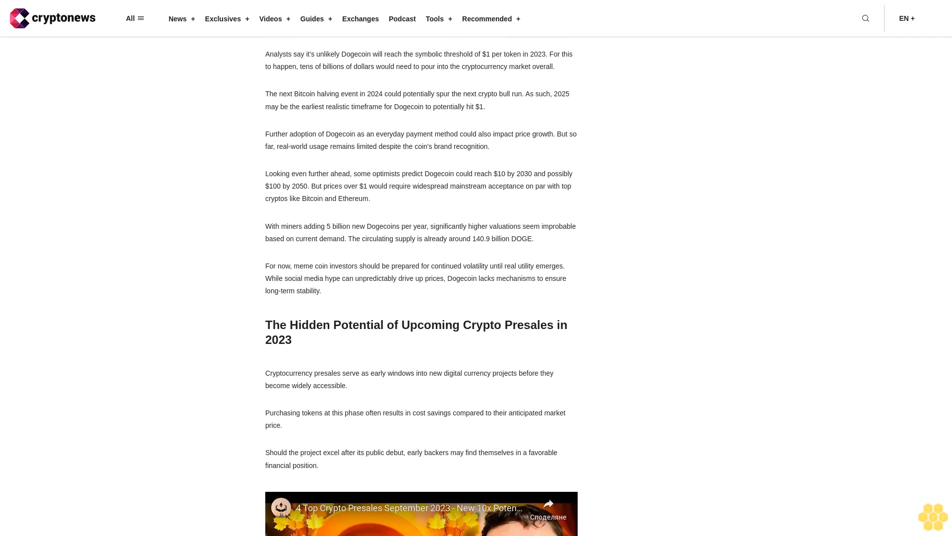
scroll("up", 3)
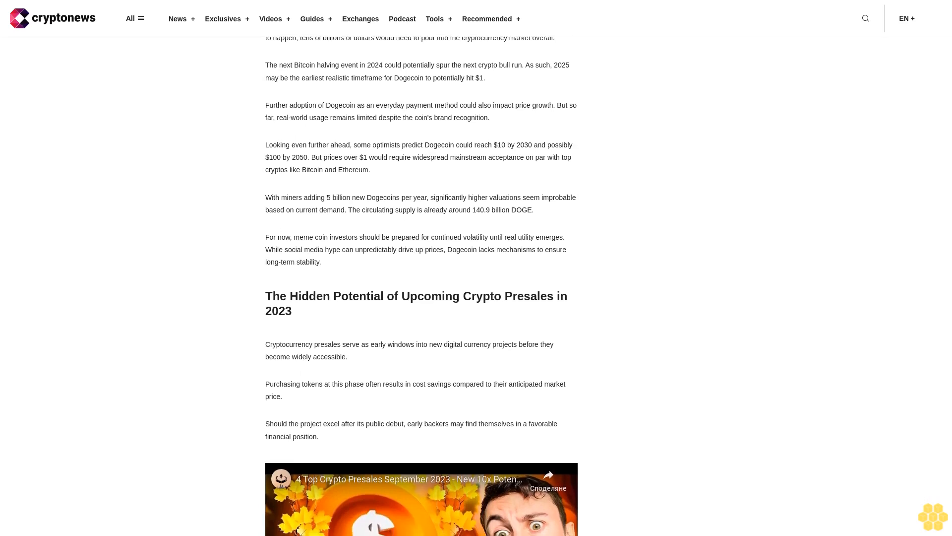
scroll("up", 3)
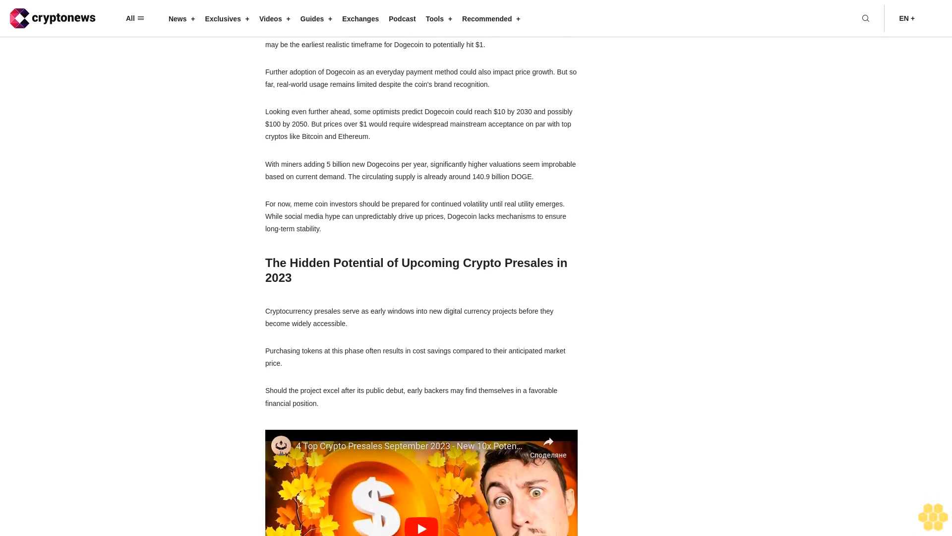
scroll("down", 3)
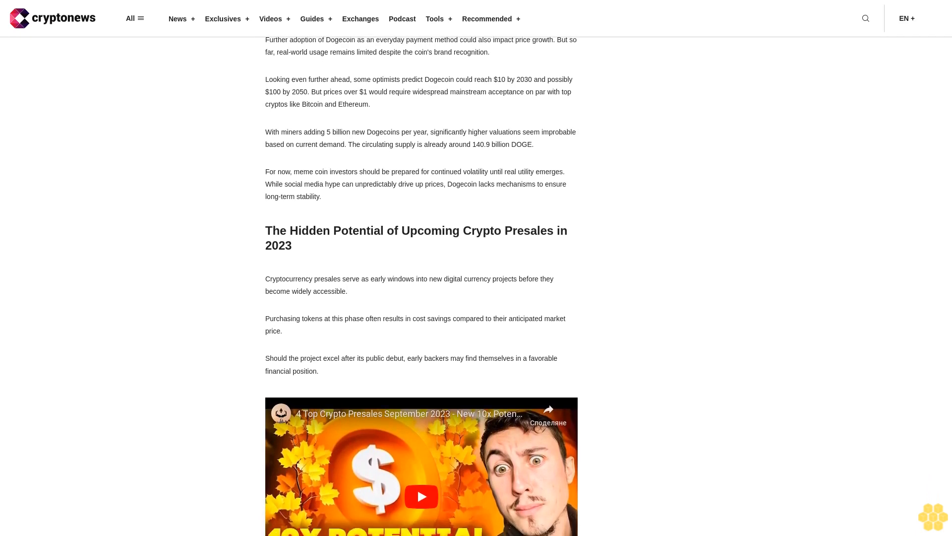
scroll("down", 3)
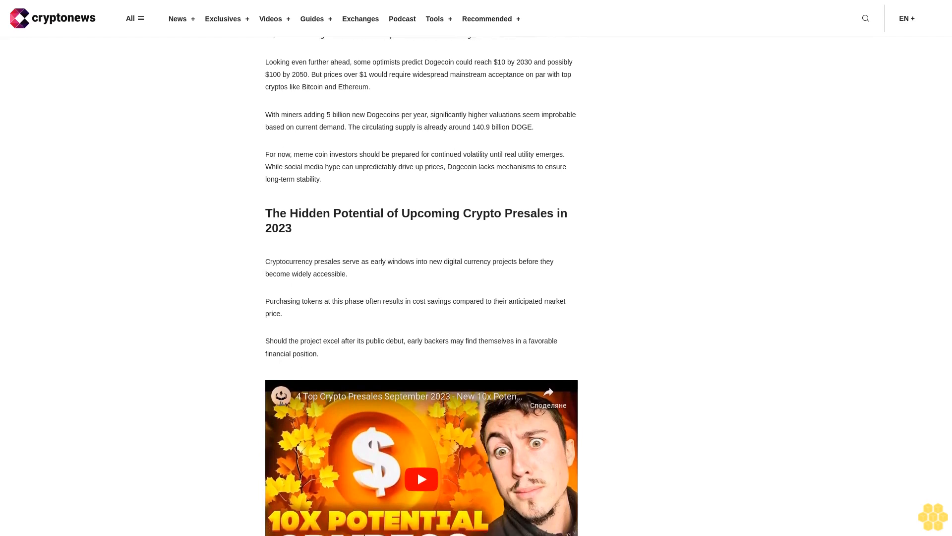
scroll("down", 3)
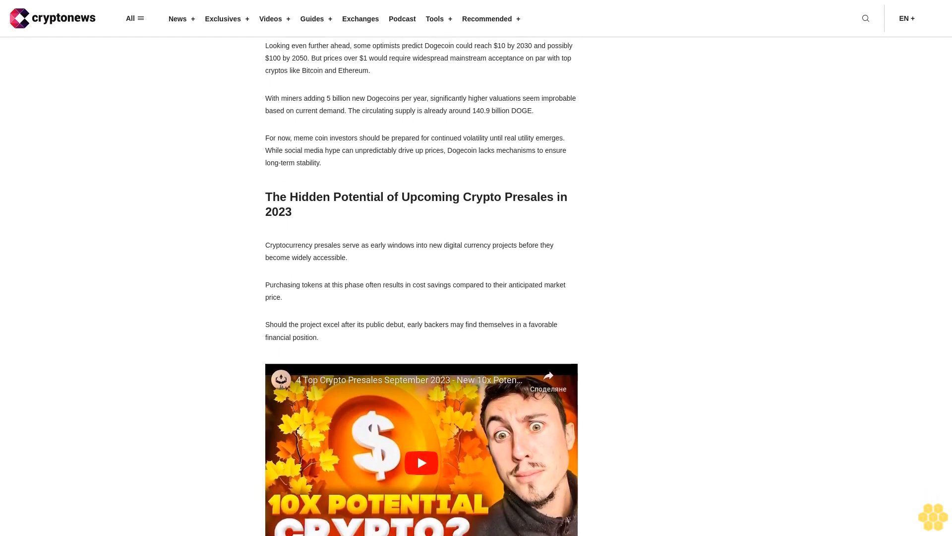
scroll("down", 3)
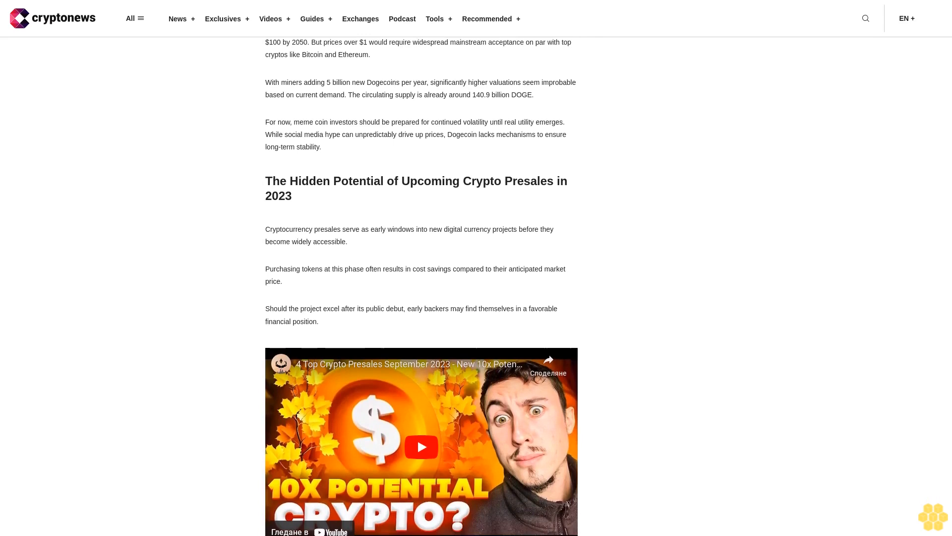
scroll("down", 3)
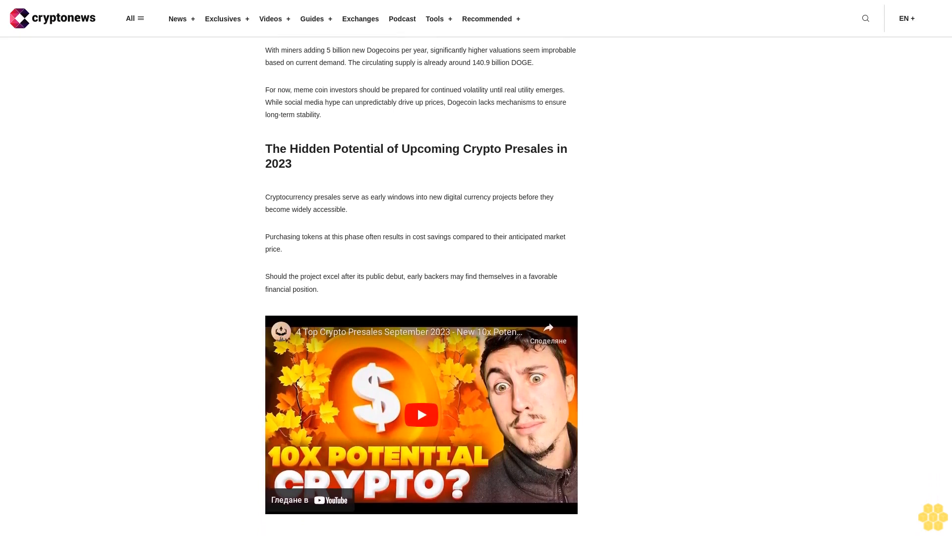
scroll("down", 3)
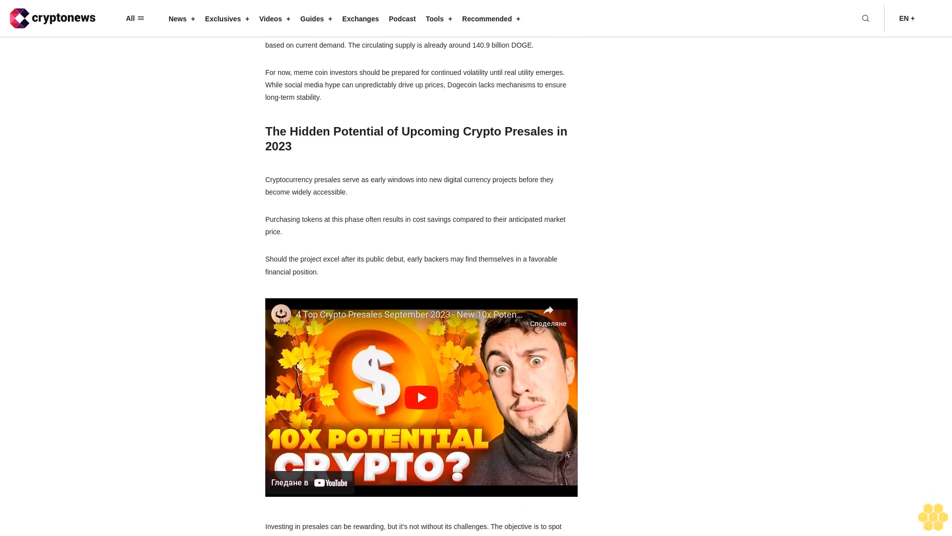
scroll("down", 3)
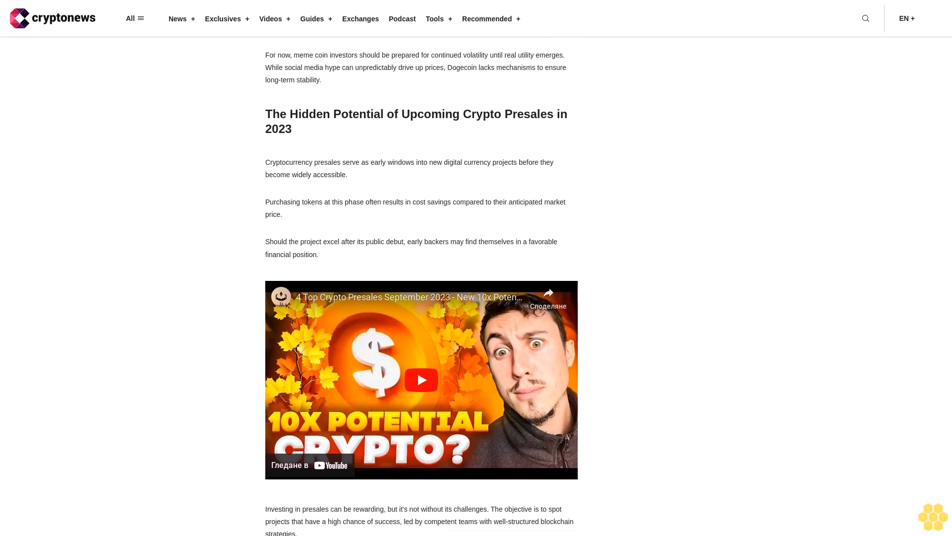
scroll("up", 3)
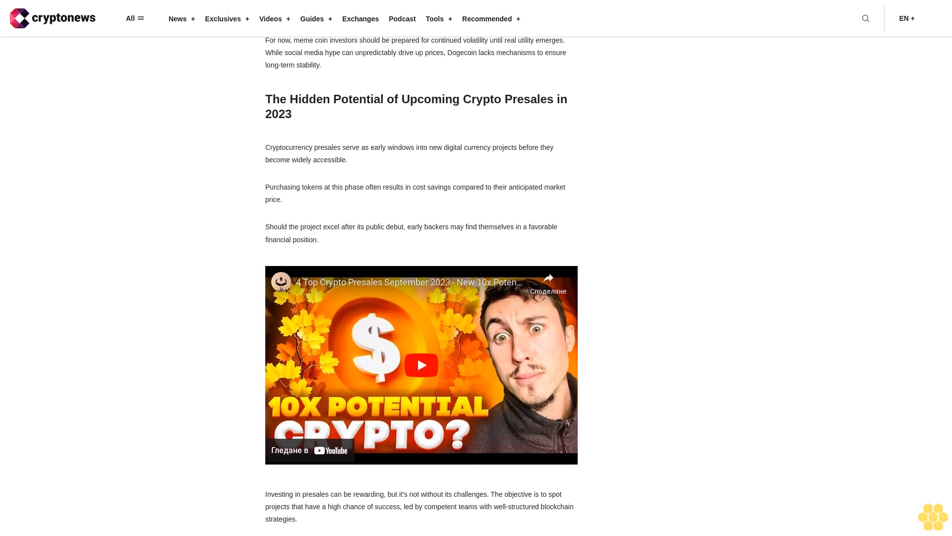
scroll("down", 3)
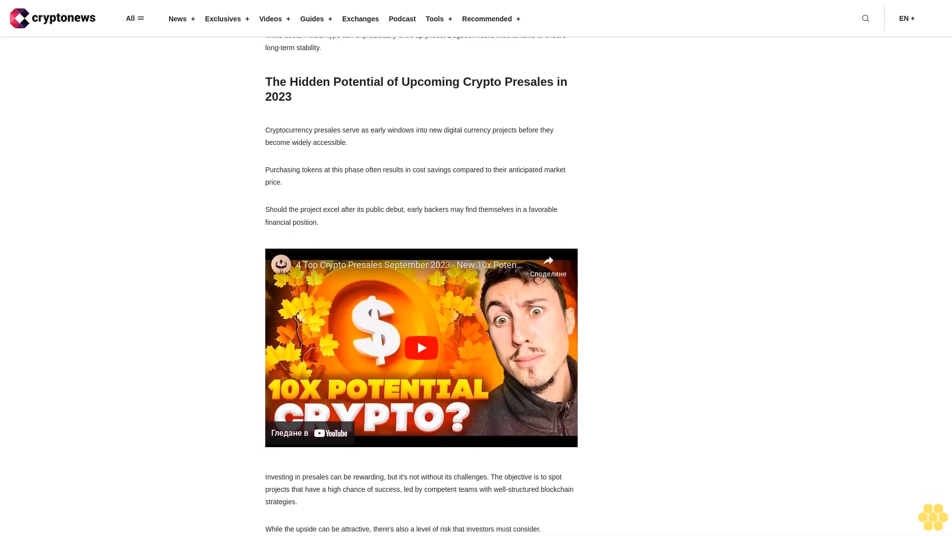
scroll("up", 3)
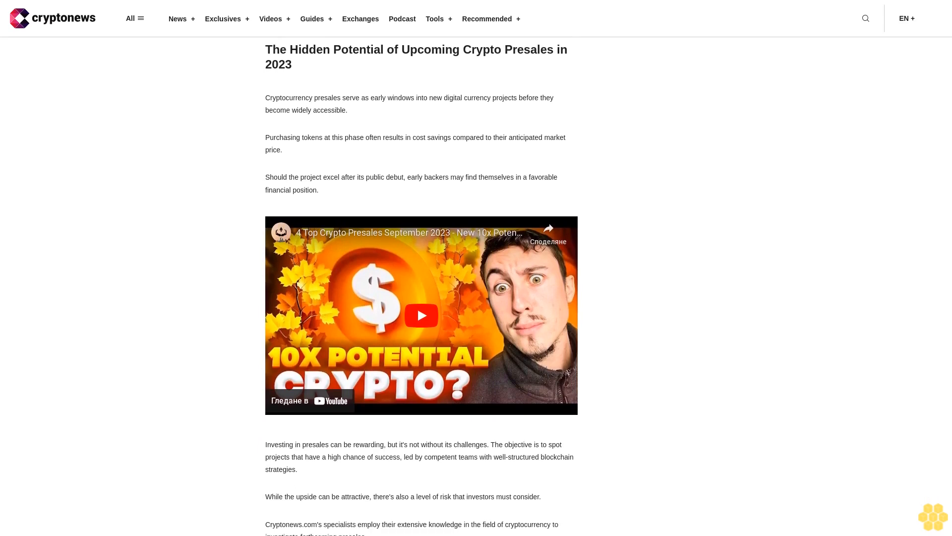
scroll("down", 3)
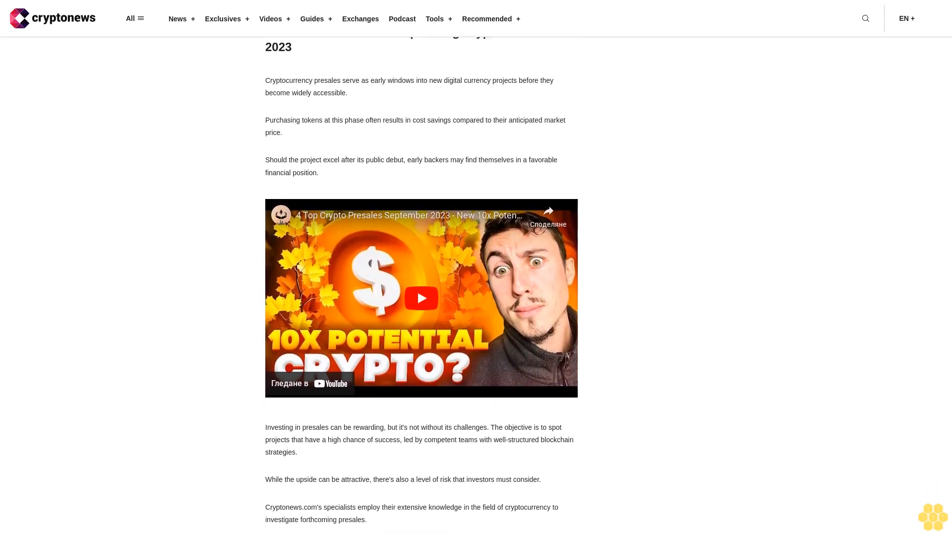
scroll("down", 3)
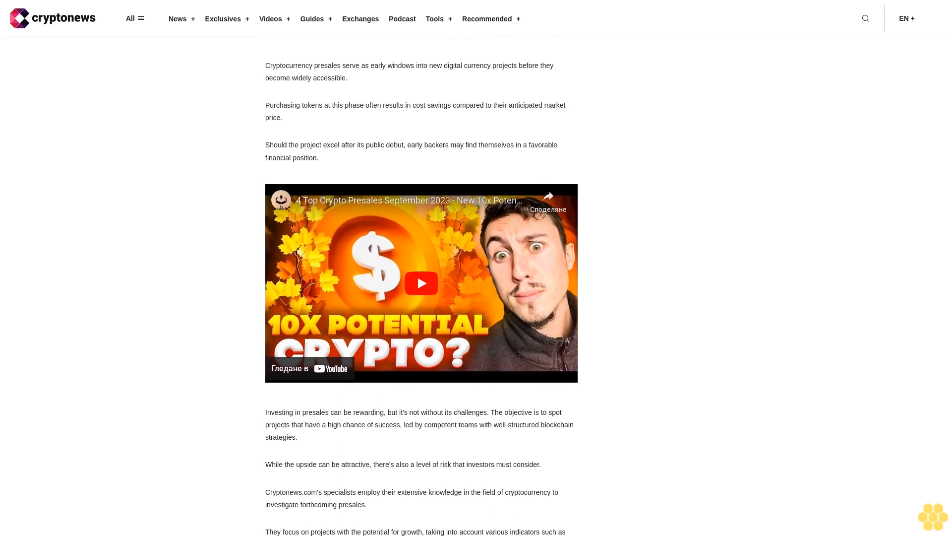
scroll("up", 3)
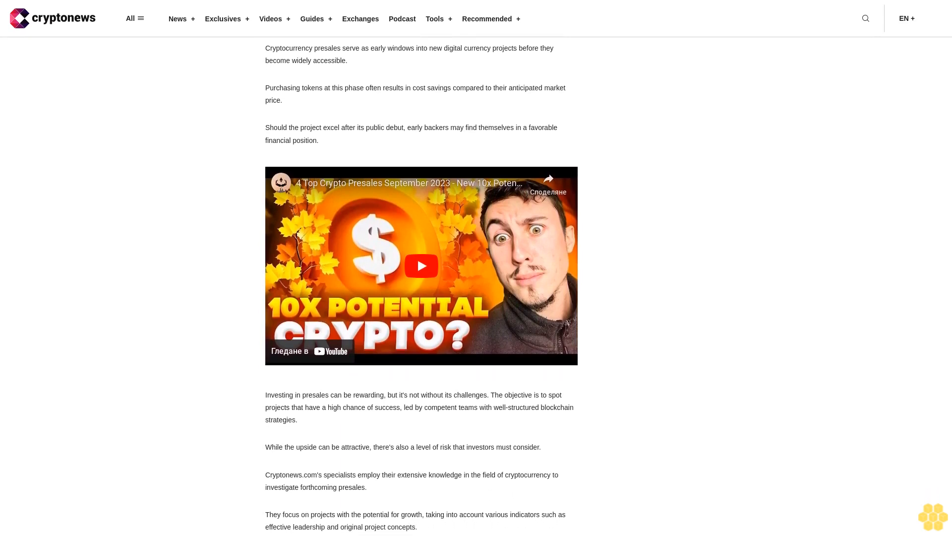
scroll("up", 3)
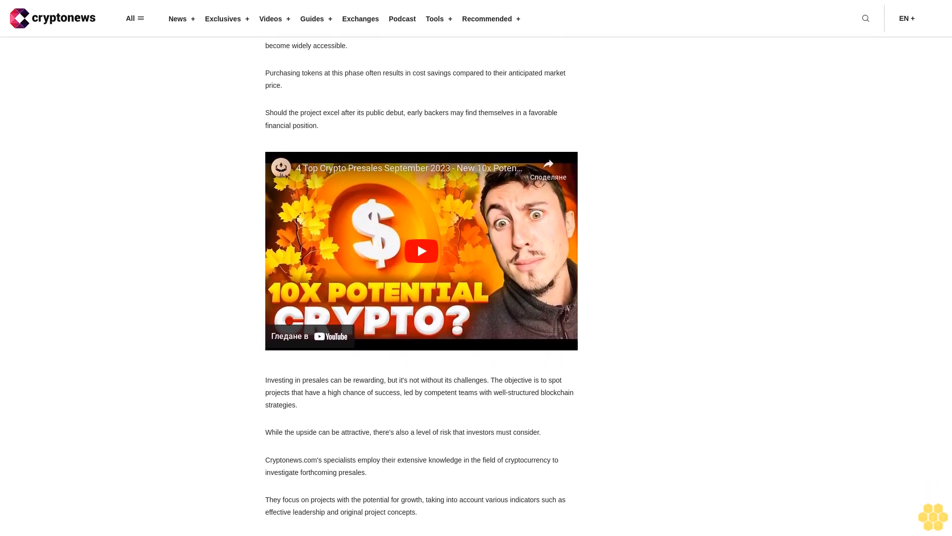
scroll("down", 3)
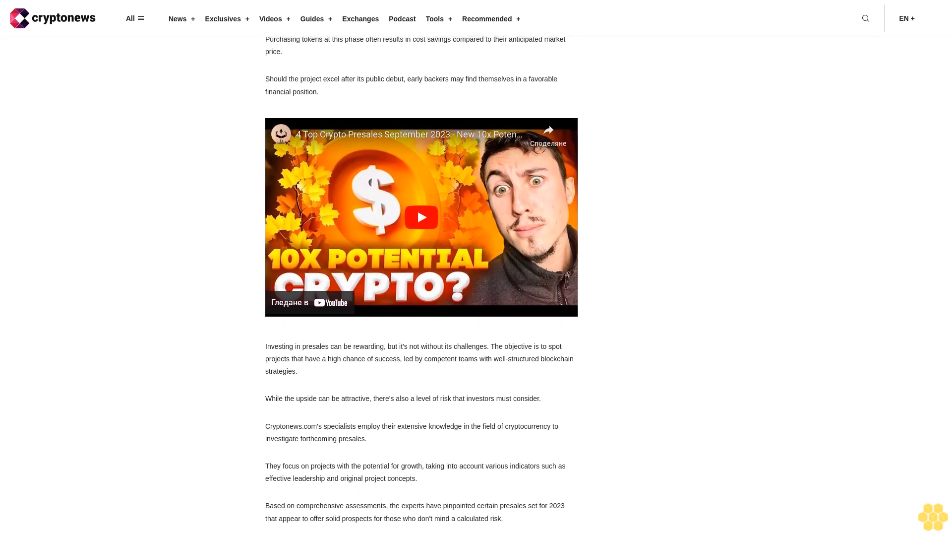
scroll("down", 3)
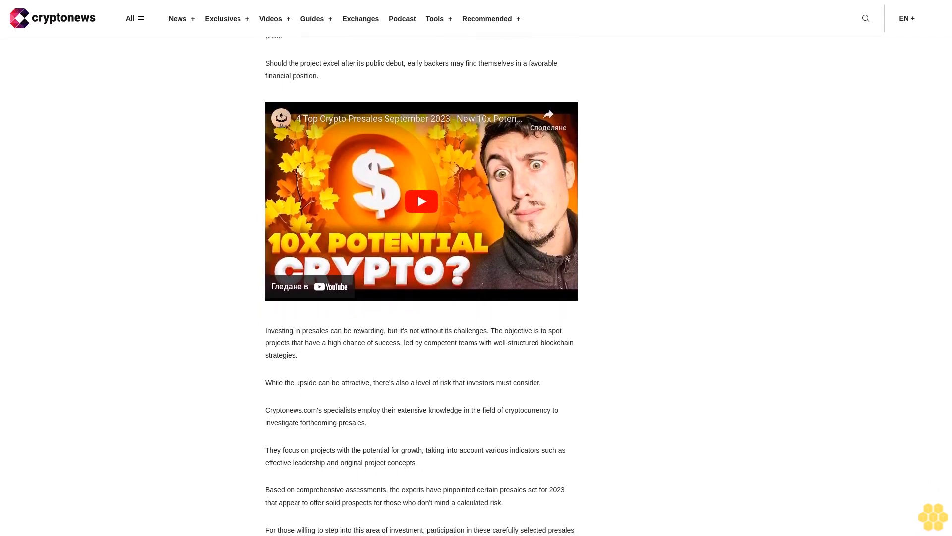
scroll("up", 3)
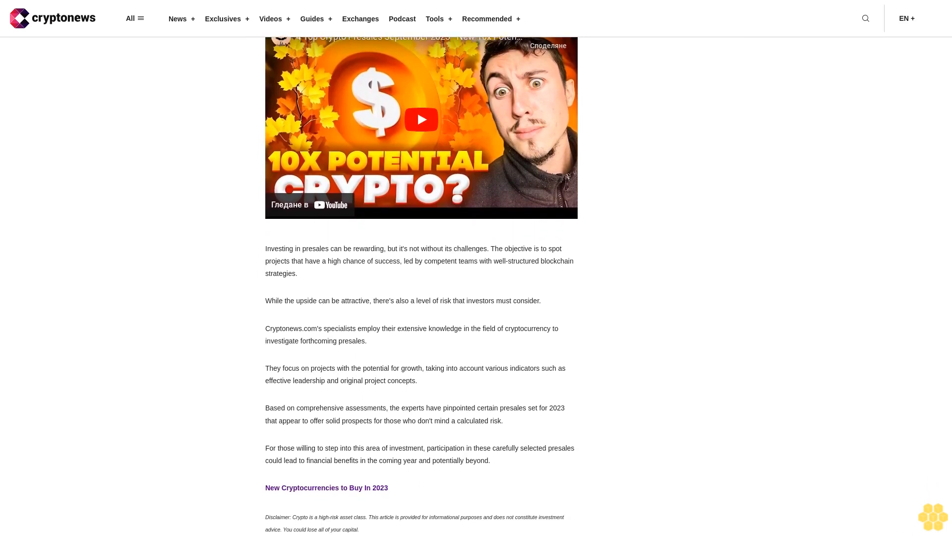
scroll("up", 3)
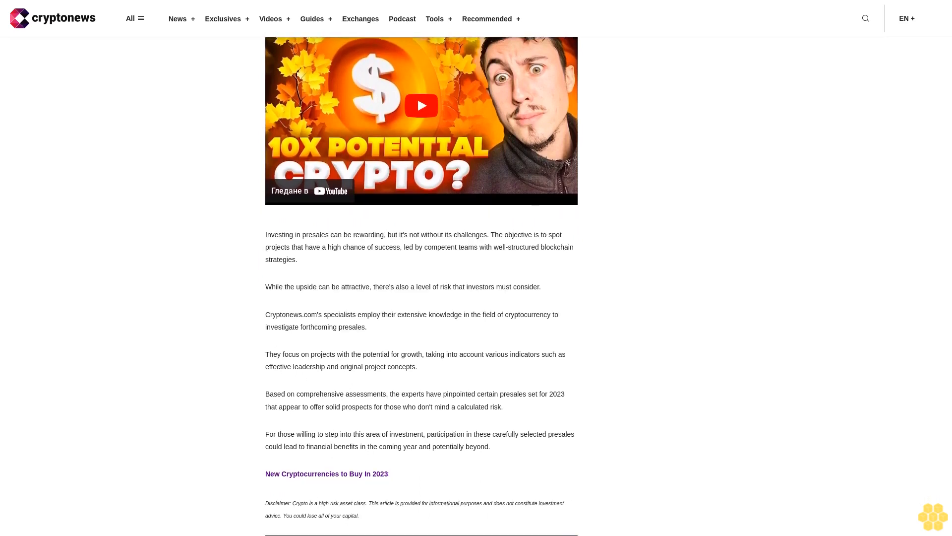
scroll("down", 3)
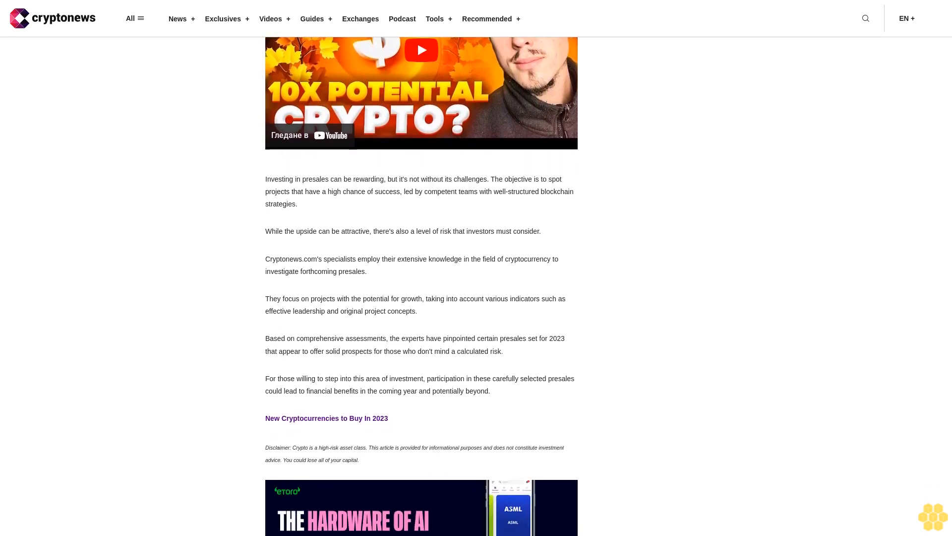
scroll("down", 3)
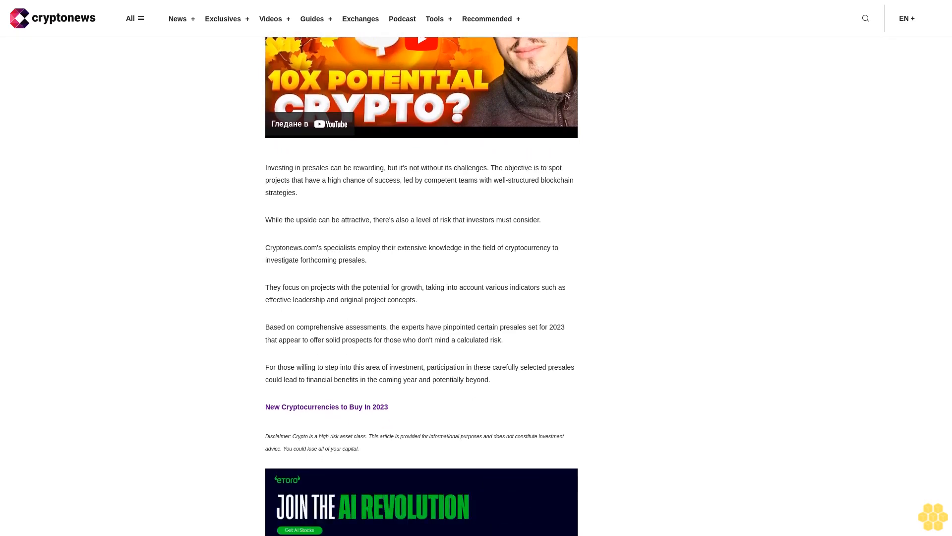